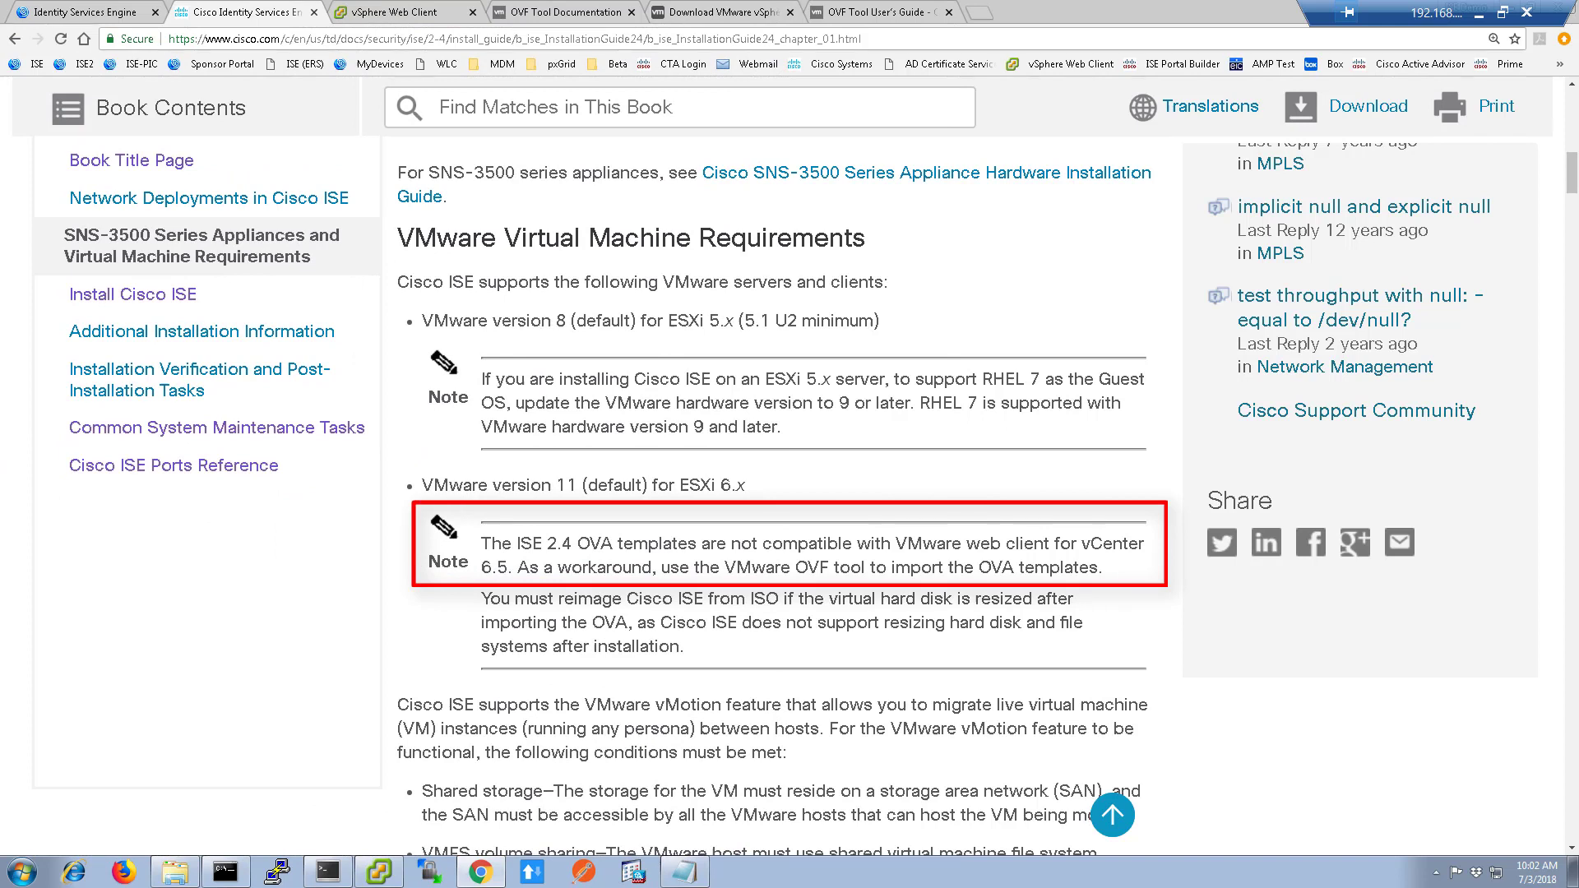
Switch Chrome from the OVF Tool download tab to the User's Guide on deploying OVF packages
{"action": "left_click", "coordinate": [721, 10]}
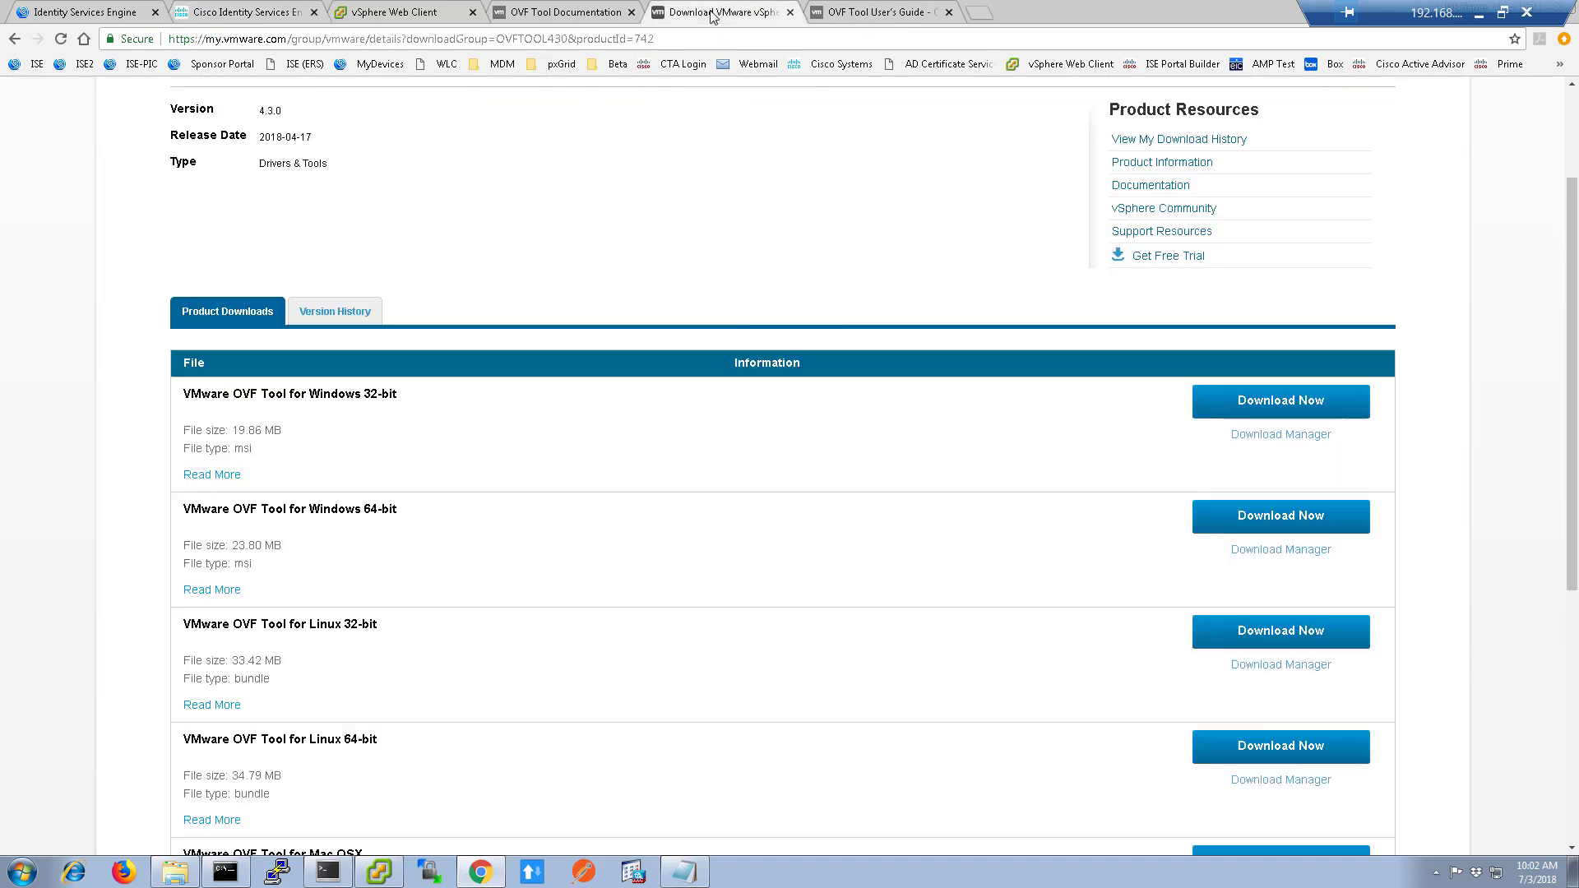
{"action": "mouse_move", "coordinate": [764, 163]}
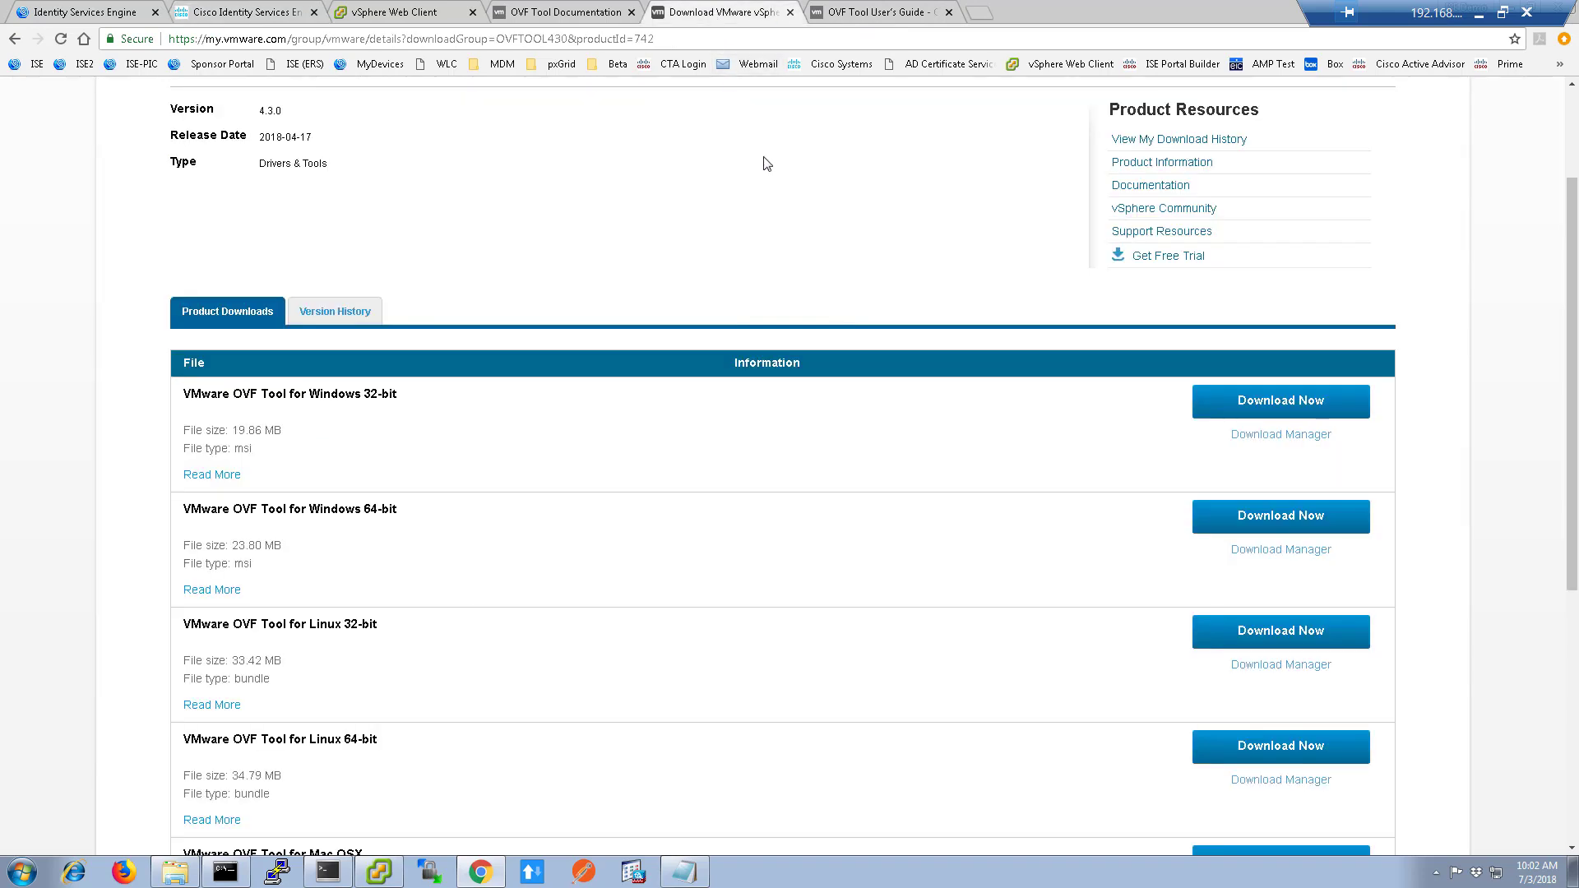
{"action": "left_click", "coordinate": [862, 11]}
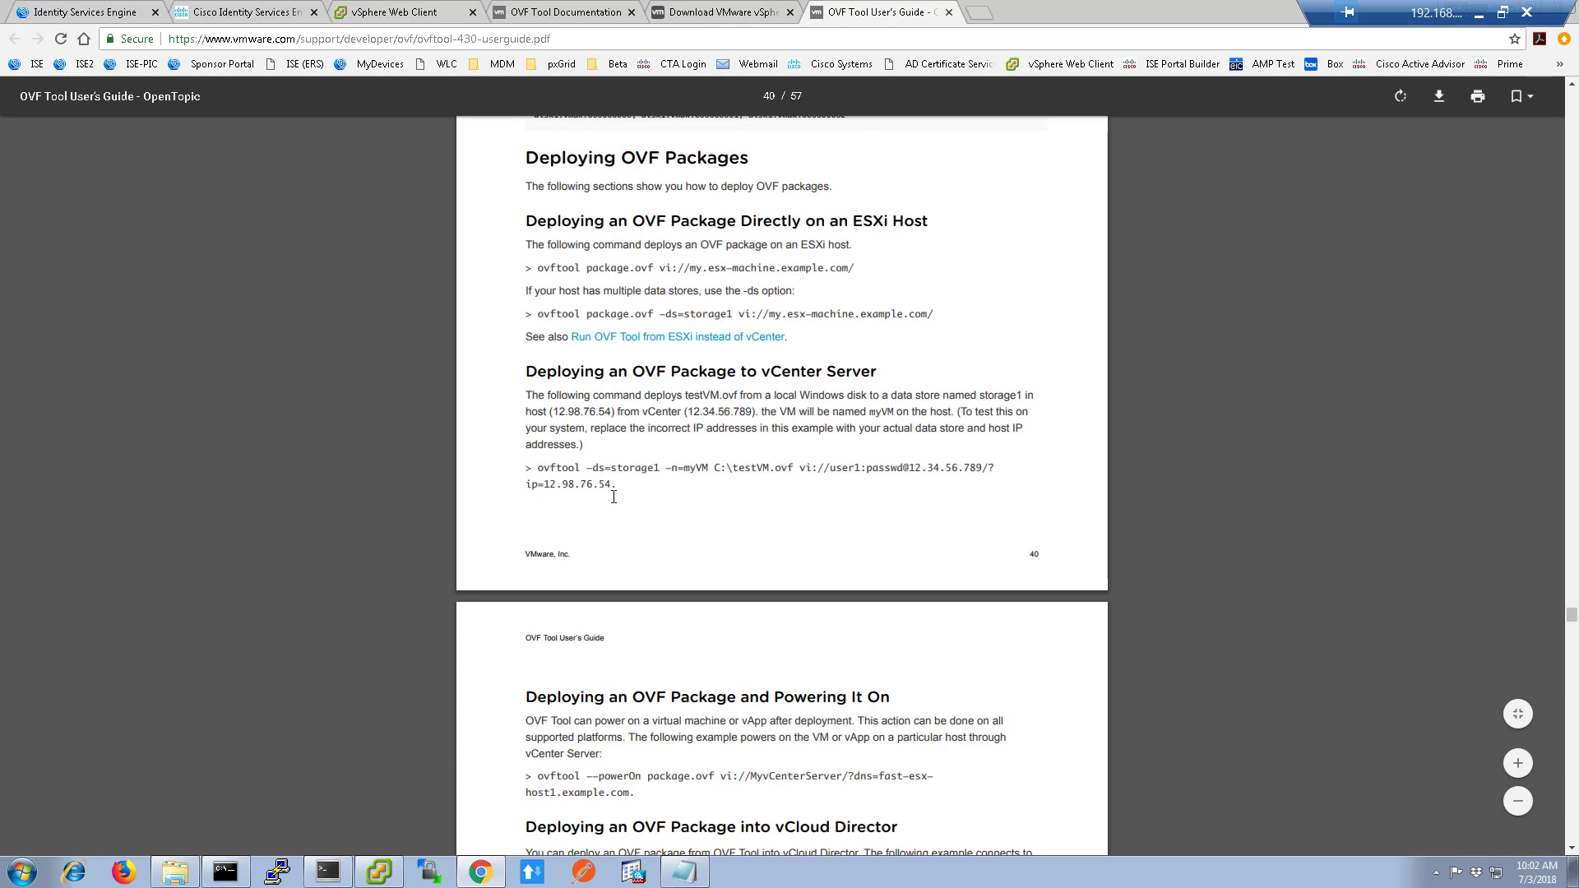
{"action": "mouse_move", "coordinate": [643, 507]}
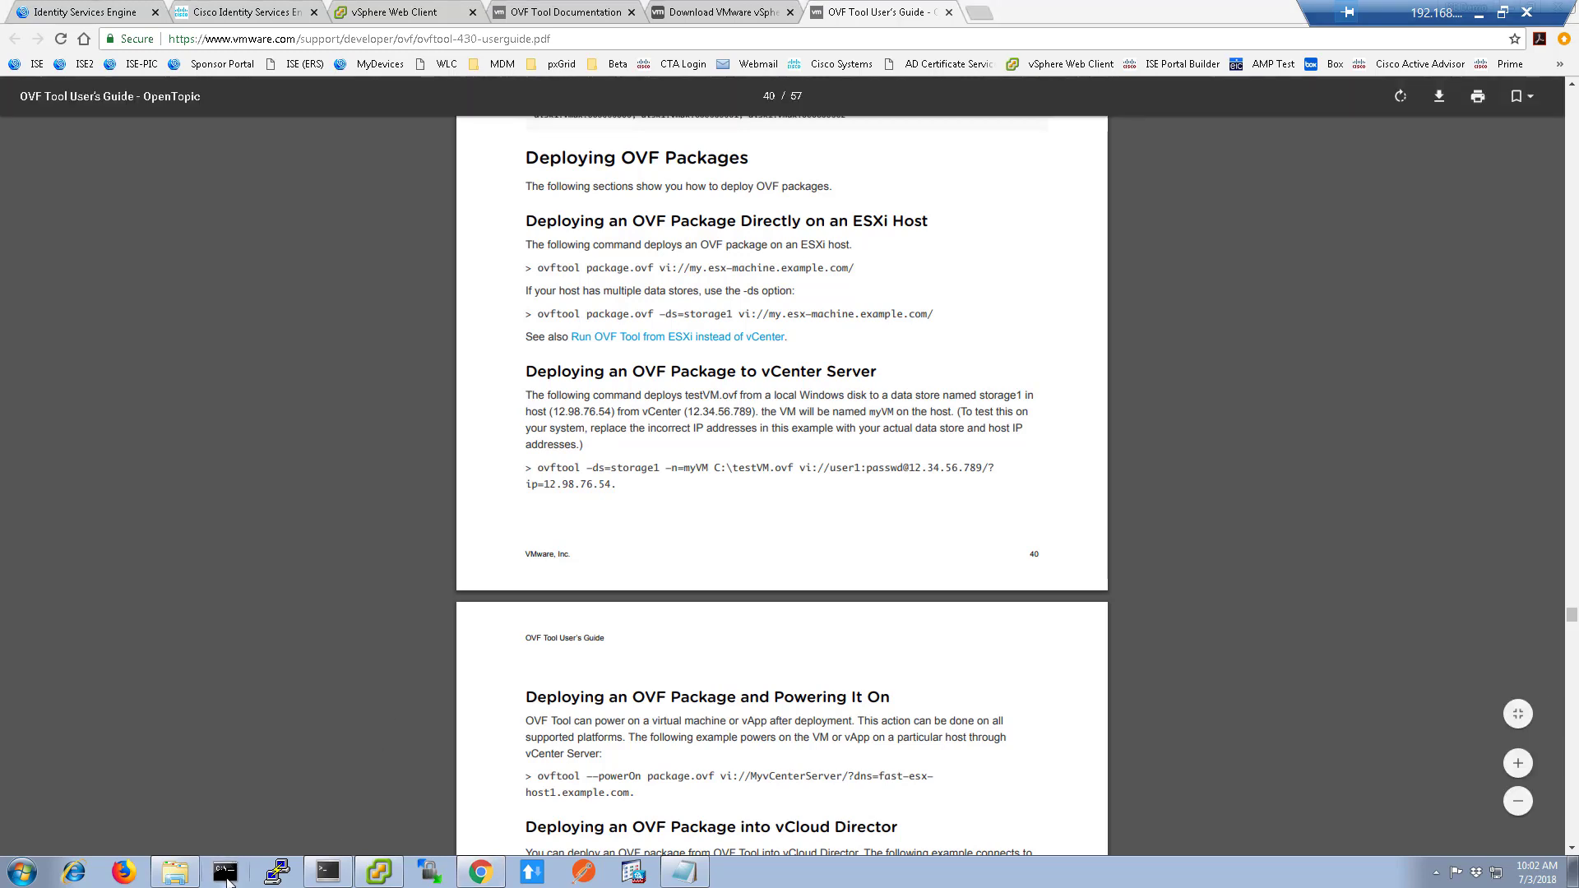
Bring up the administrator Command Prompt and run cd\ to reach the drive root
{"action": "left_click", "coordinate": [223, 871]}
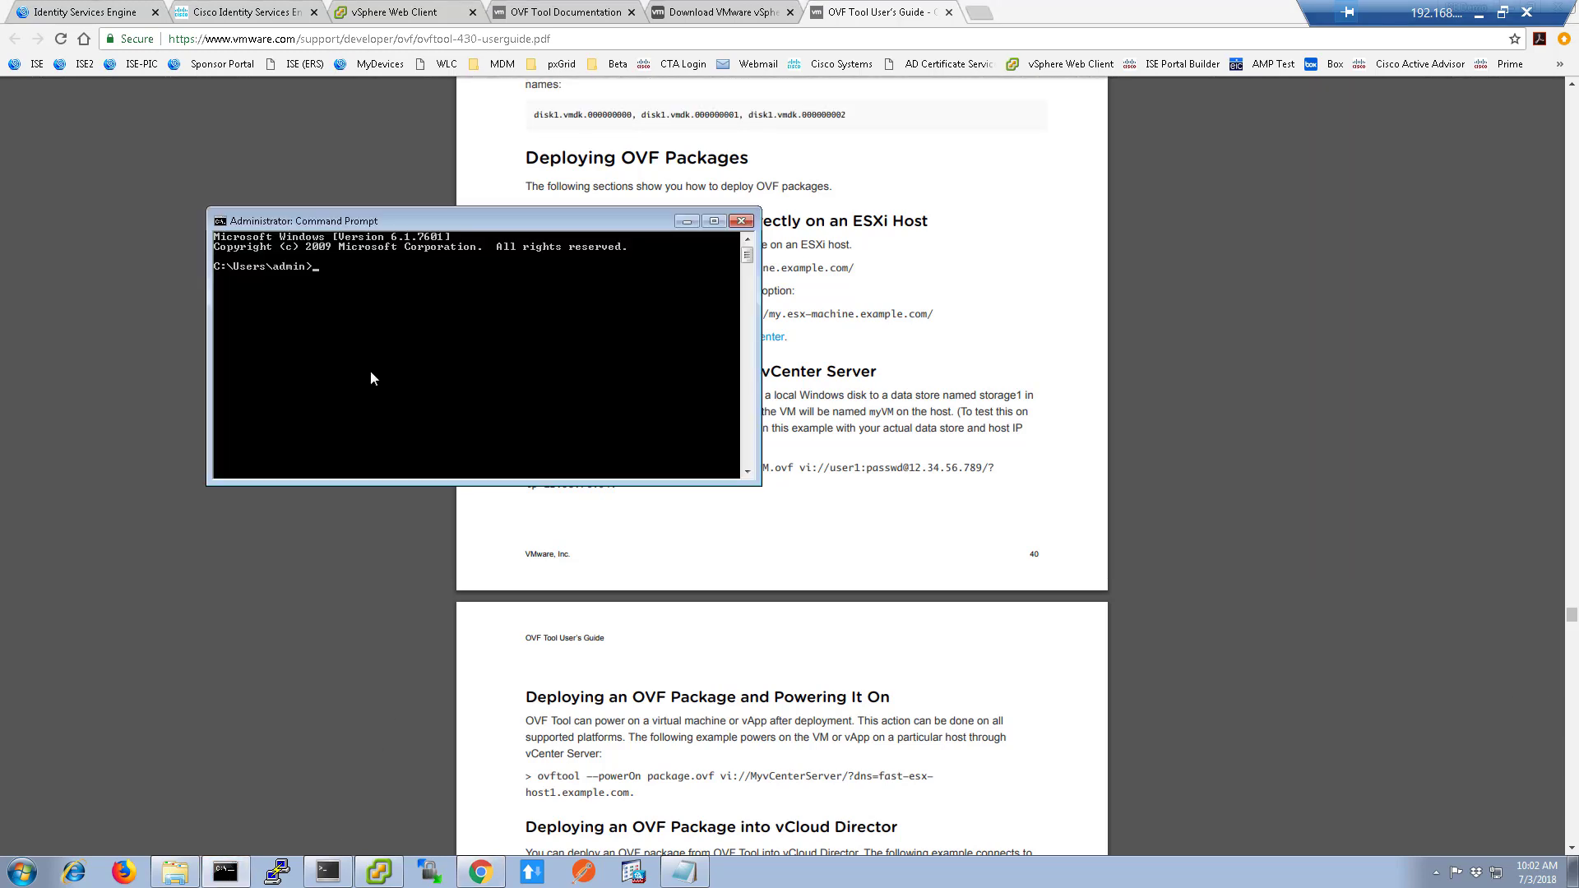
{"action": "type", "text": "cd\\"}
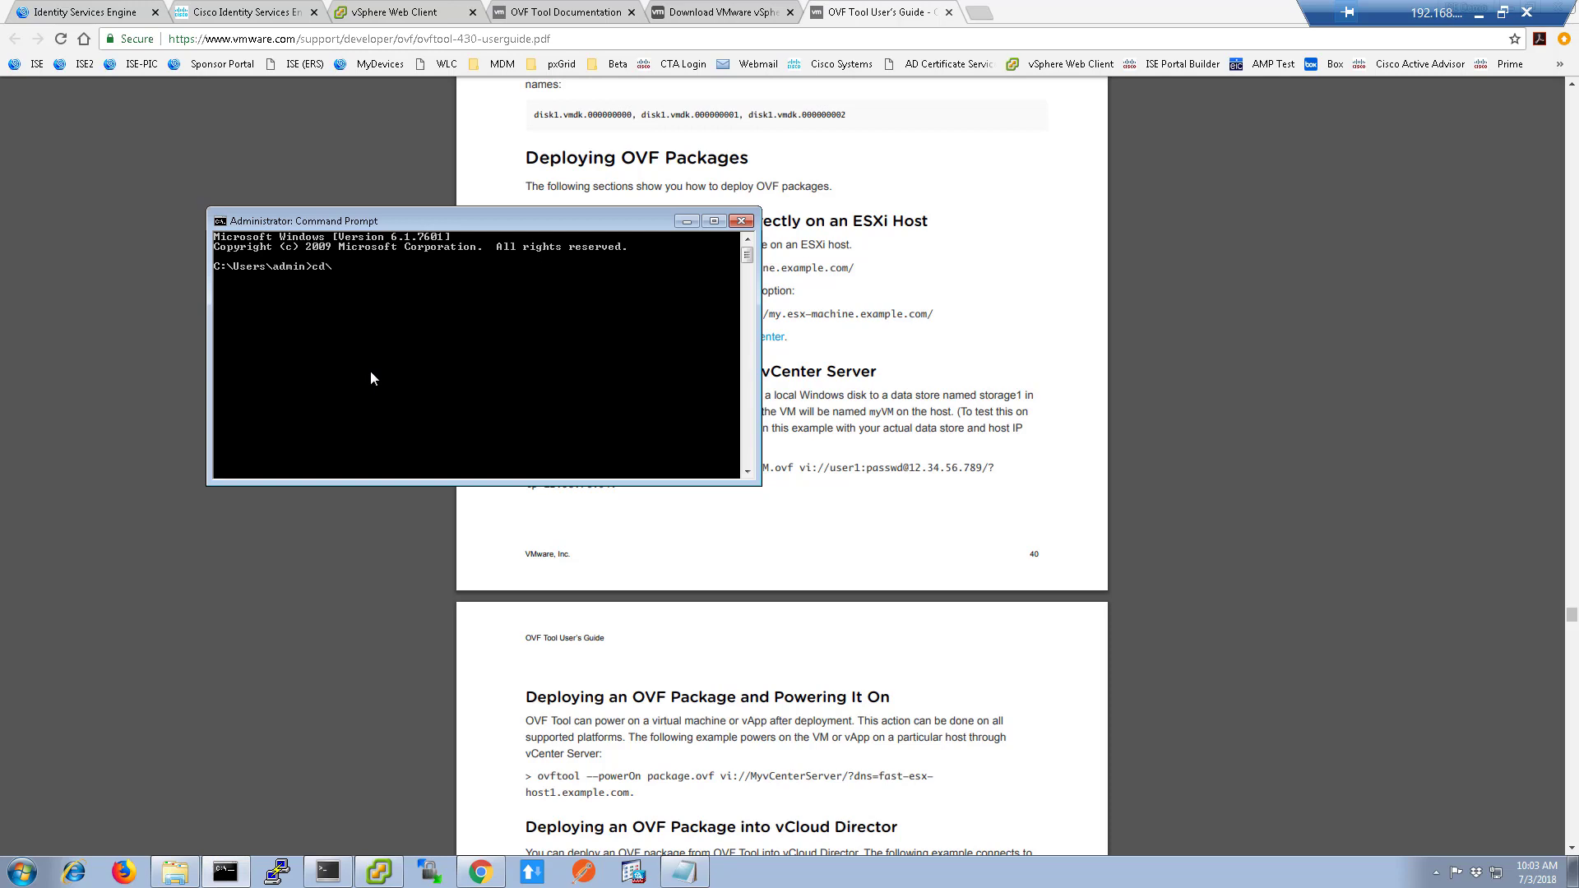
{"action": "key", "text": "Return"}
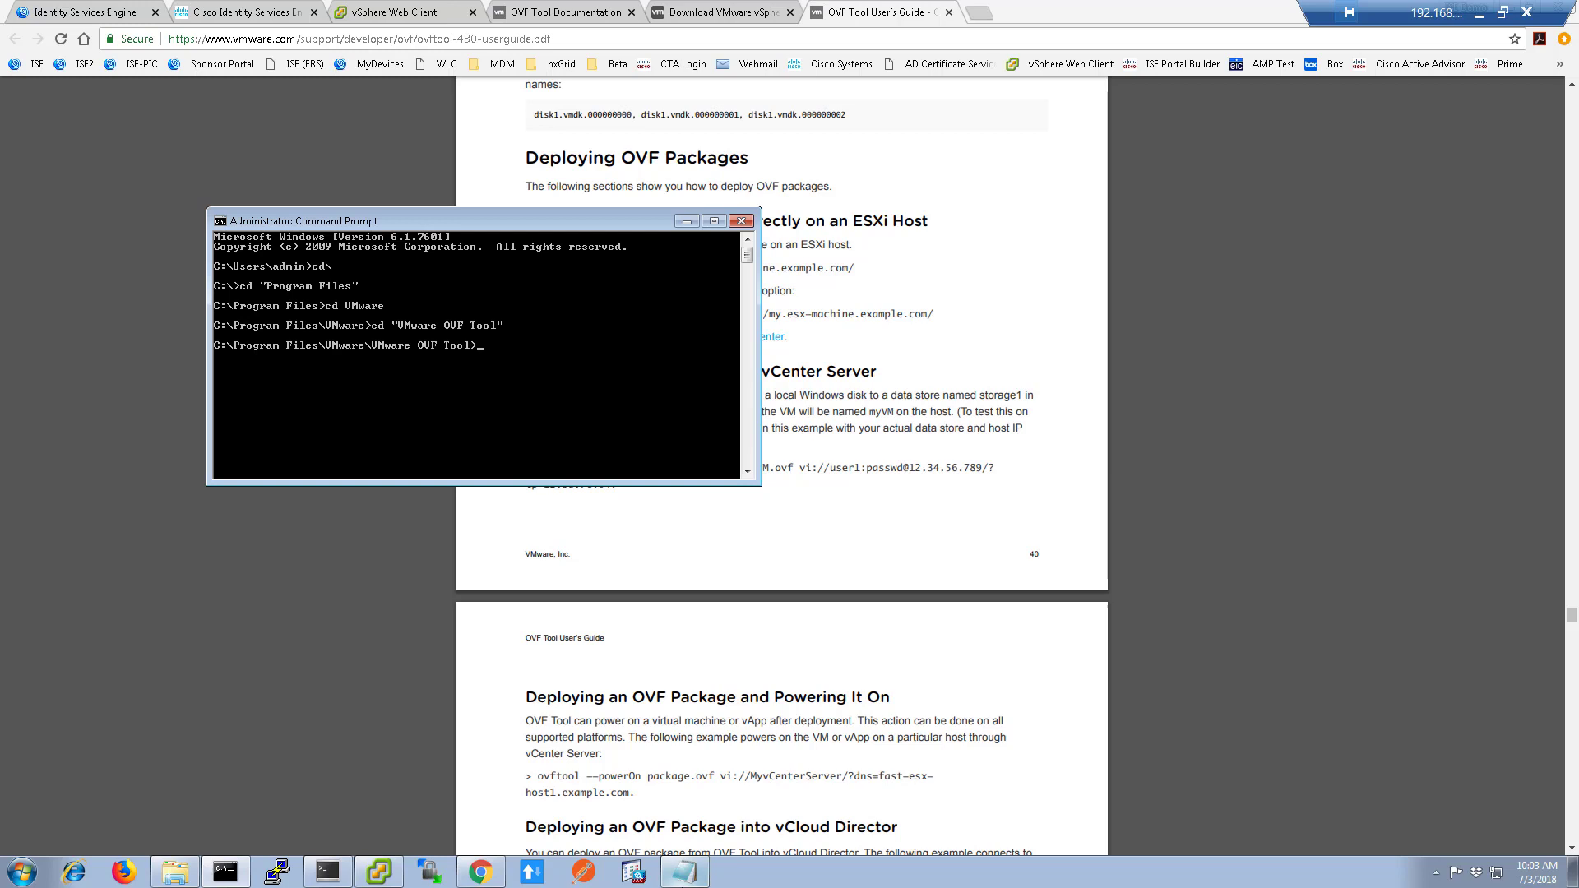
Select the ovftool command deploying the ISE eval OVA in Notepad
{"action": "left_click", "coordinate": [684, 871]}
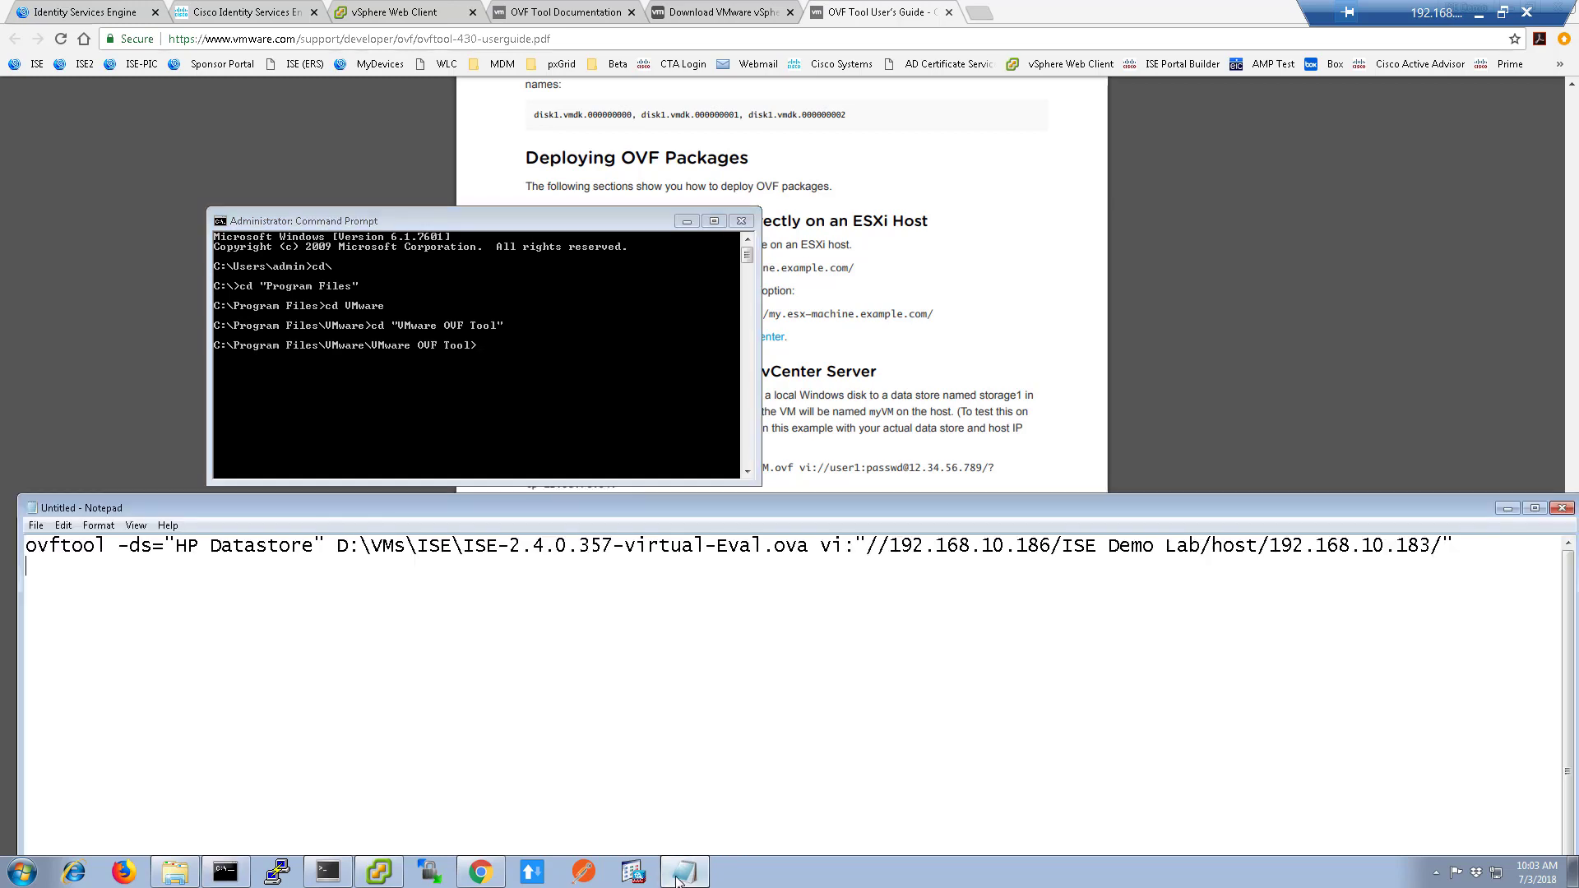
{"action": "double_click", "coordinate": [64, 544]}
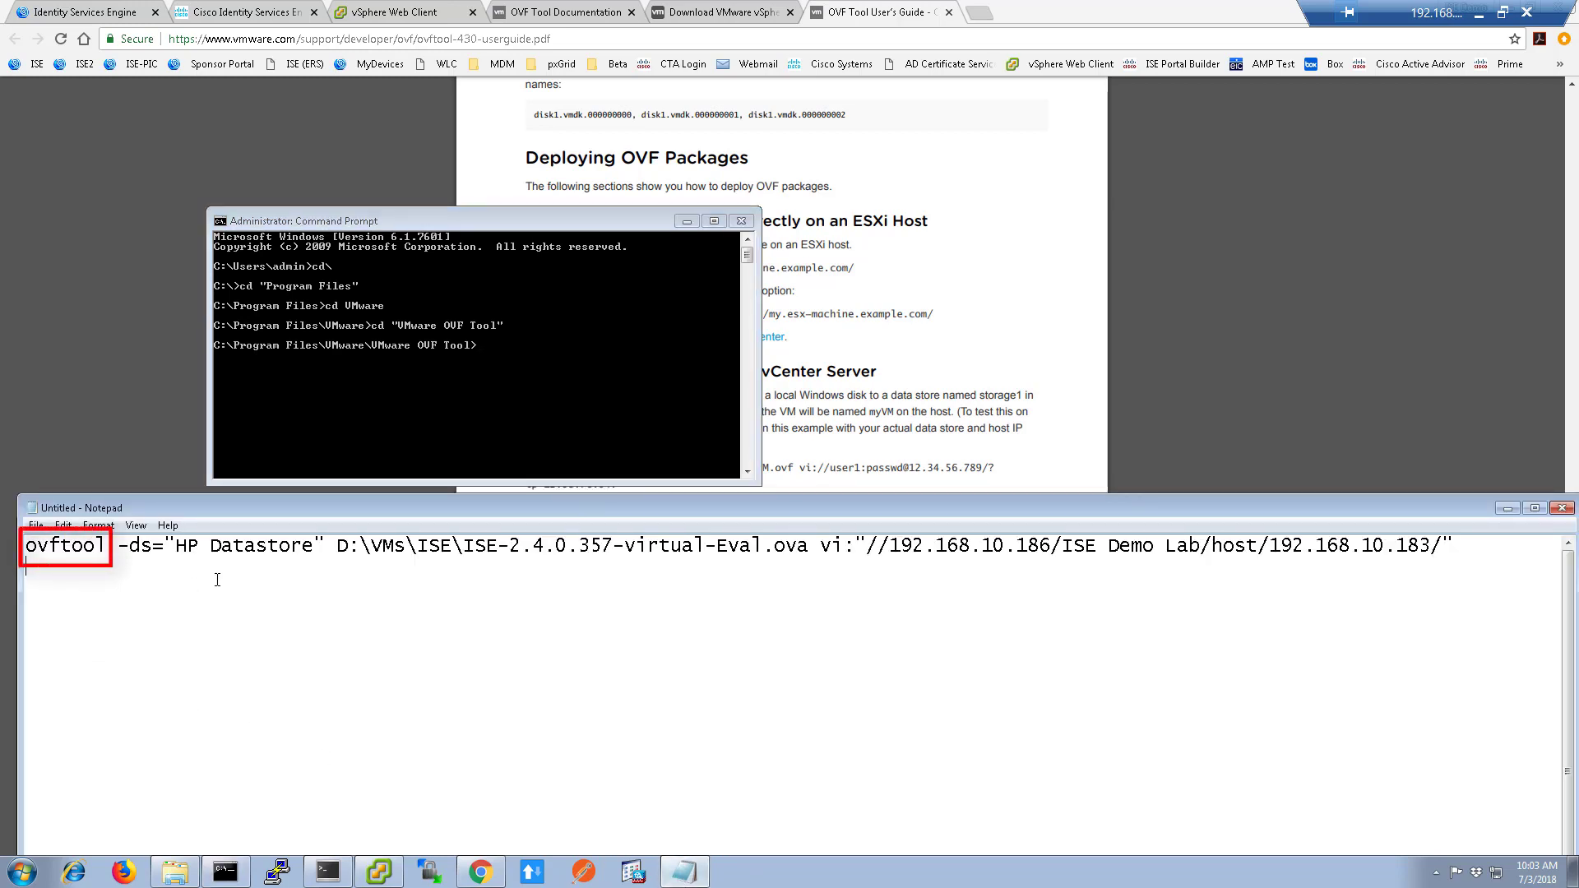
{"action": "double_click", "coordinate": [237, 545]}
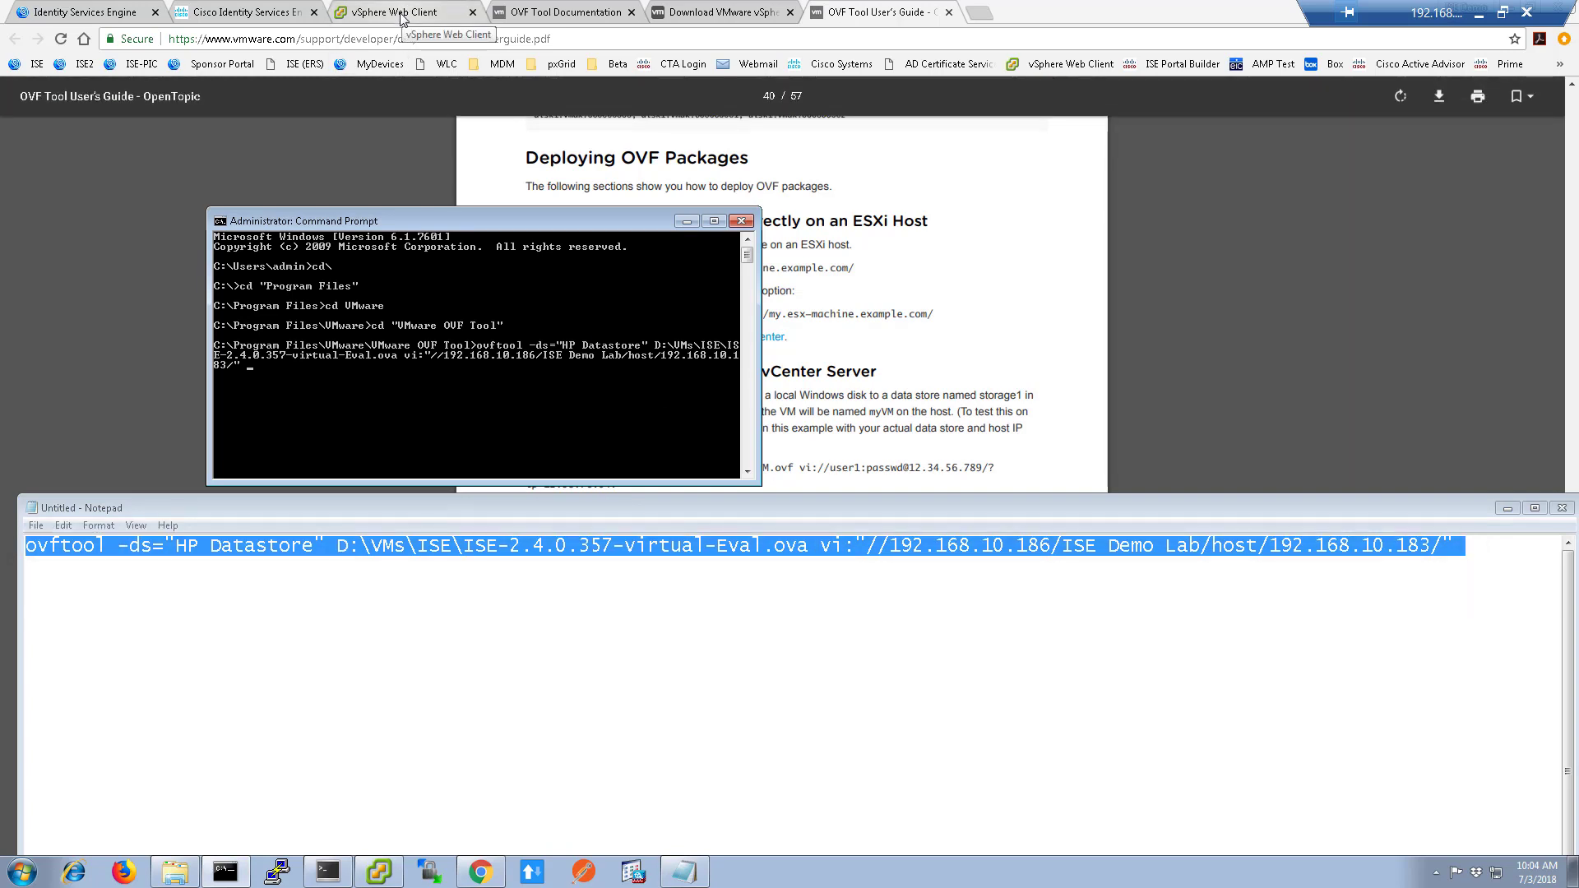
Switch to the vSphere Web Client page and enter the admin login details
{"action": "left_click", "coordinate": [403, 11]}
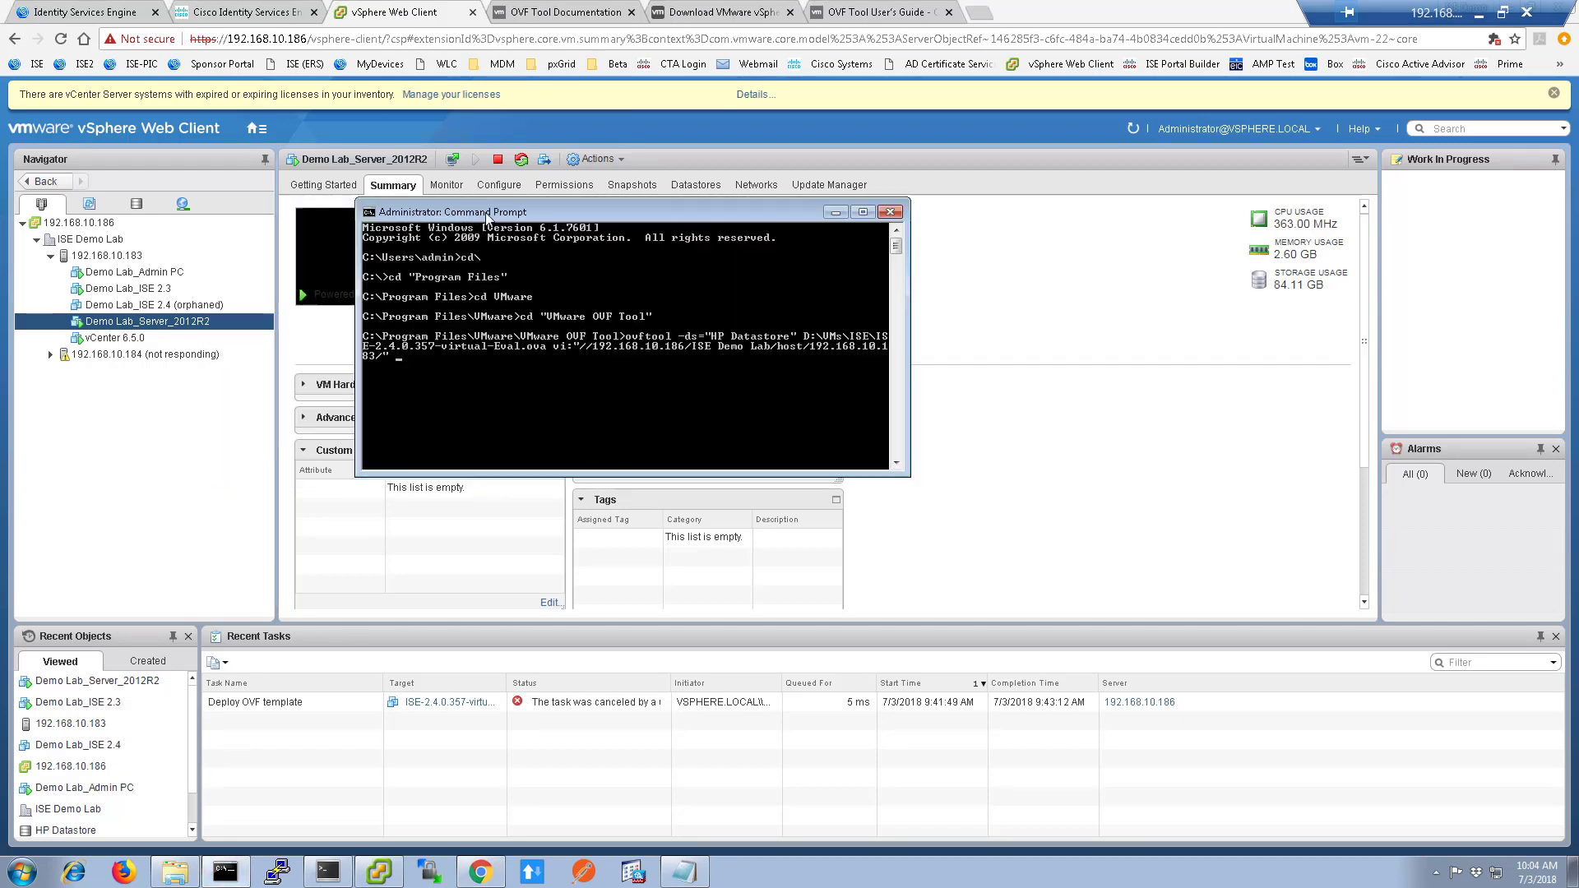
{"action": "mouse_move", "coordinate": [480, 473]}
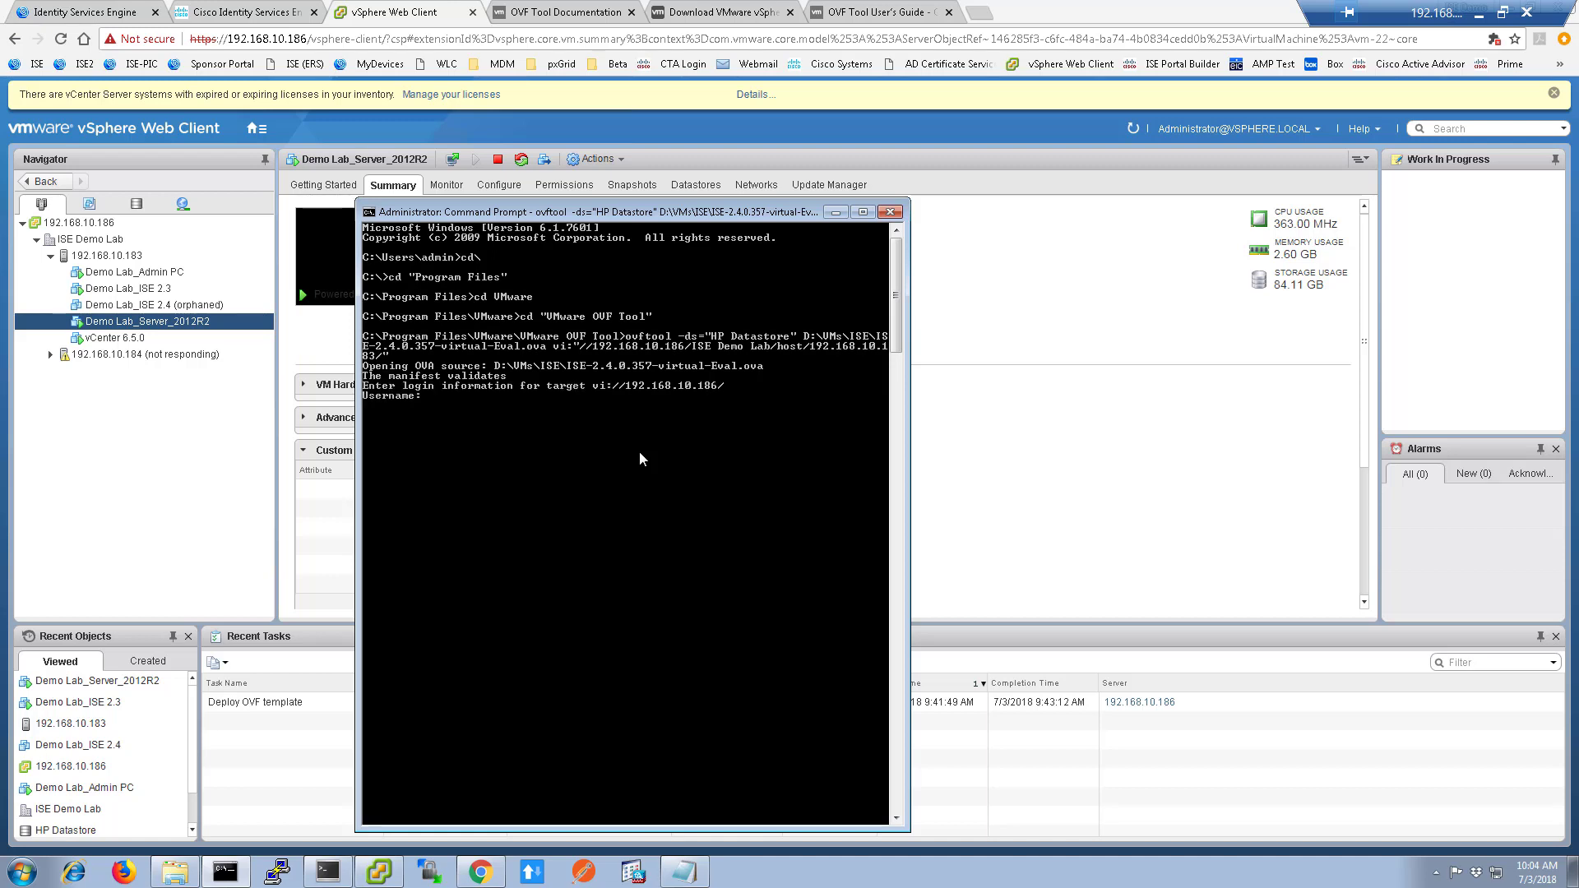
{"action": "type", "text": "administrator@"}
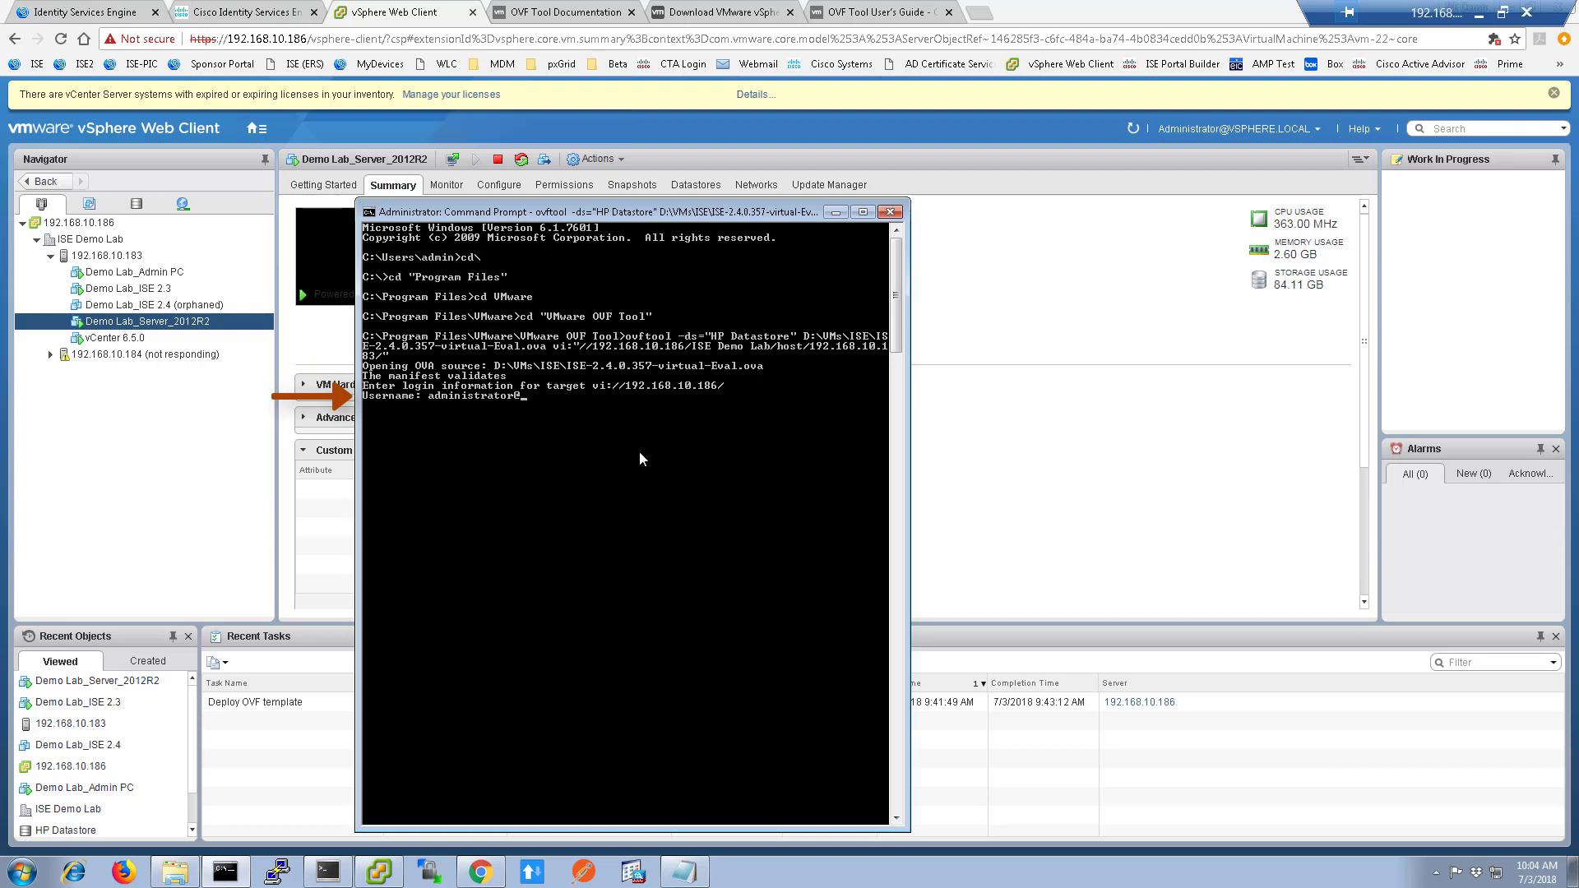
{"action": "type", "text": "vsph"}
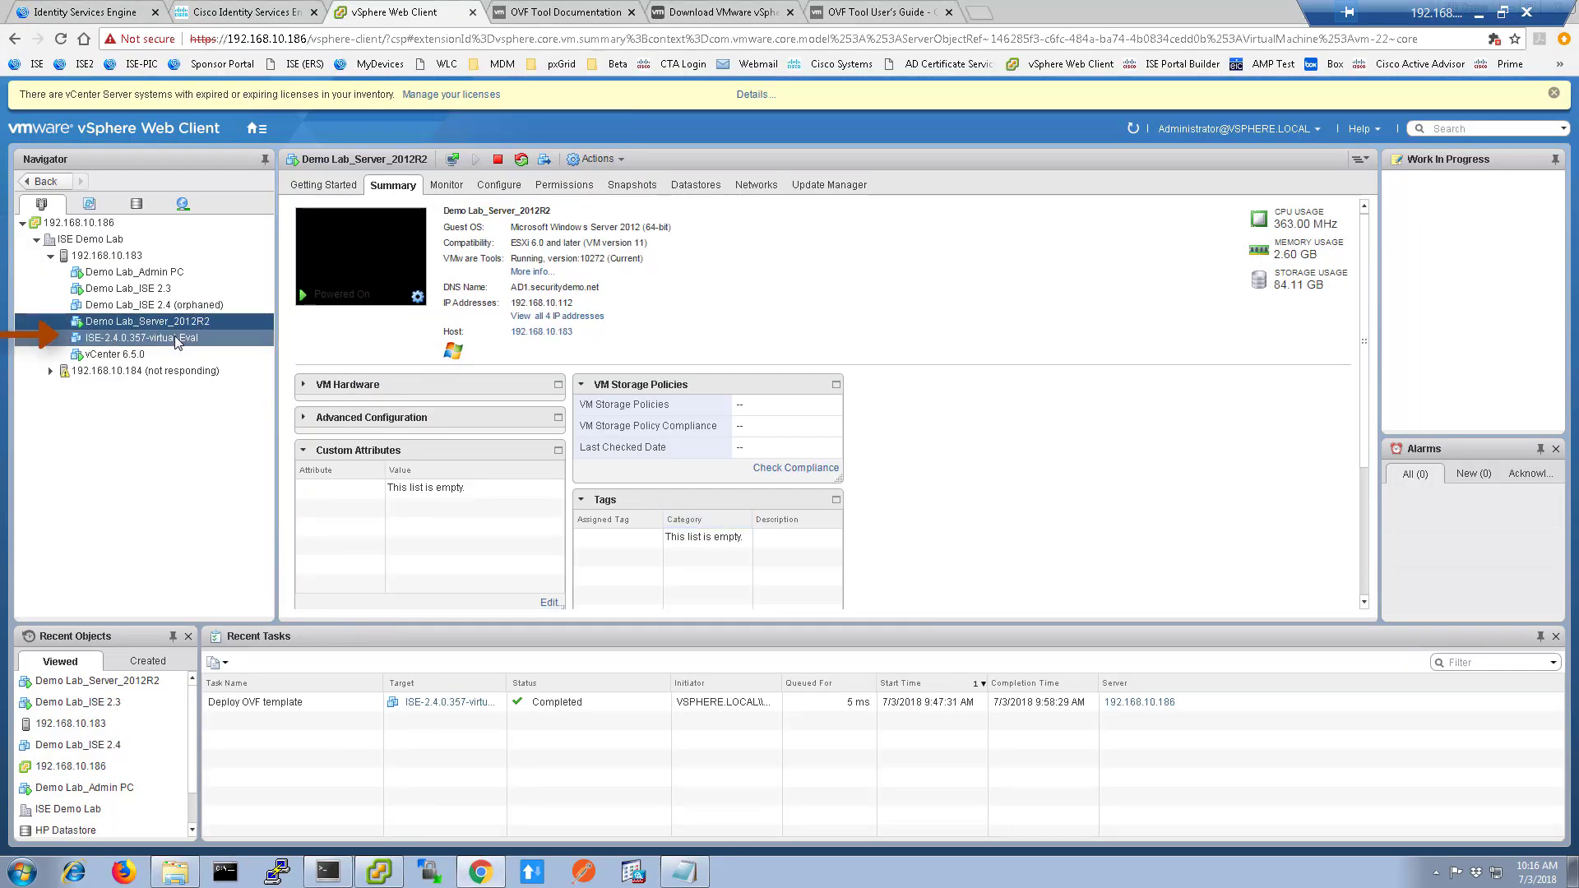
Open a console on ISE-2.4.0.357-virtual-Eval from its right-click actions menu
{"action": "left_click", "coordinate": [141, 337]}
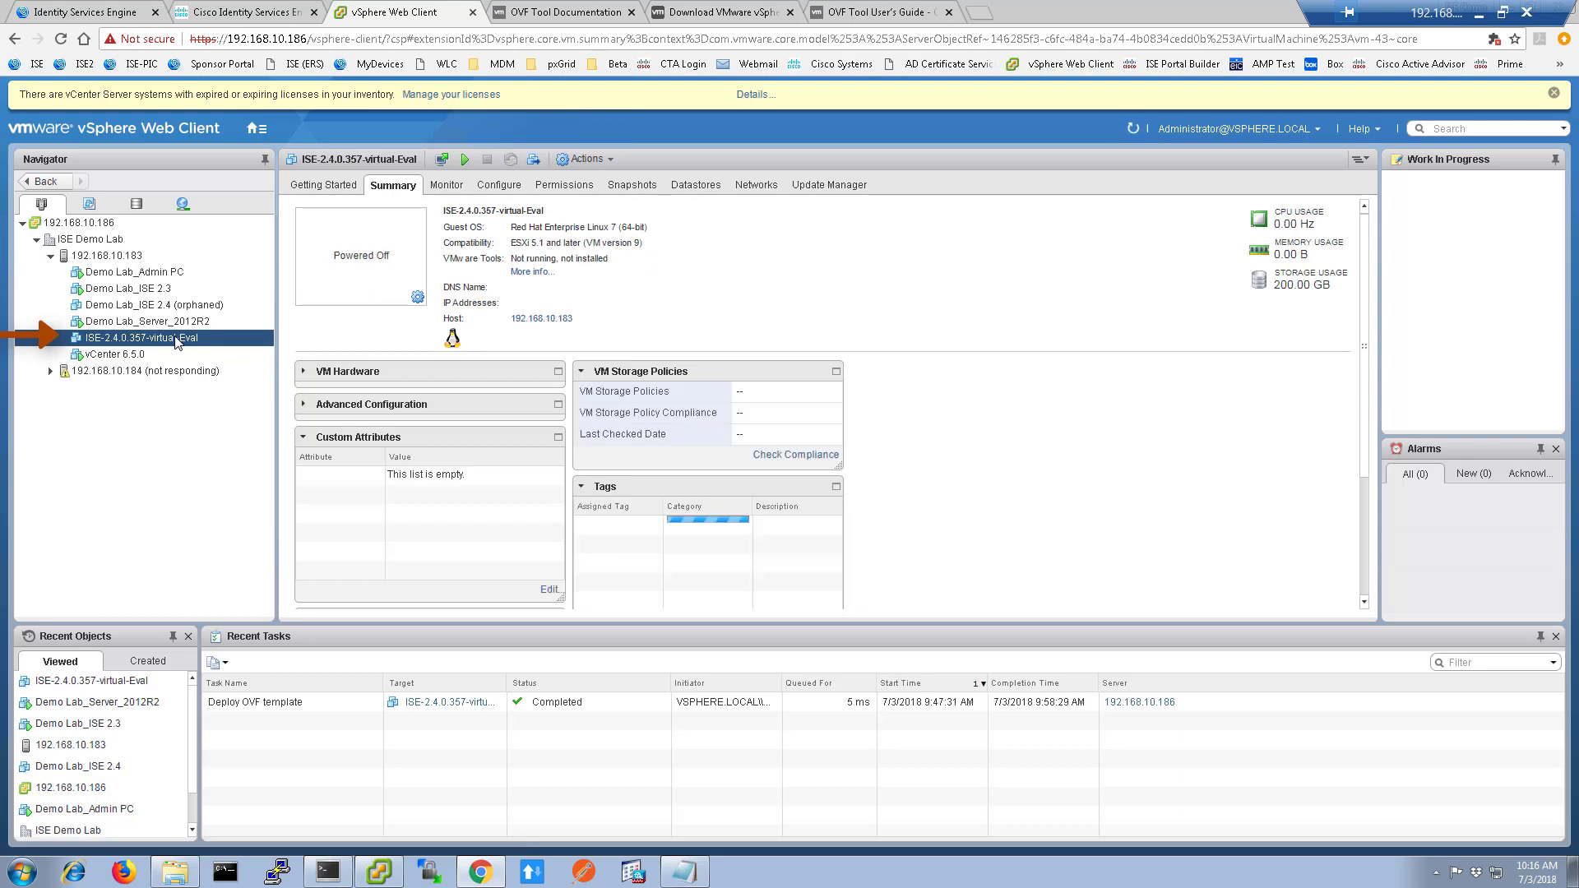
{"action": "right_click", "coordinate": [140, 337]}
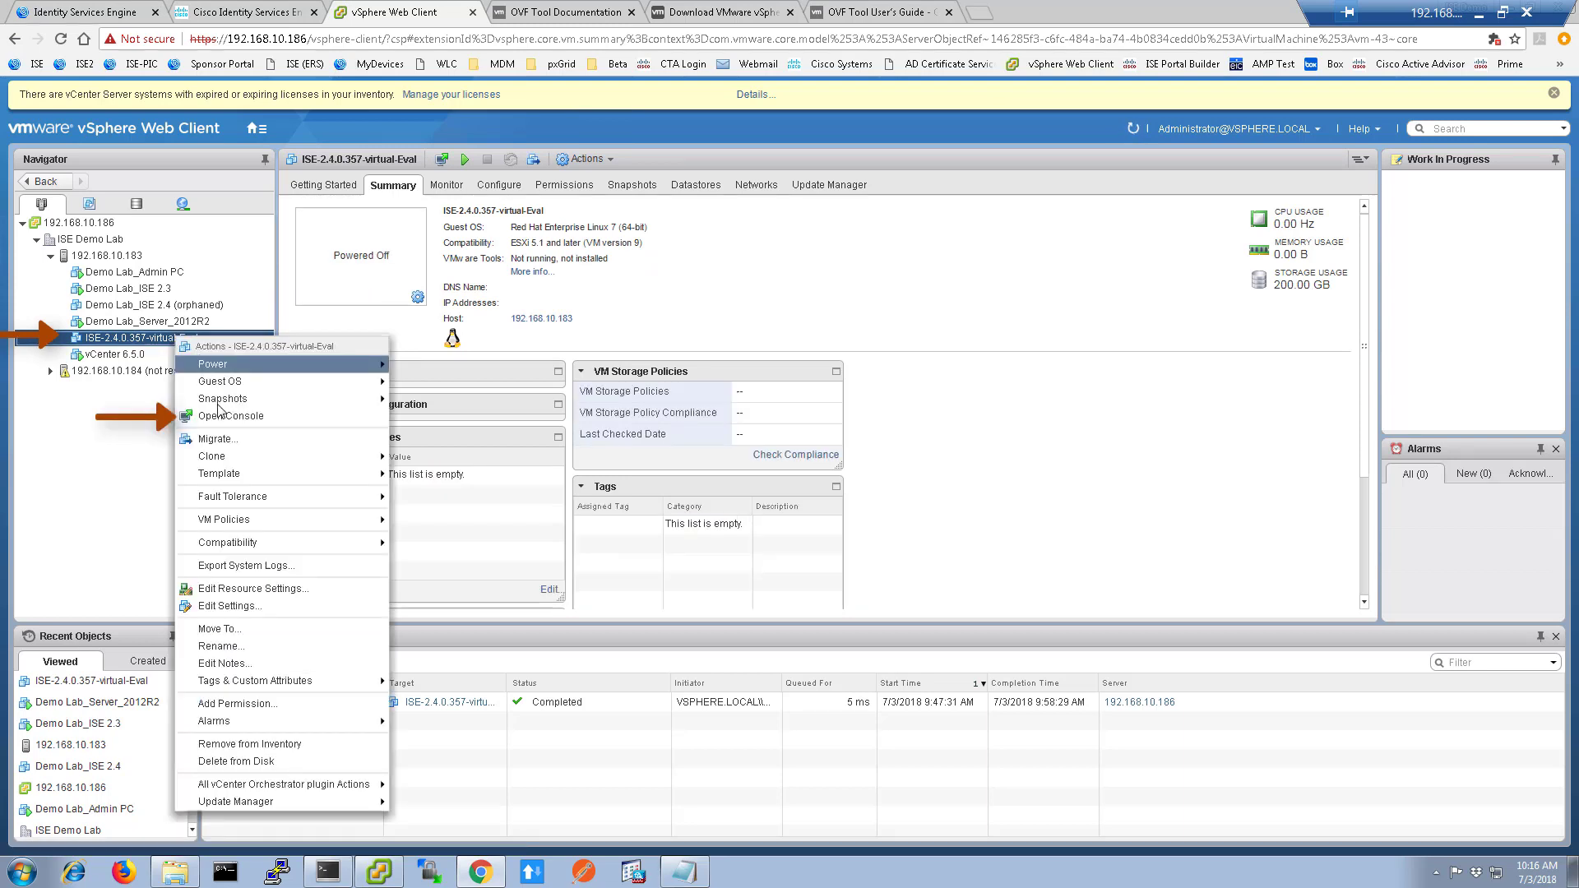
{"action": "left_click", "coordinate": [228, 416]}
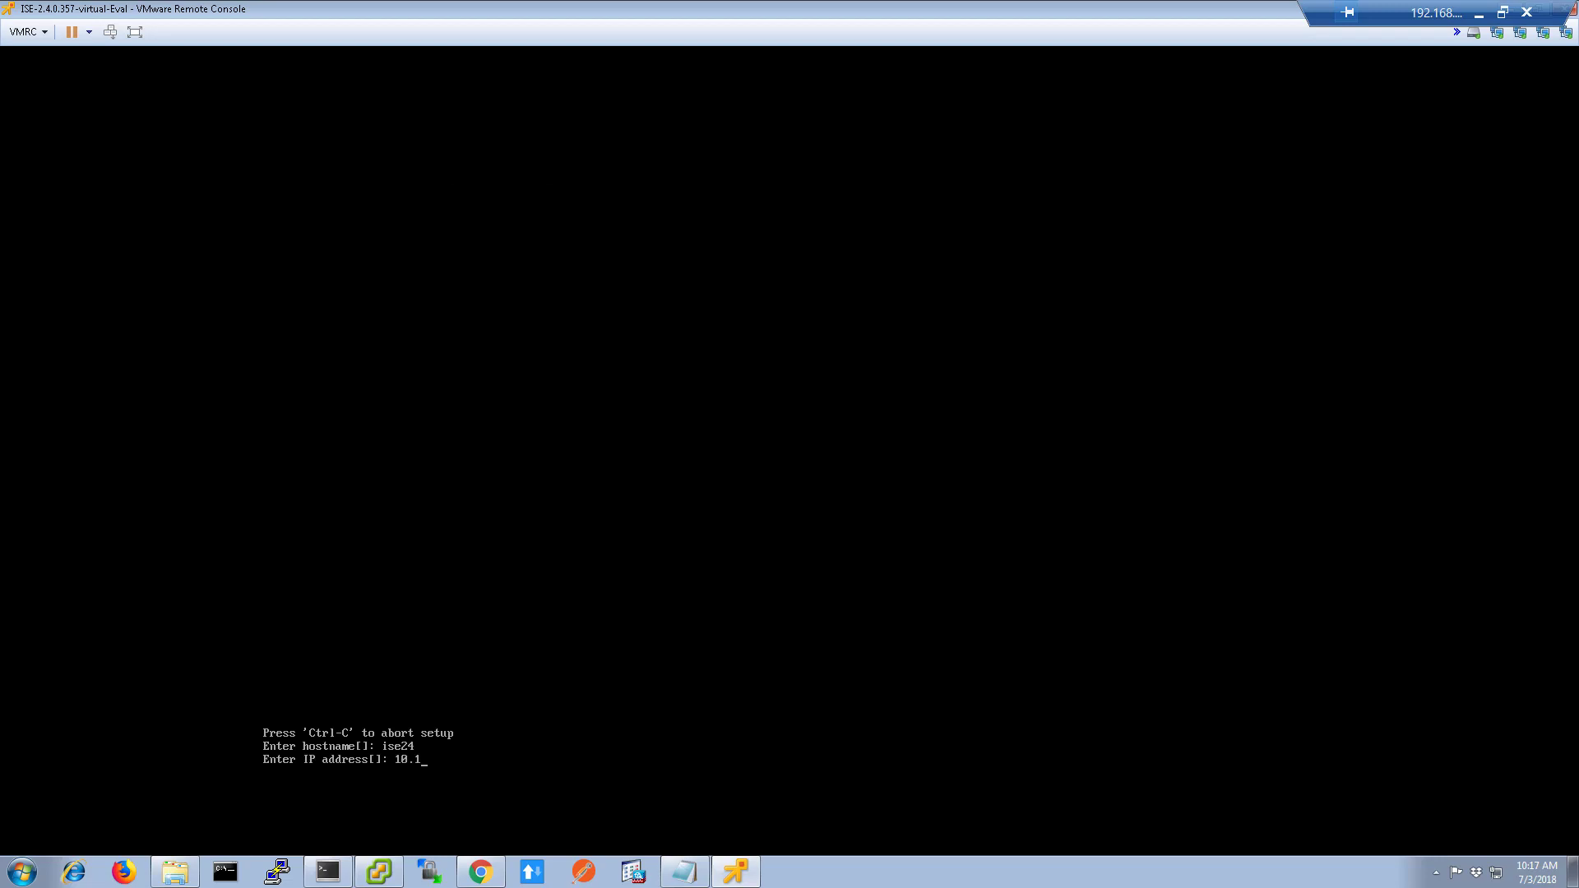
Confirm the IP address, enter the 255 netmask and confirm gateway 10.1.100.1
{"action": "key", "text": "Return"}
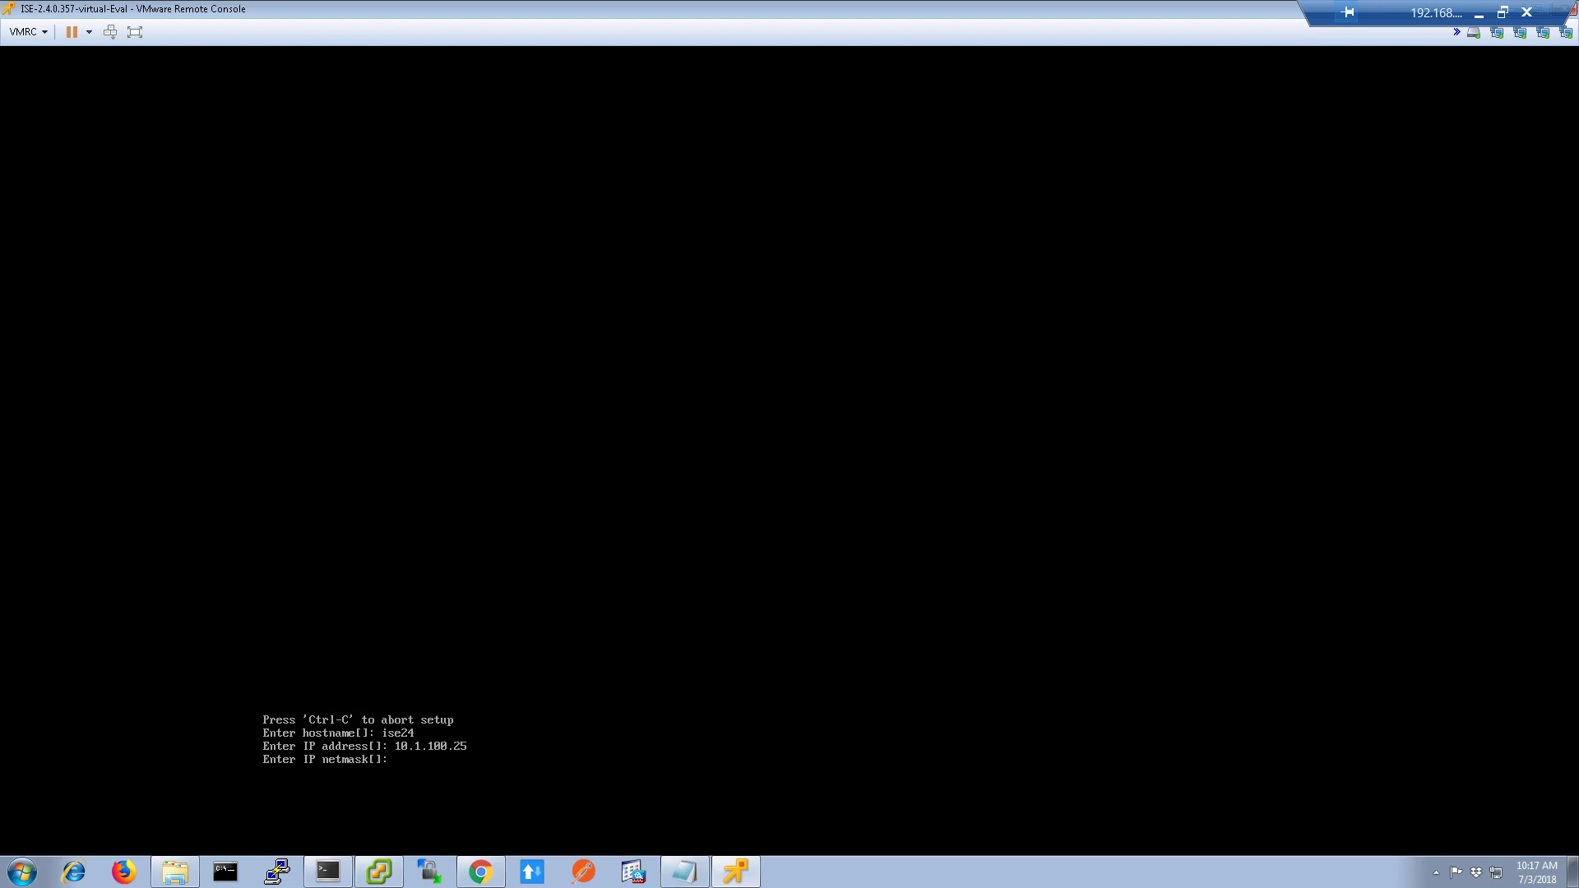
{"action": "type", "text": "255.255.255.0"}
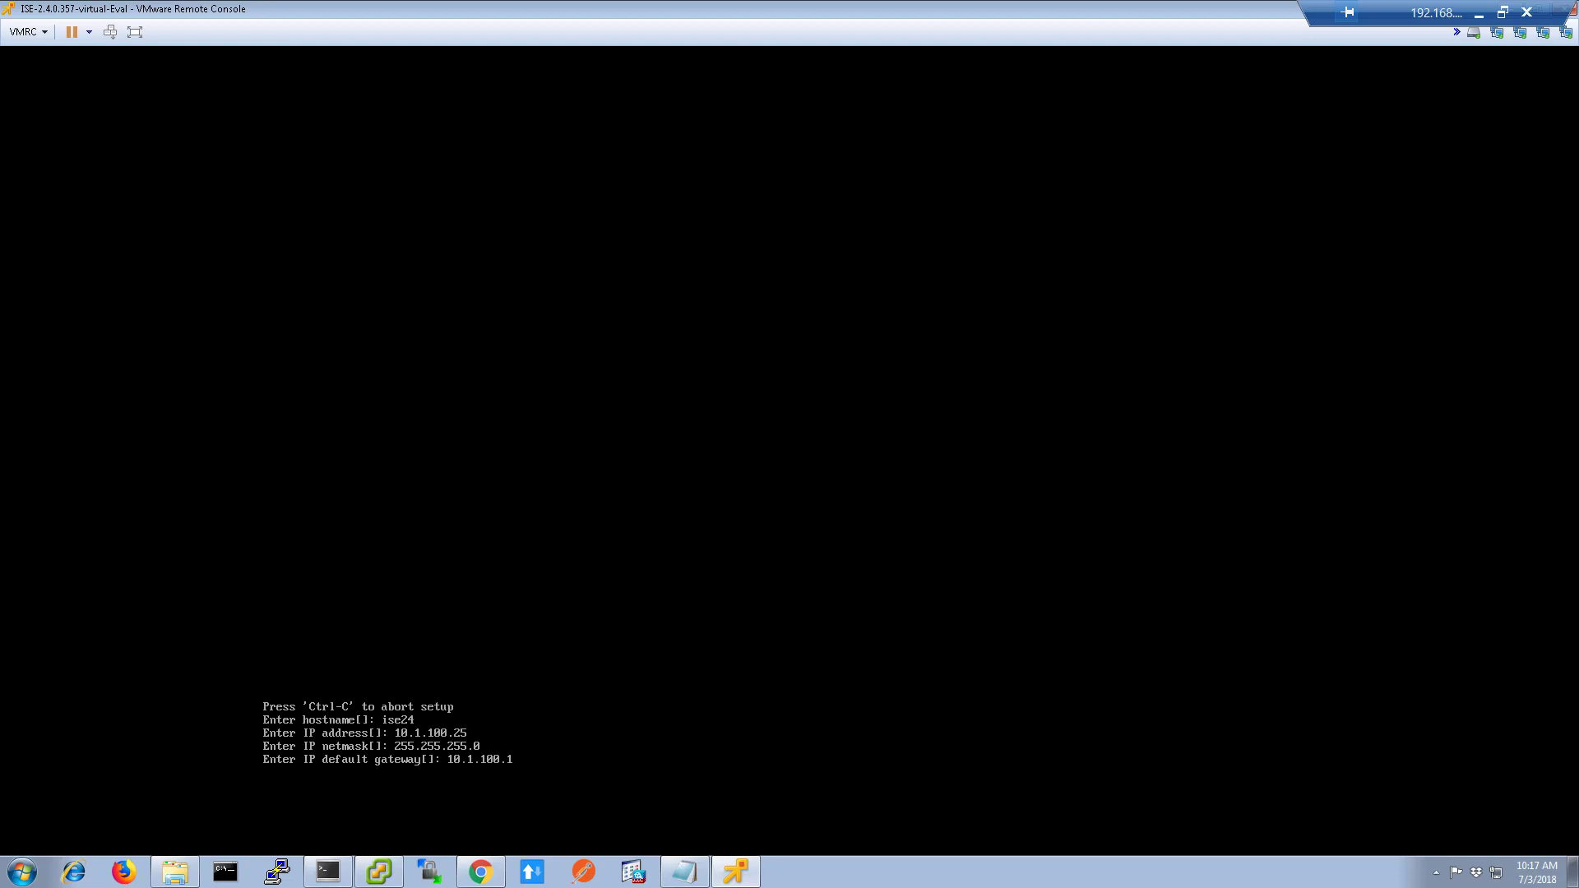
{"action": "key", "text": "Return"}
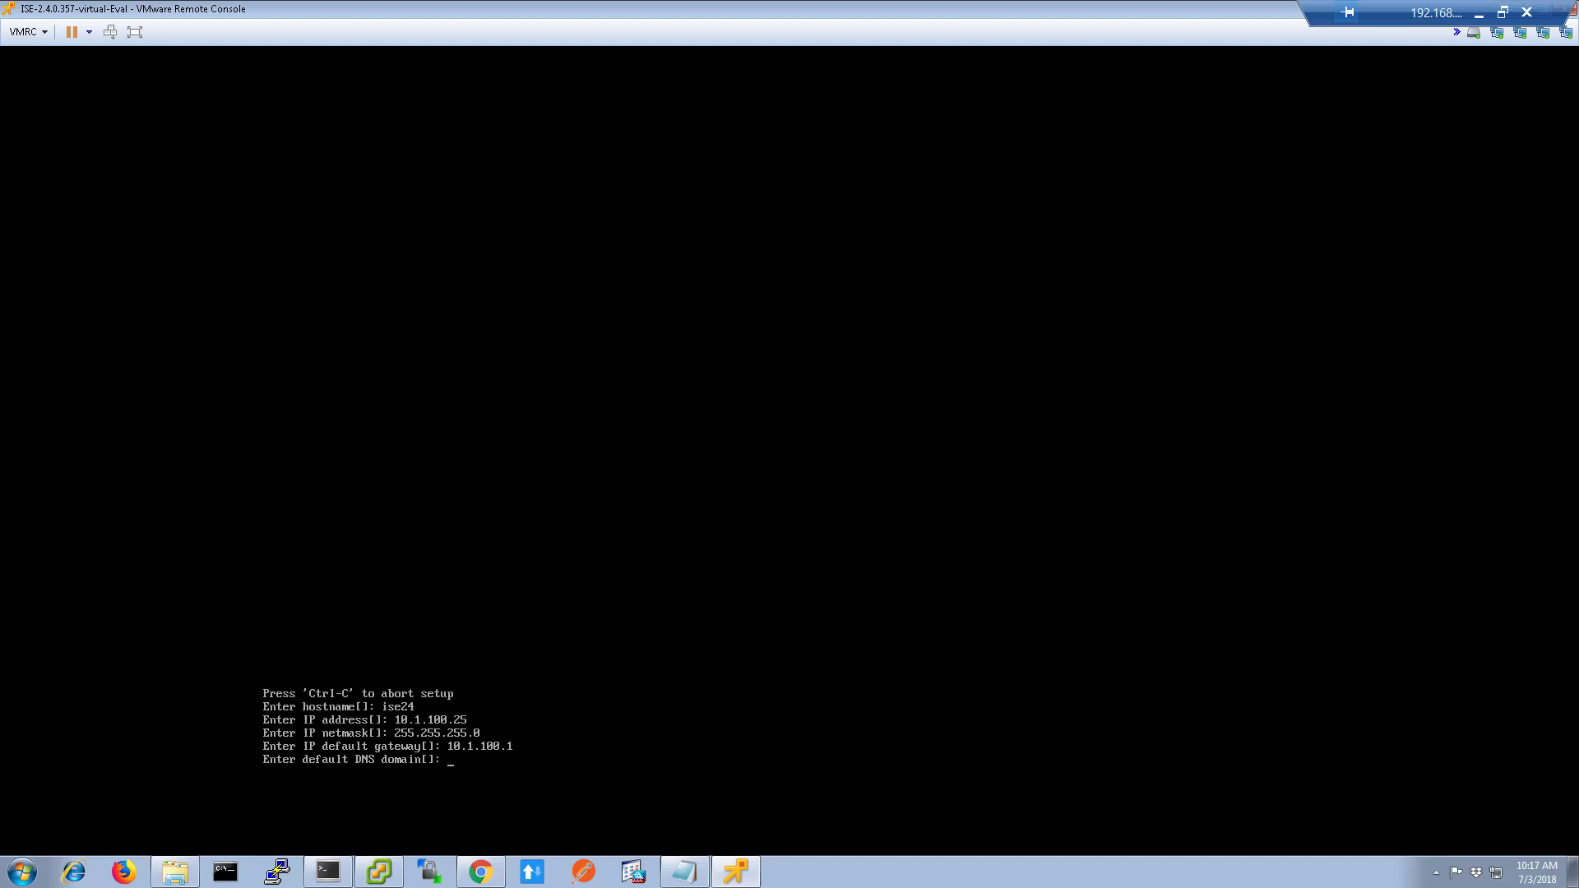
Enter DNS domain securitydemo.net and primary nameserver 10.1.100.10
{"action": "type", "text": "securi"}
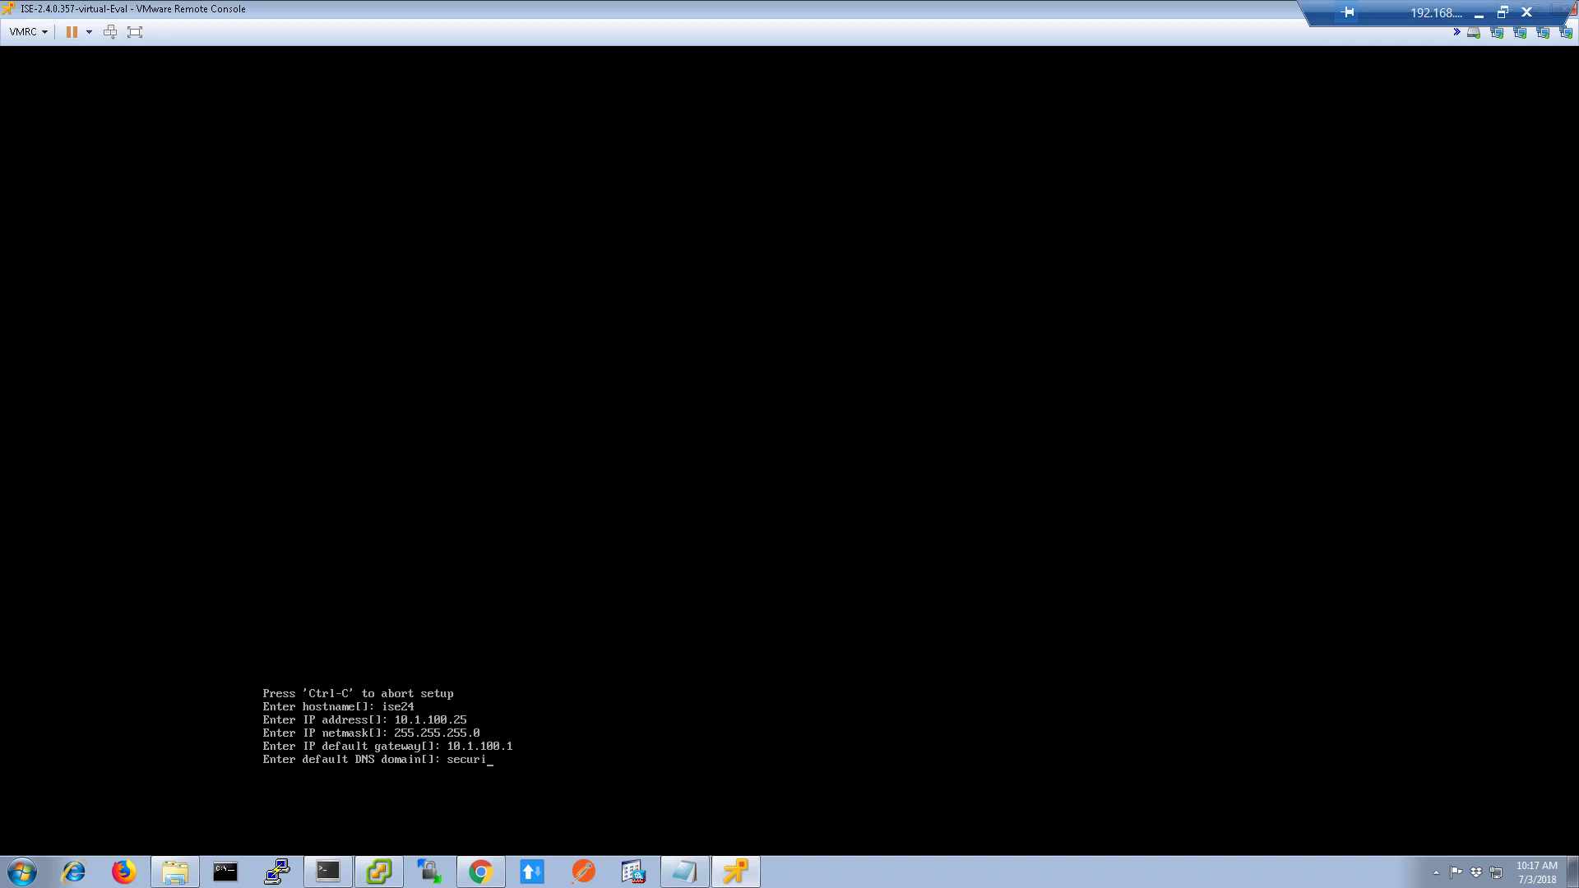
{"action": "type", "text": "tydem"}
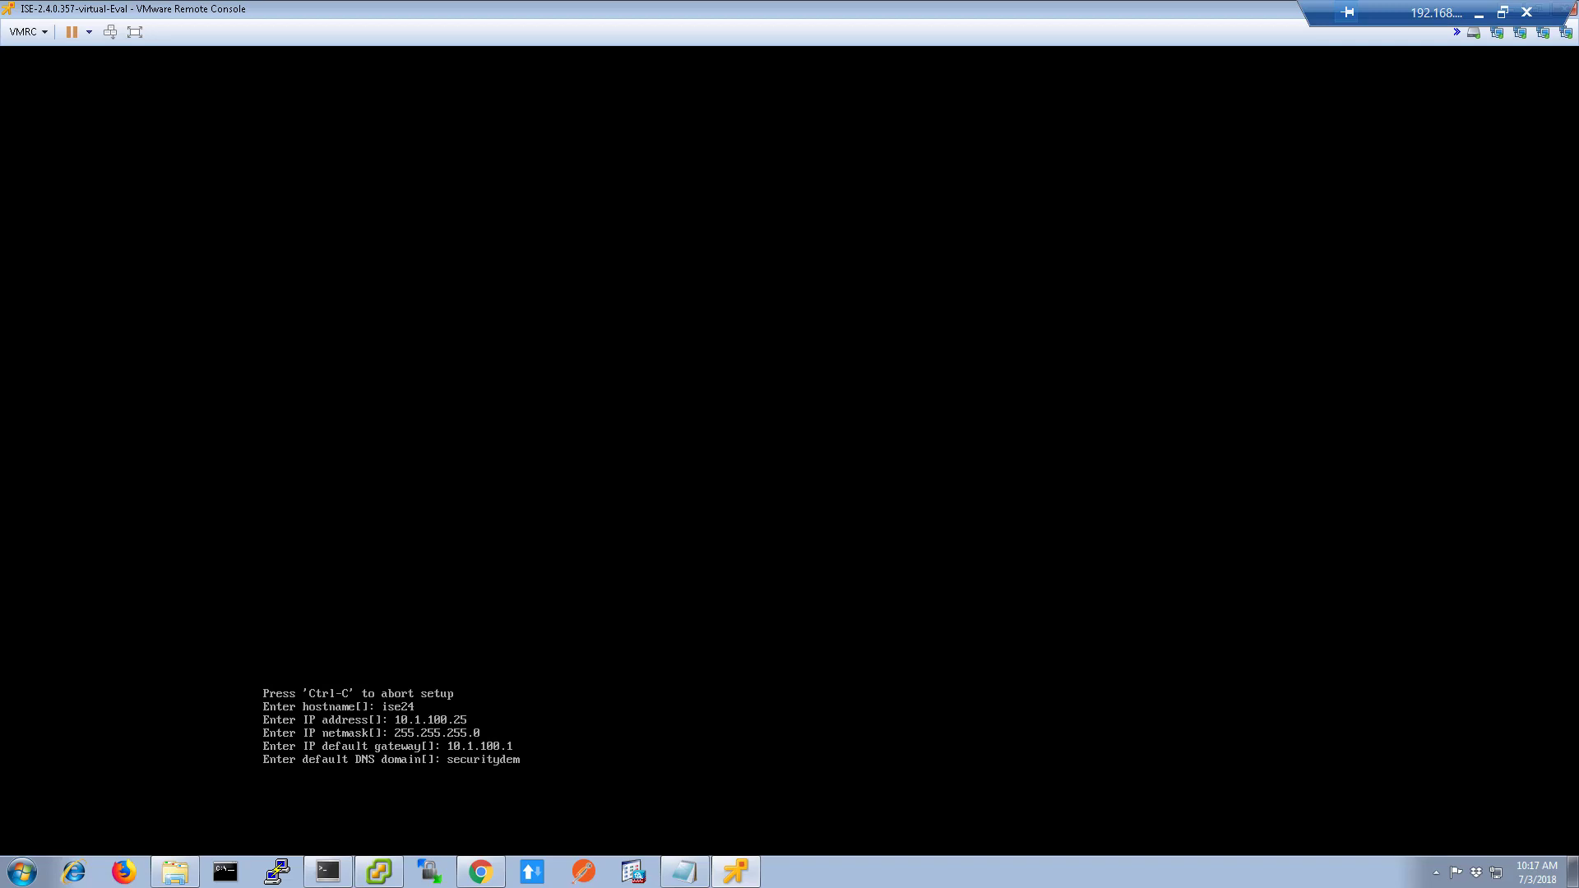
{"action": "type", "text": "o.ne"}
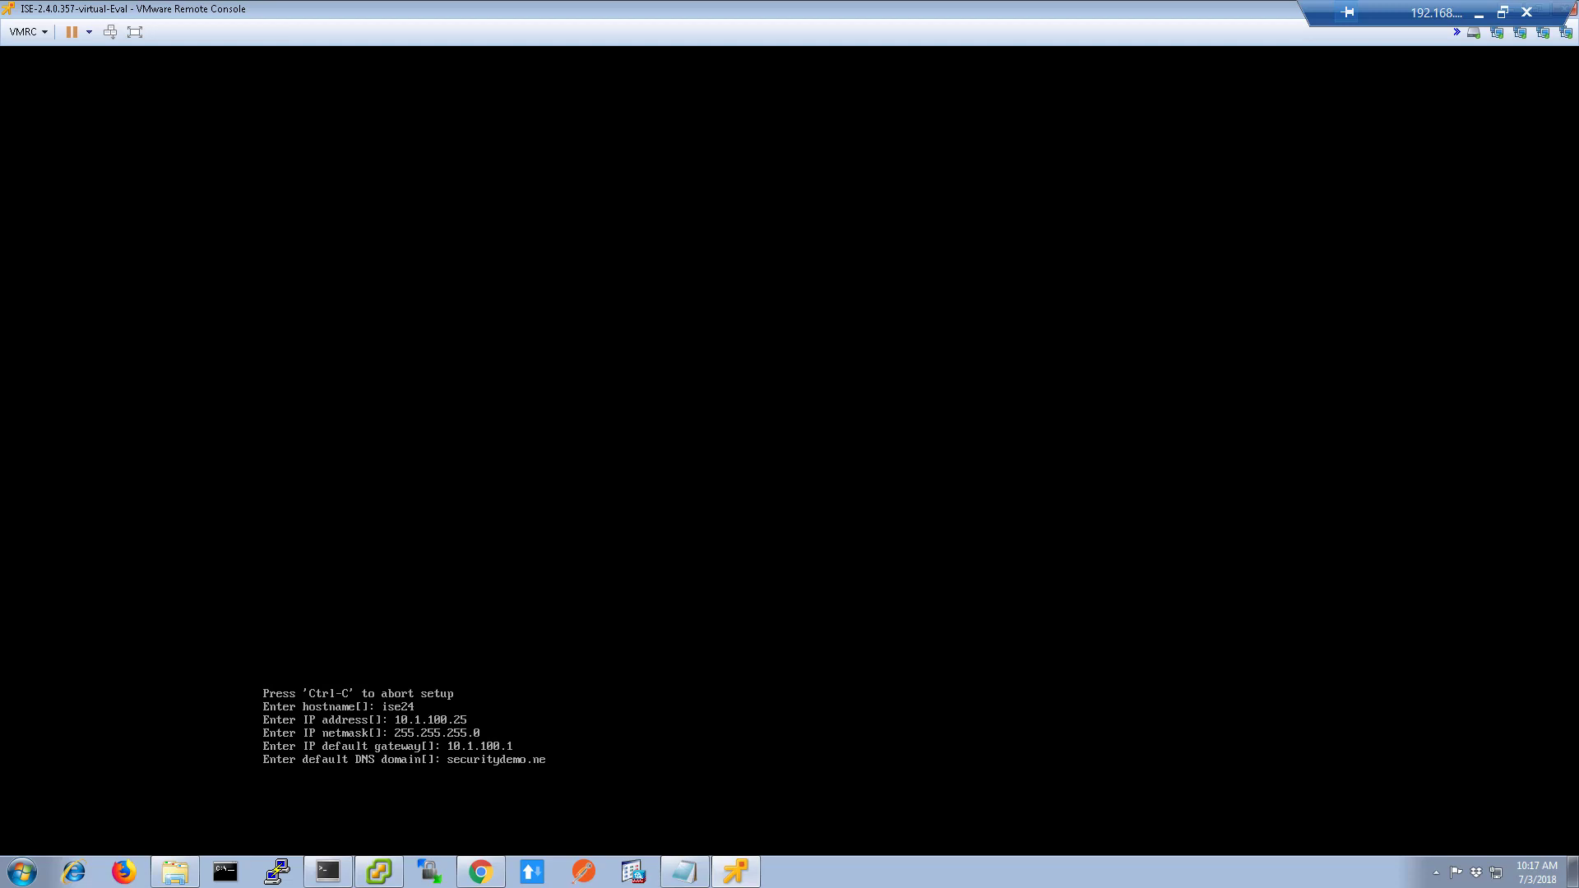
{"action": "type", "text": "t"}
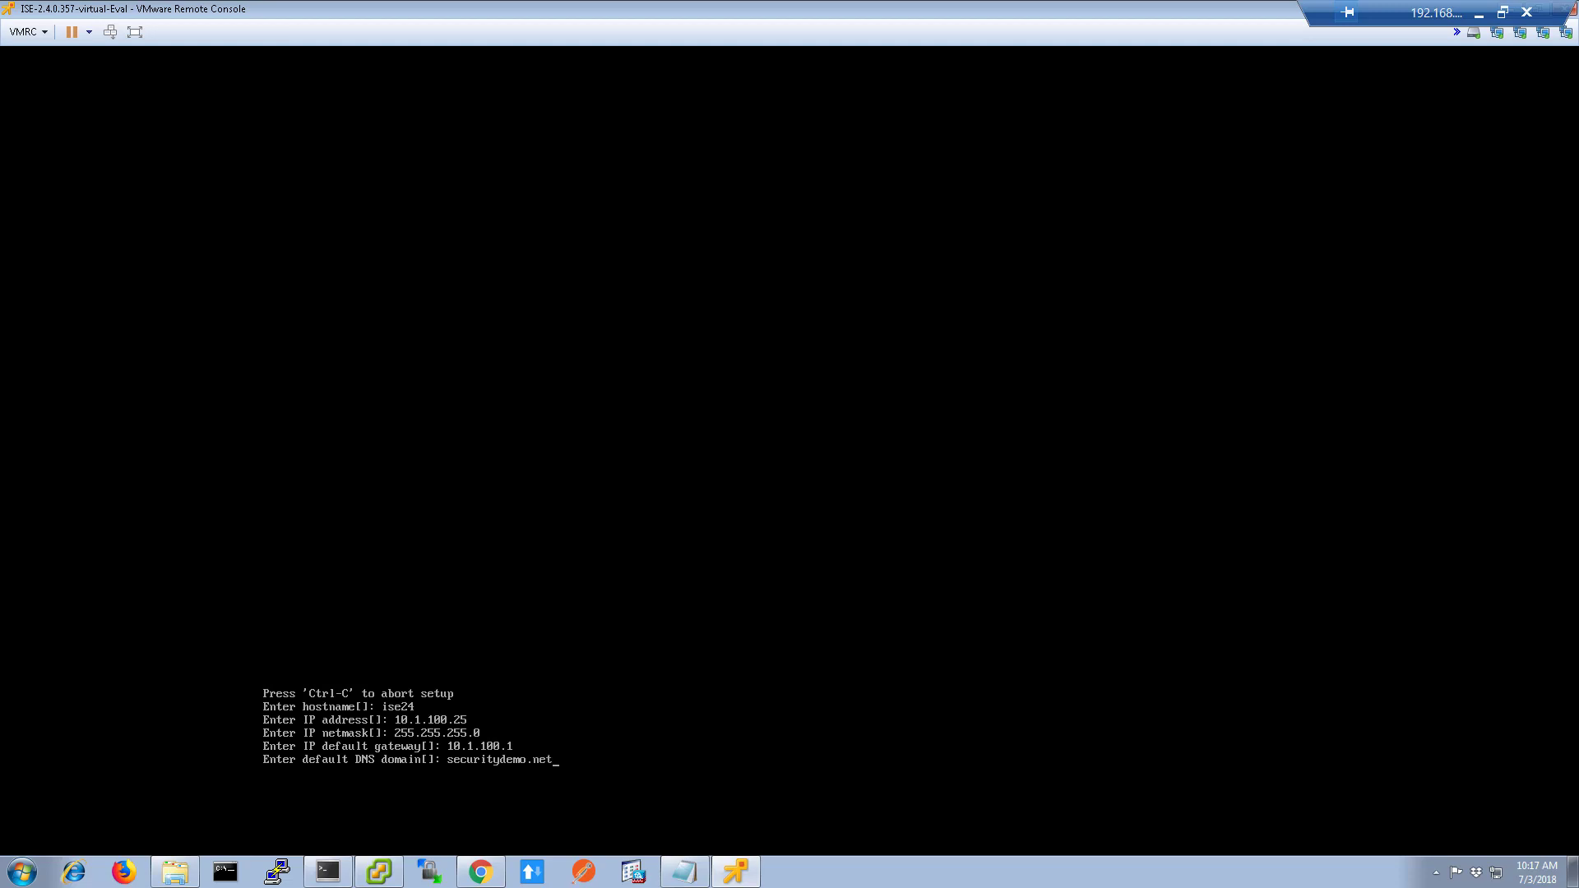
{"action": "key", "text": "Return"}
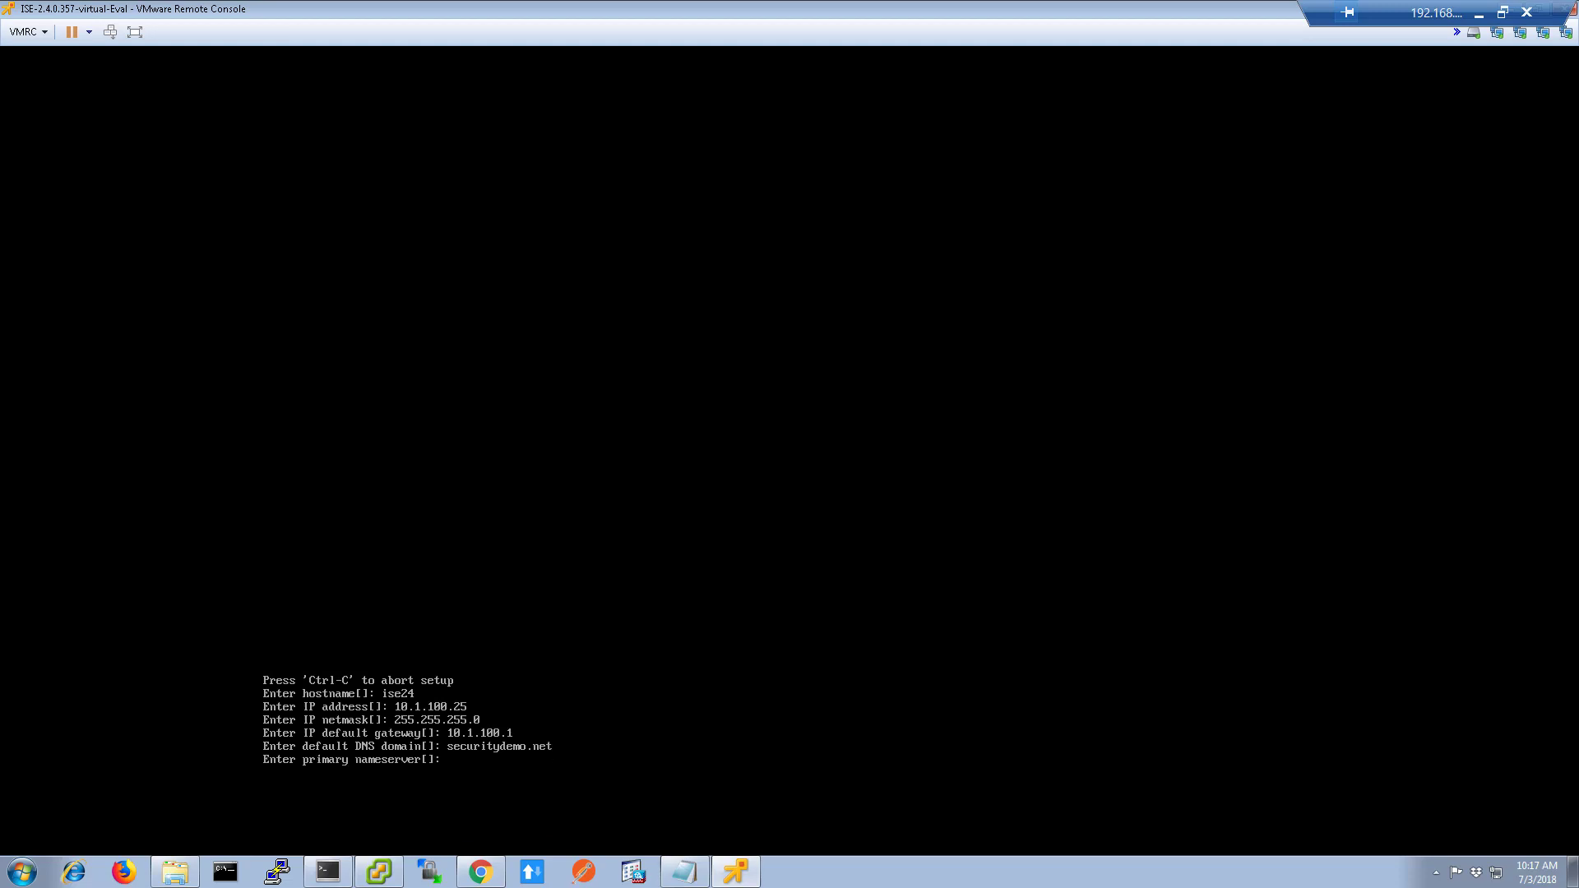
{"action": "type", "text": "10.1."}
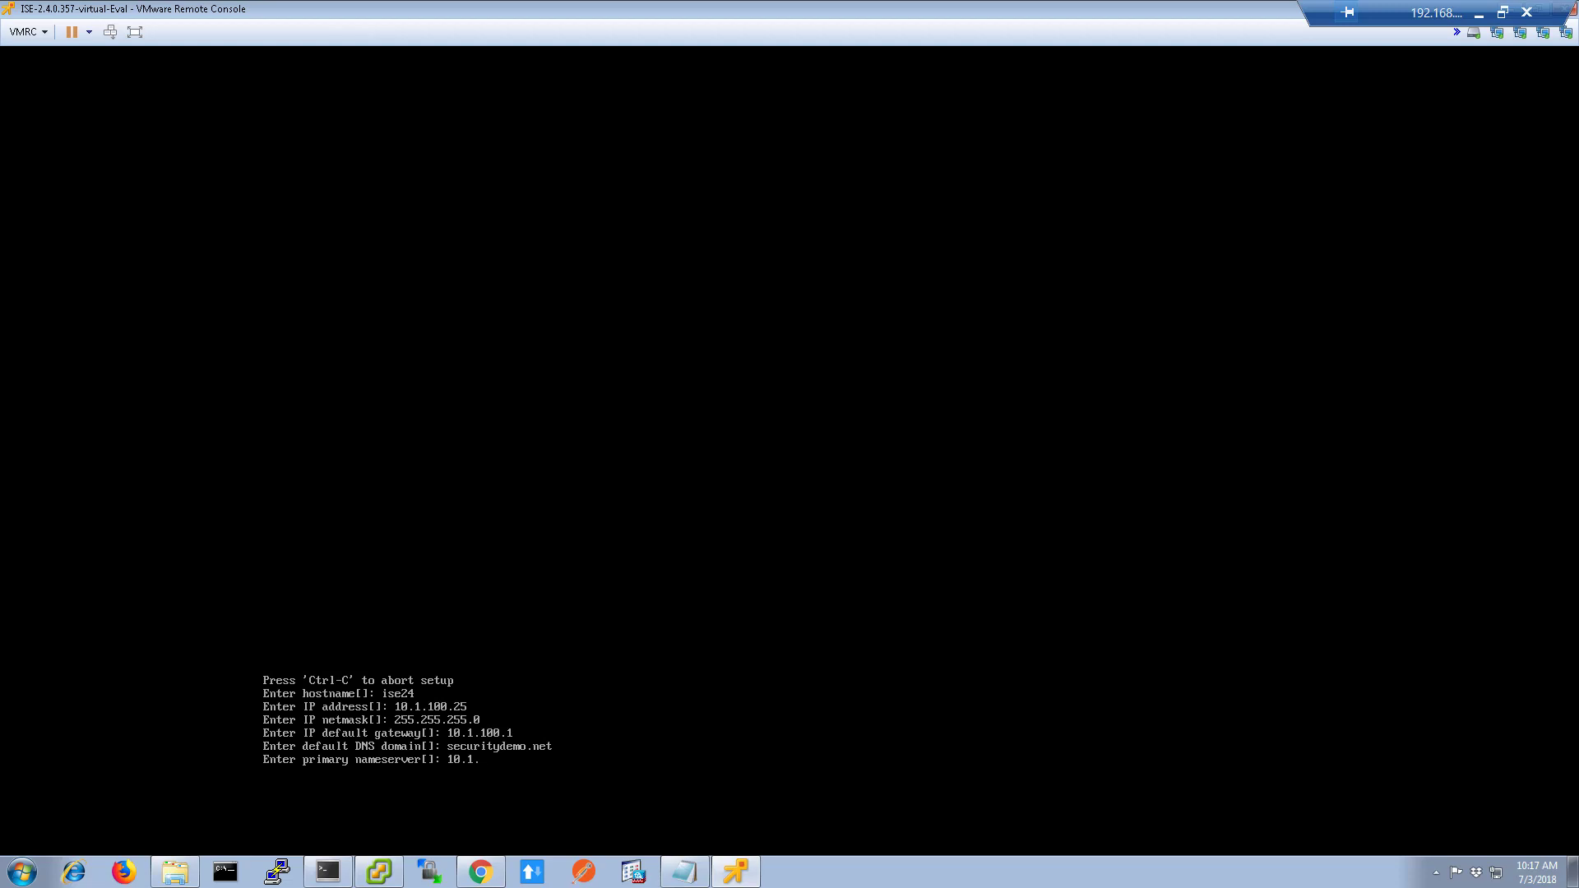
{"action": "type", "text": "100.10"}
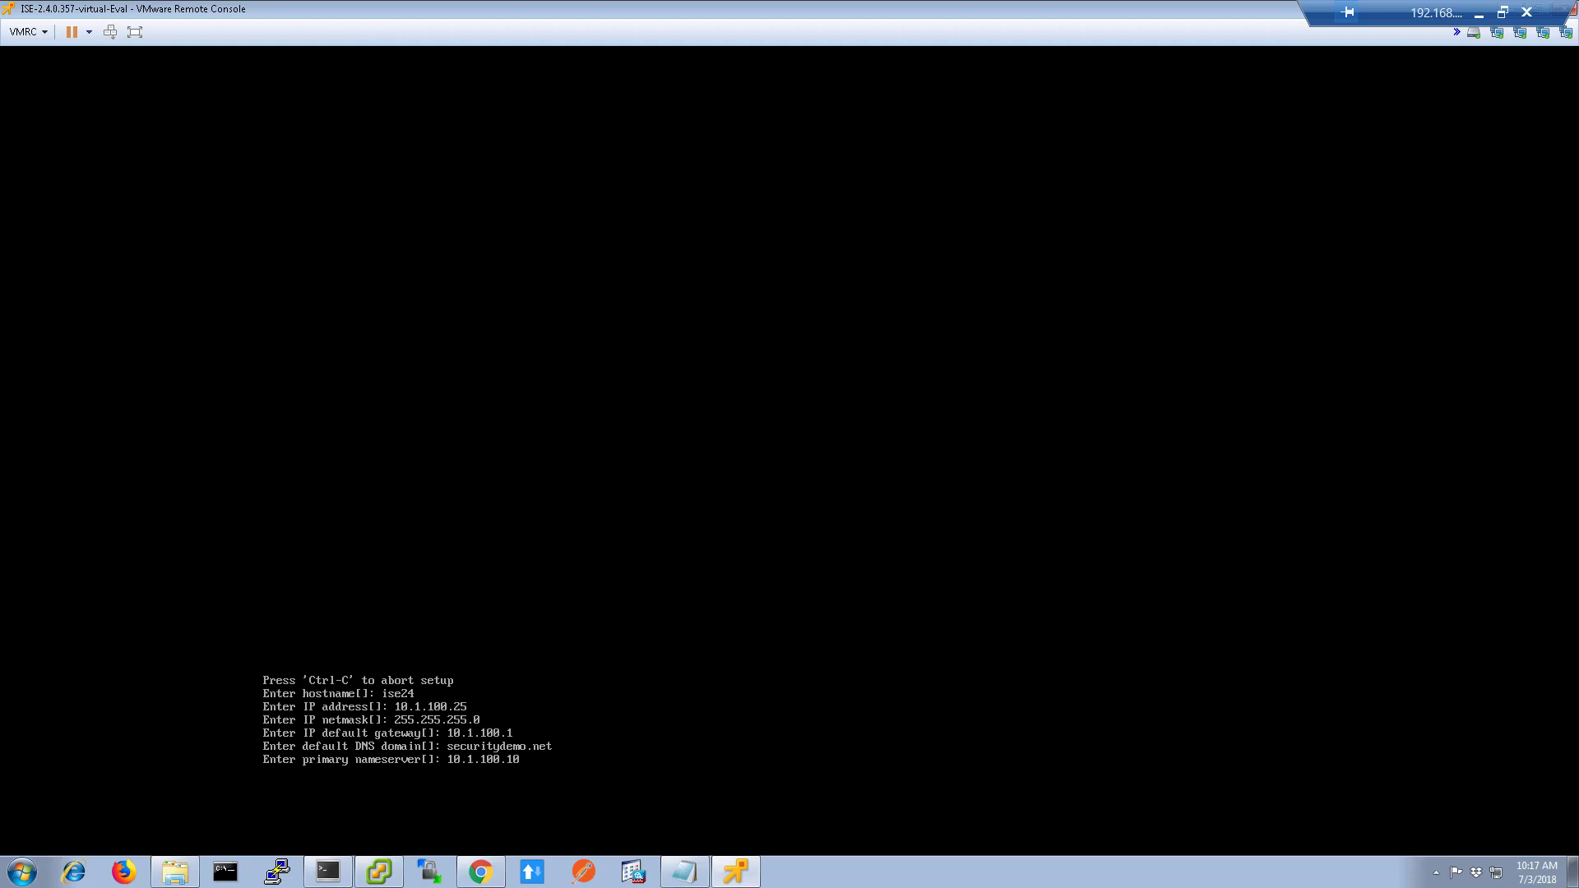
{"action": "key", "text": "Return"}
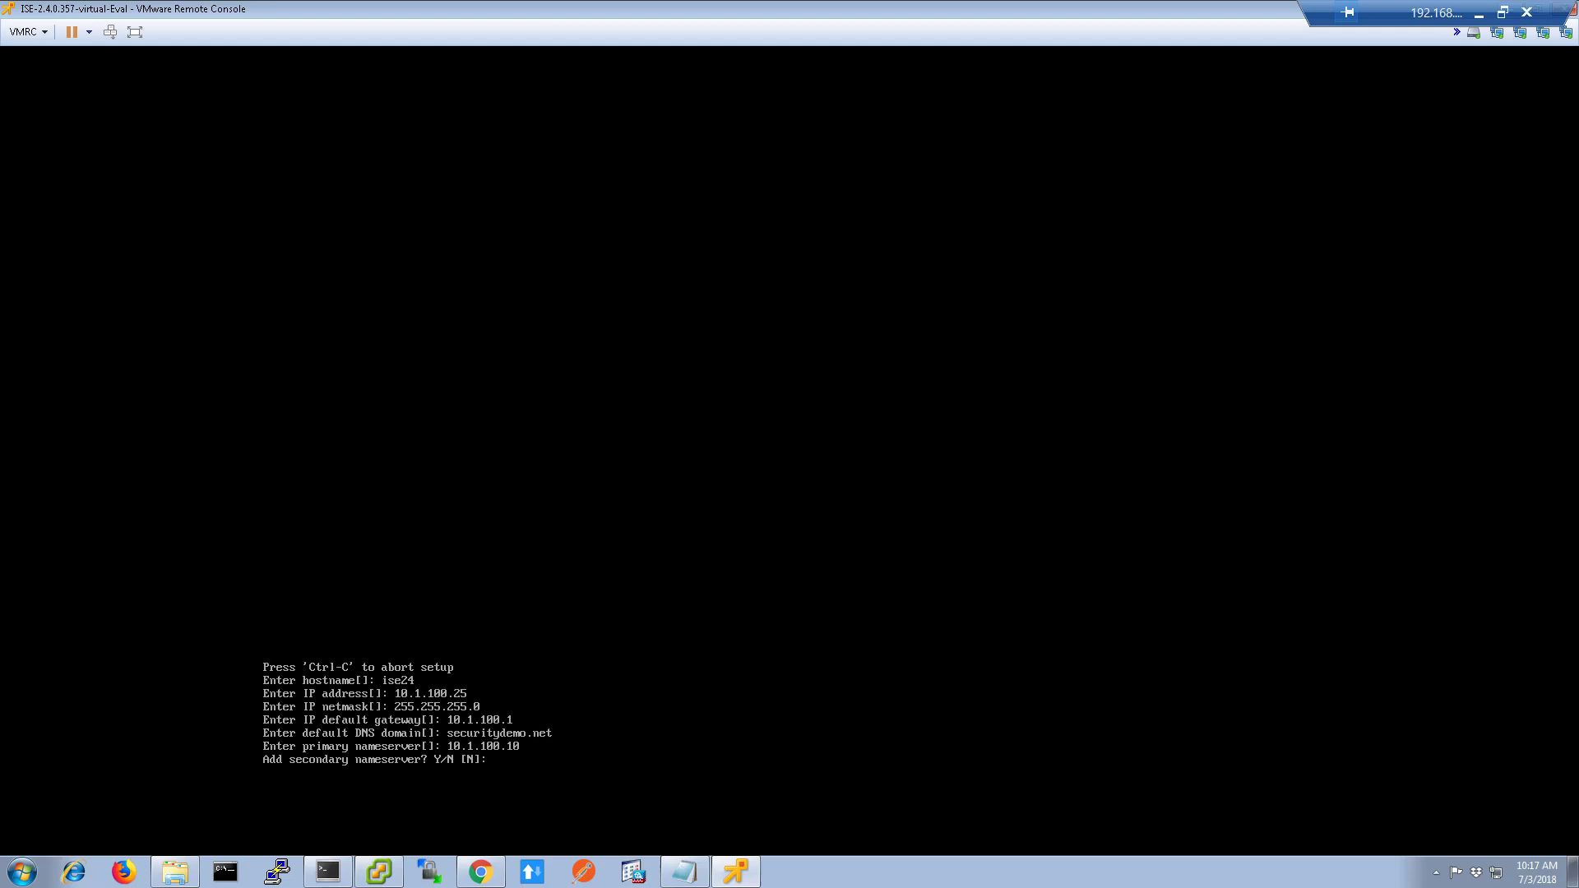
Skip the secondary nameserver and set a single NTP server 10.1.100.10
{"action": "key", "text": "Return"}
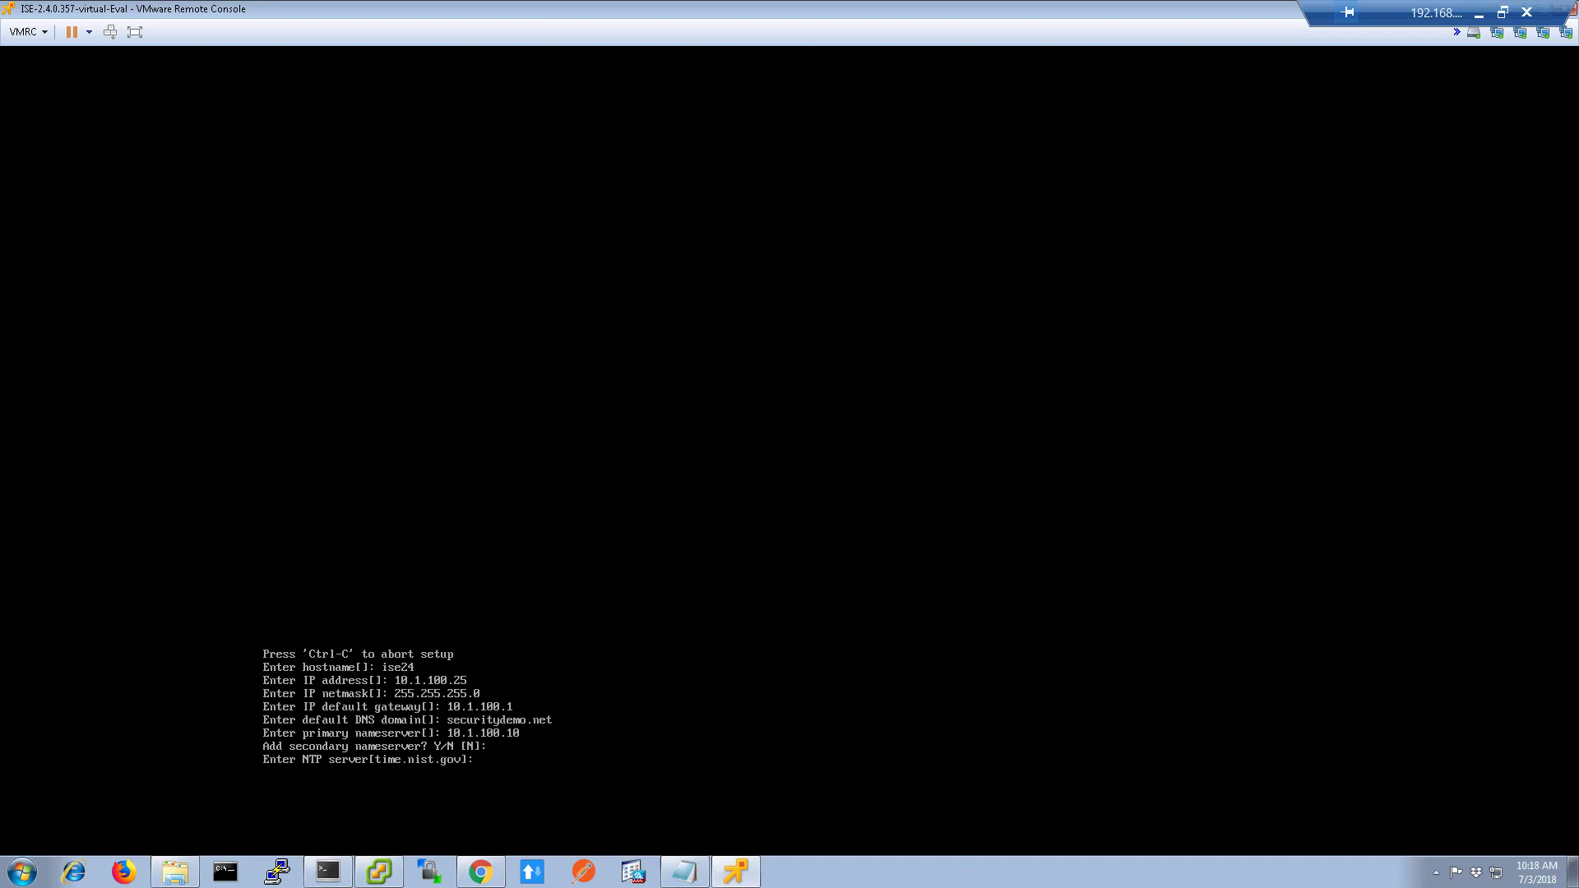
{"action": "type", "text": "10.1."}
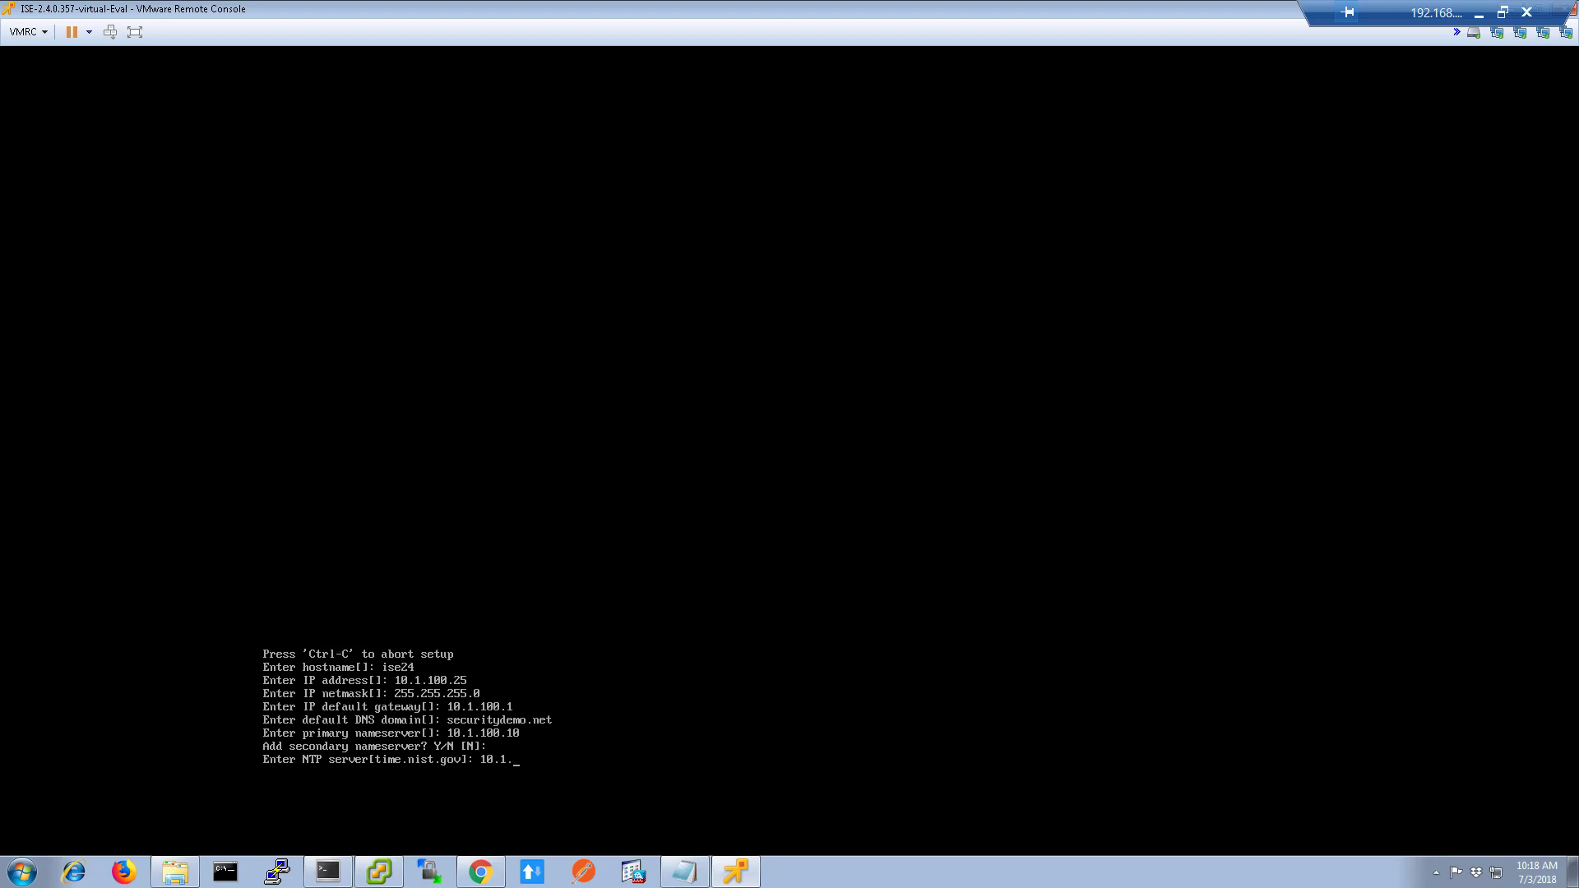
{"action": "type", "text": "100."}
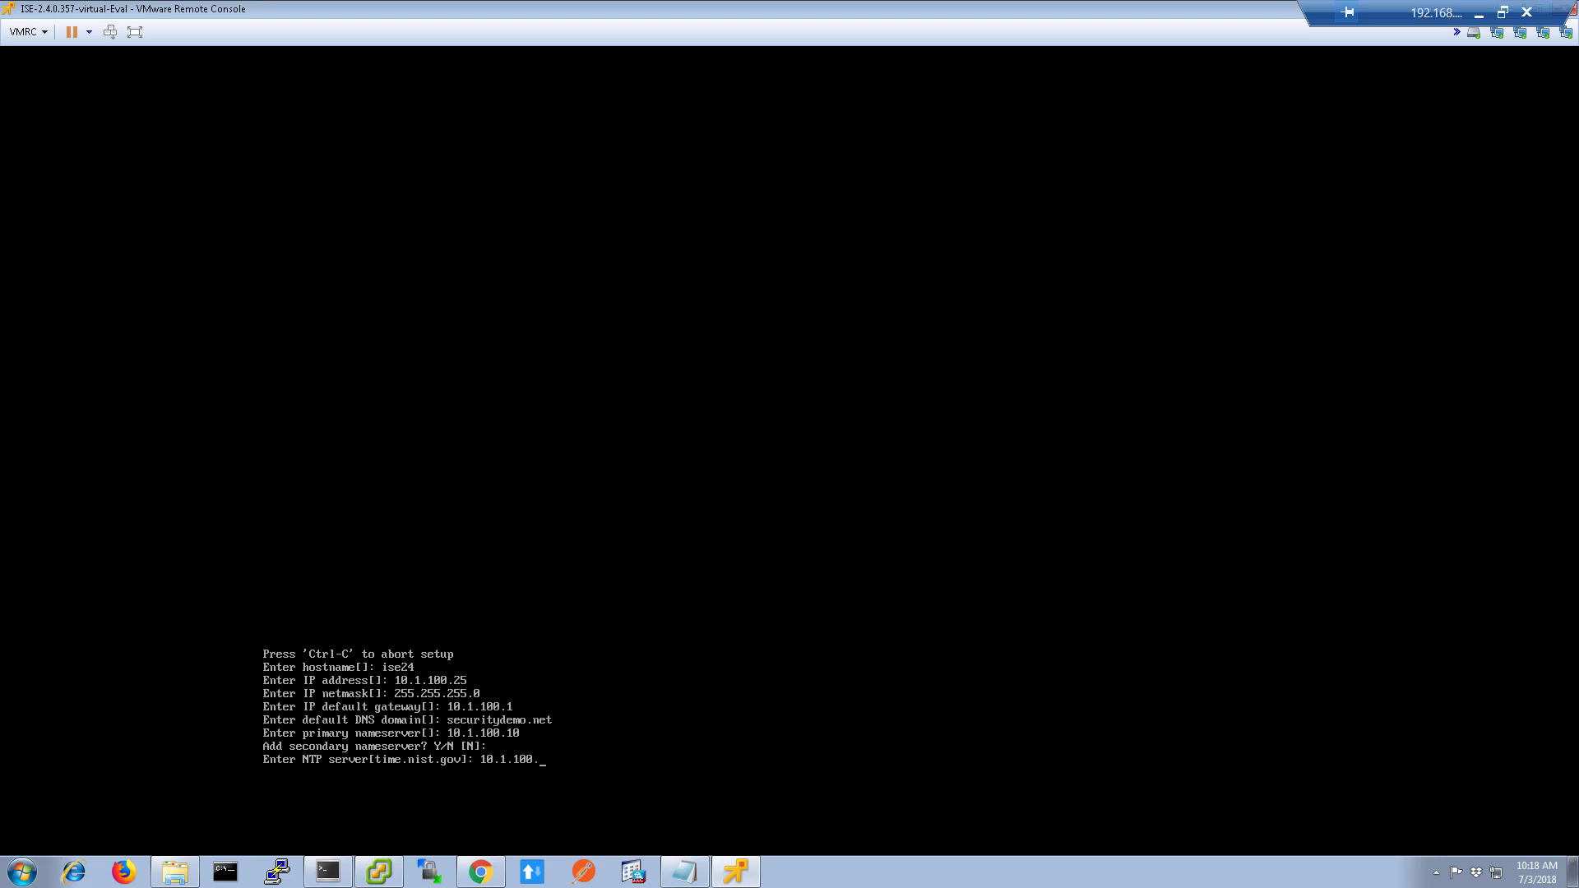
{"action": "type", "text": "10"}
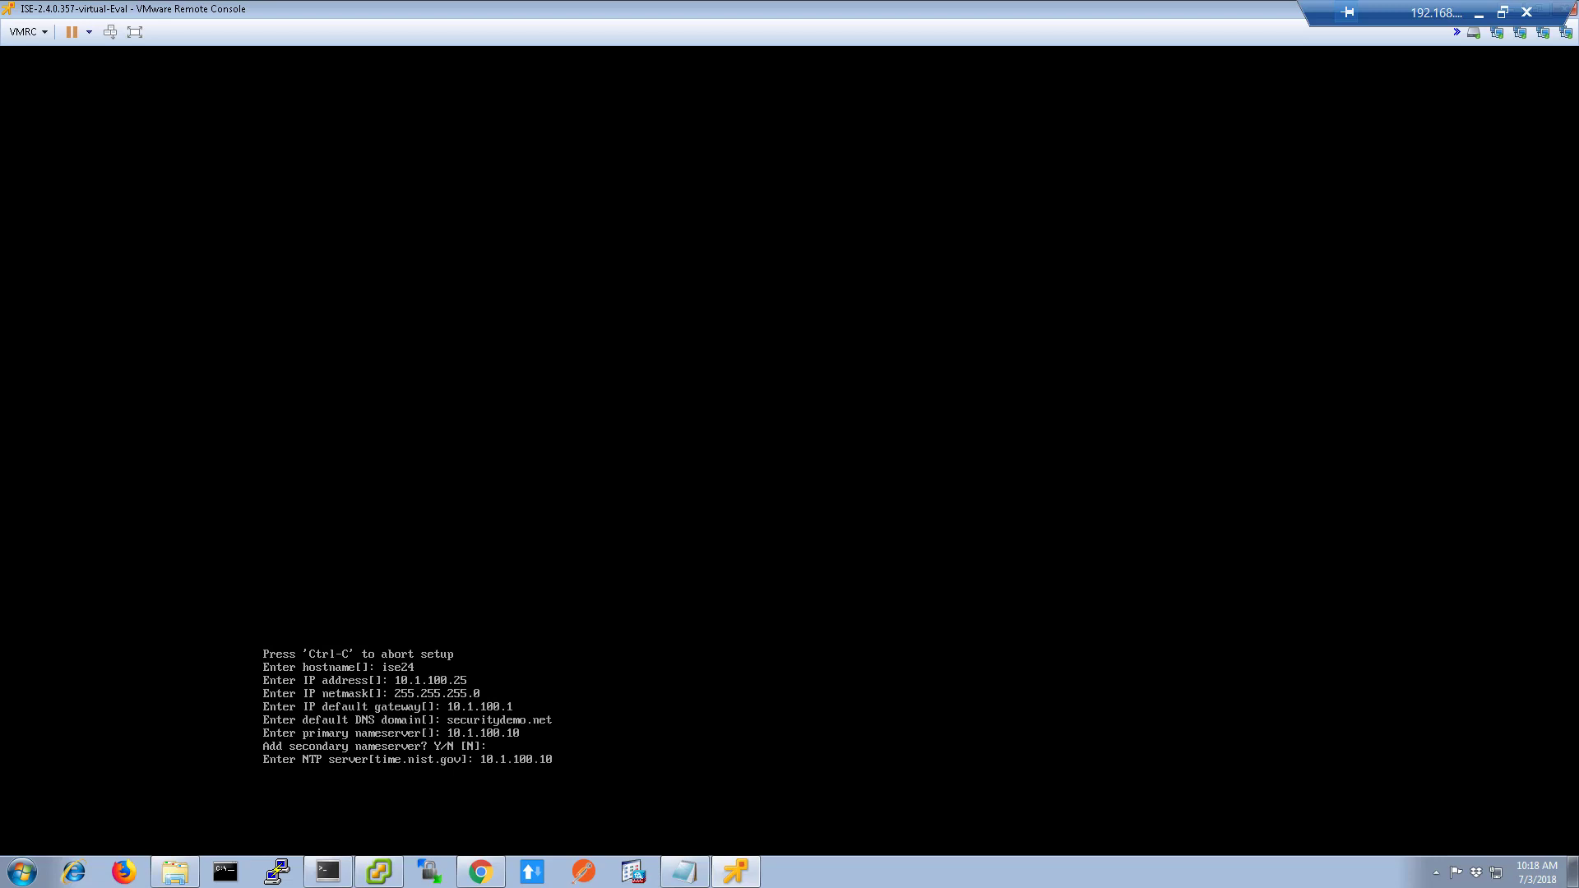
{"action": "key", "text": "Return"}
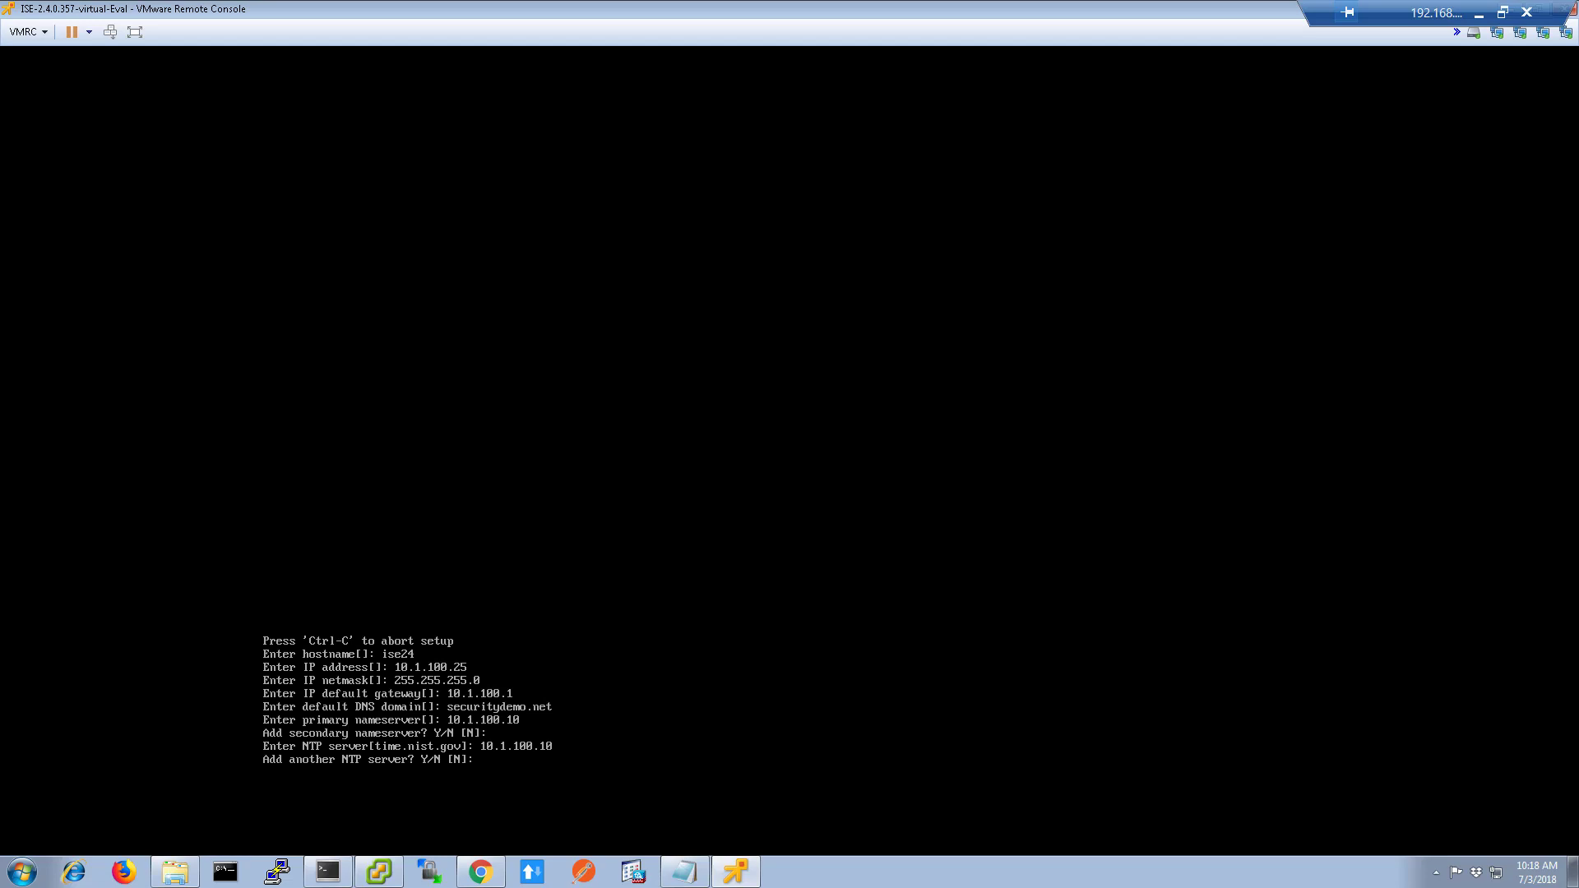
{"action": "key", "text": "Return"}
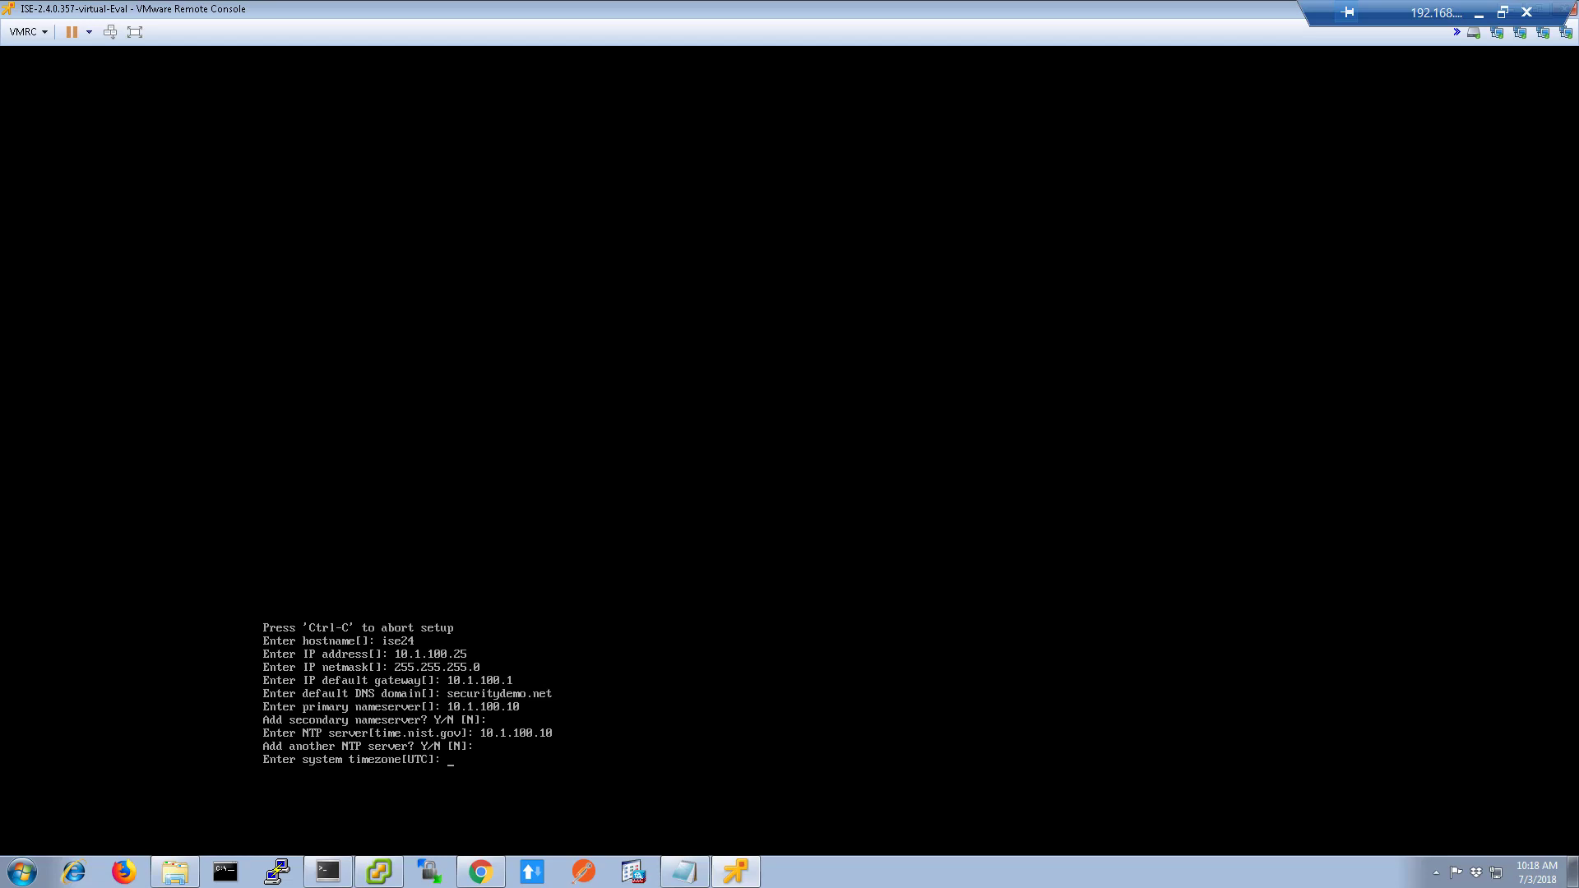
Keep UTC timezone, enable SSH with y, and set the admin username and password
{"action": "key", "text": "Return"}
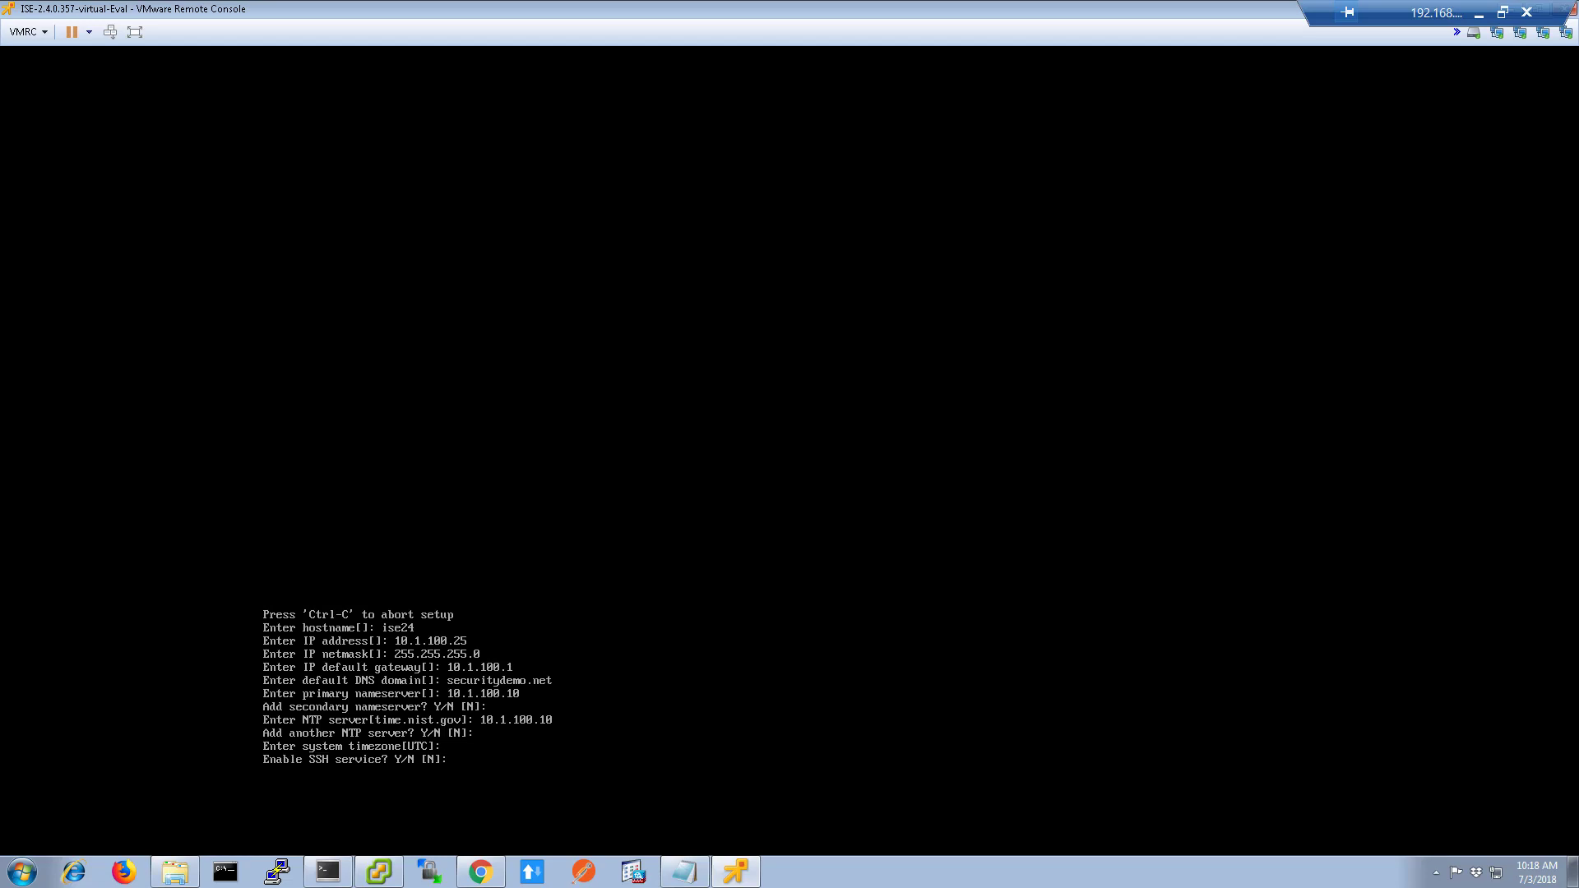
{"action": "type", "text": "y"}
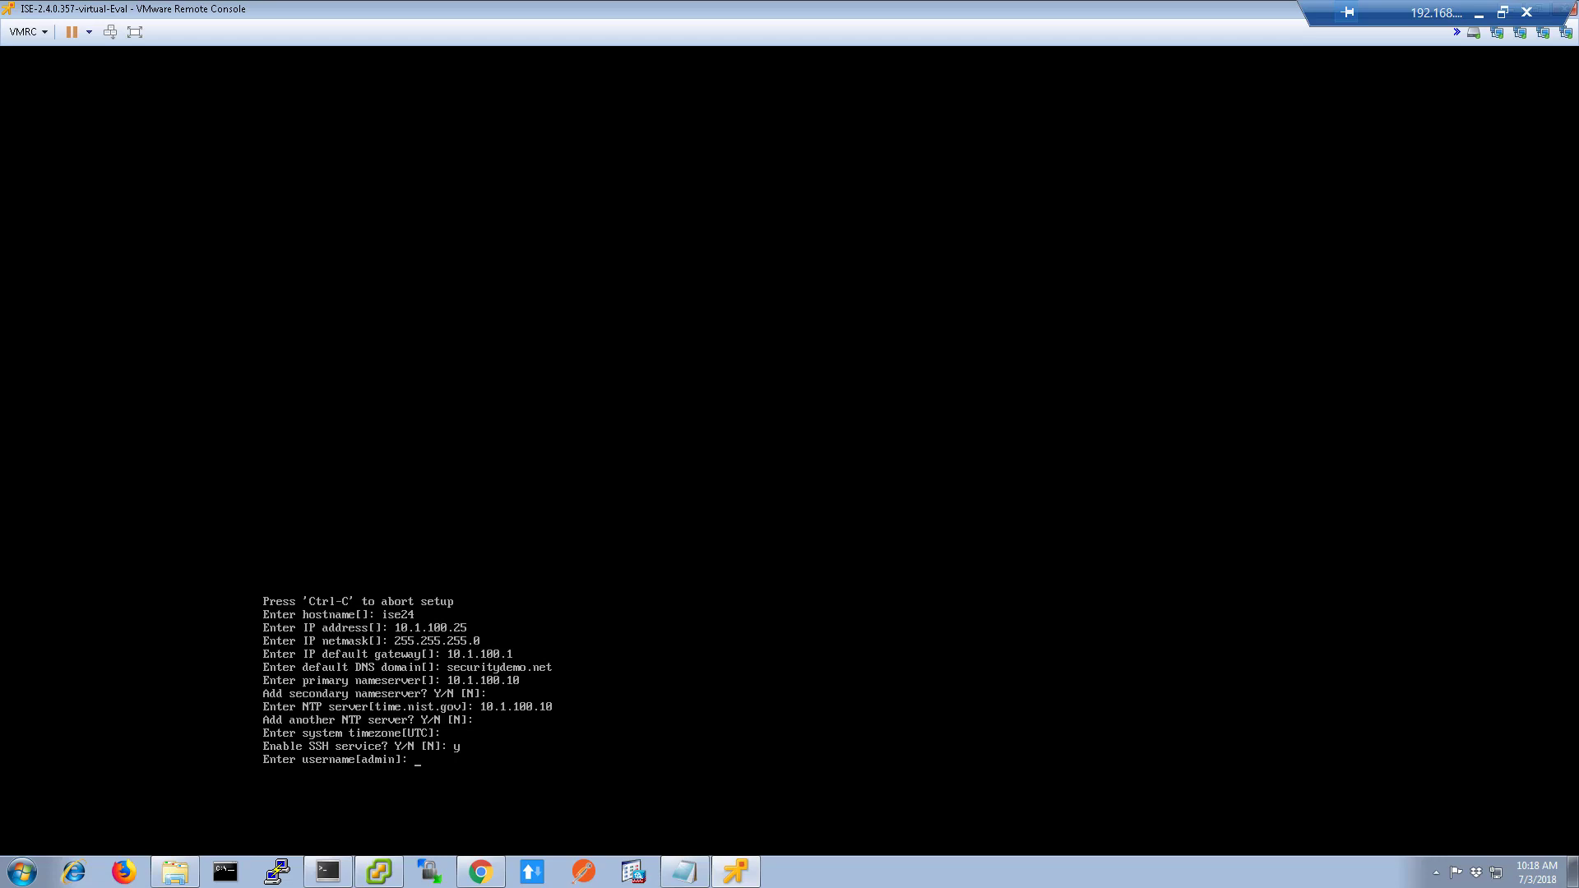
{"action": "key", "text": "Return"}
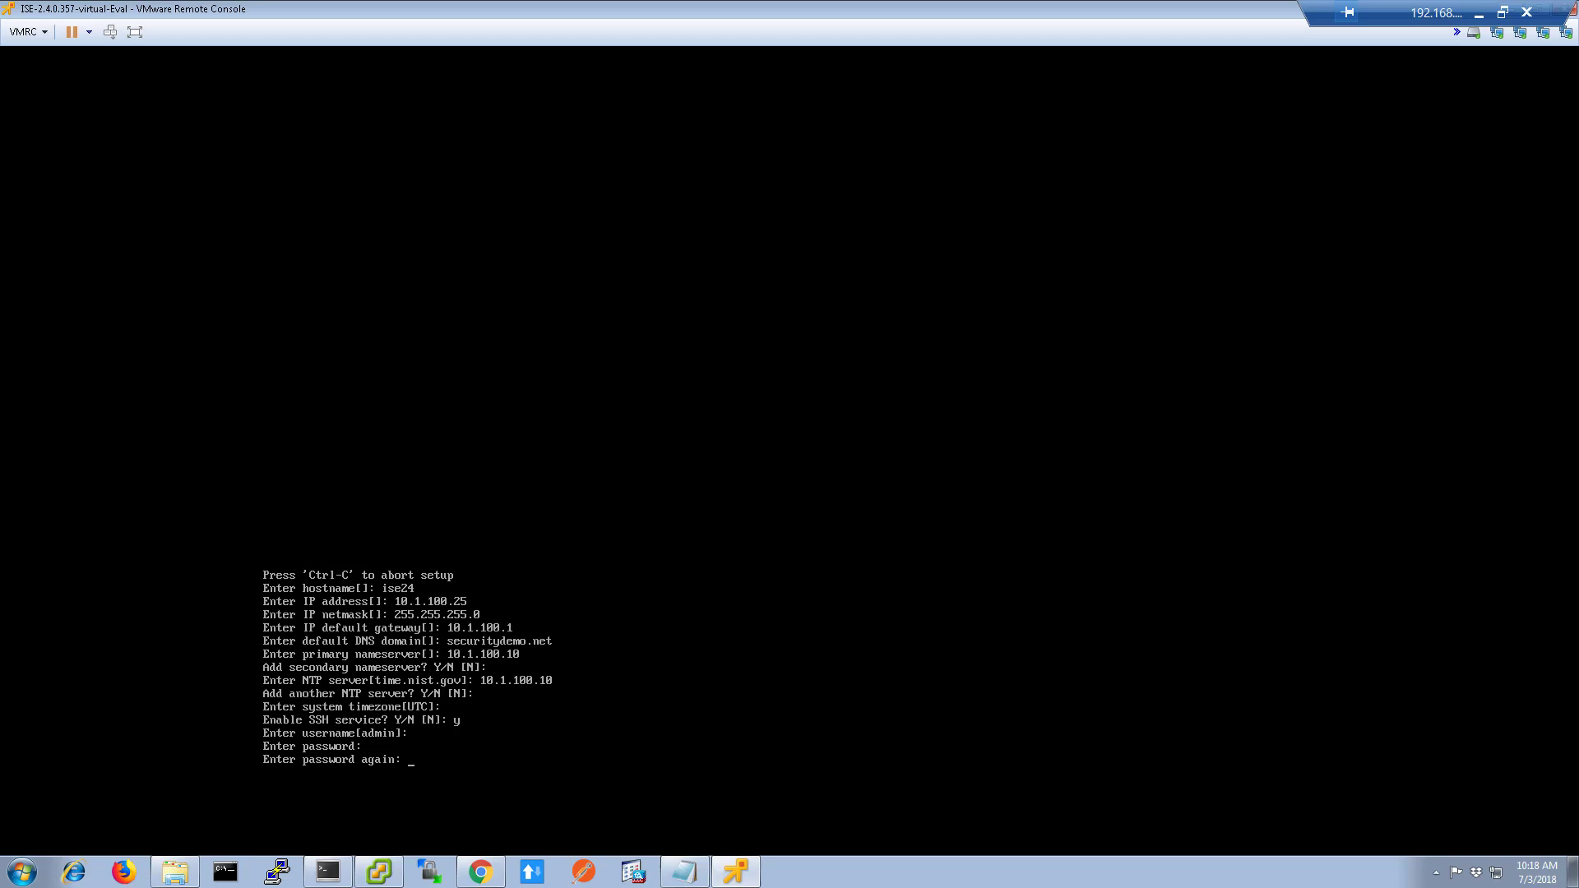
{"action": "key", "text": "Return"}
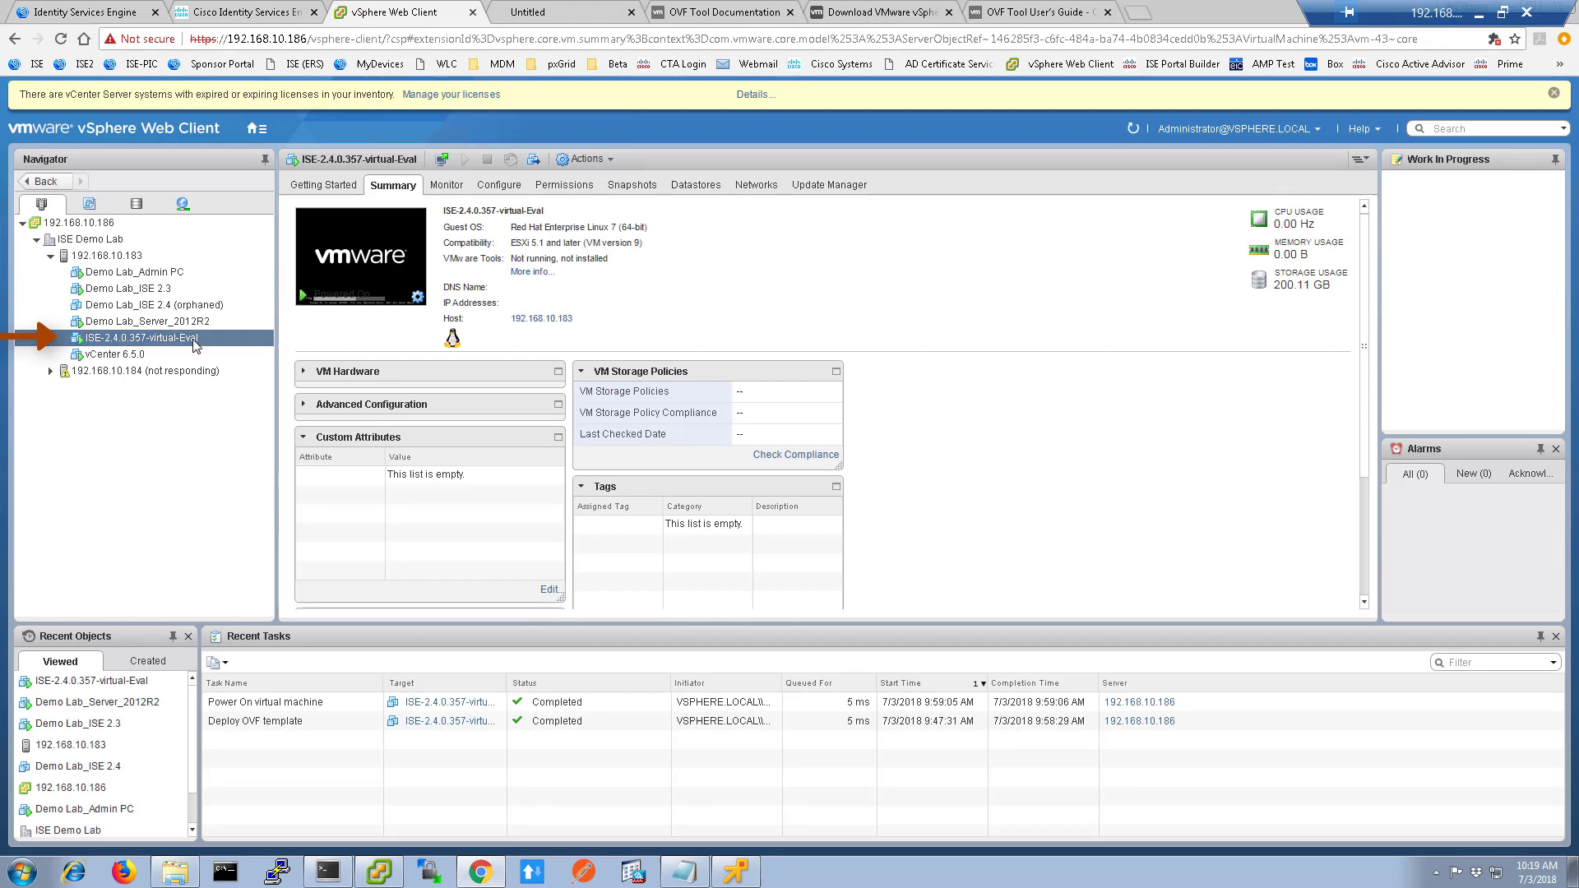
Open the ISE VM's Edit Settings and attach network adapter 1 to vm-9k-access-v100
{"action": "right_click", "coordinate": [139, 337]}
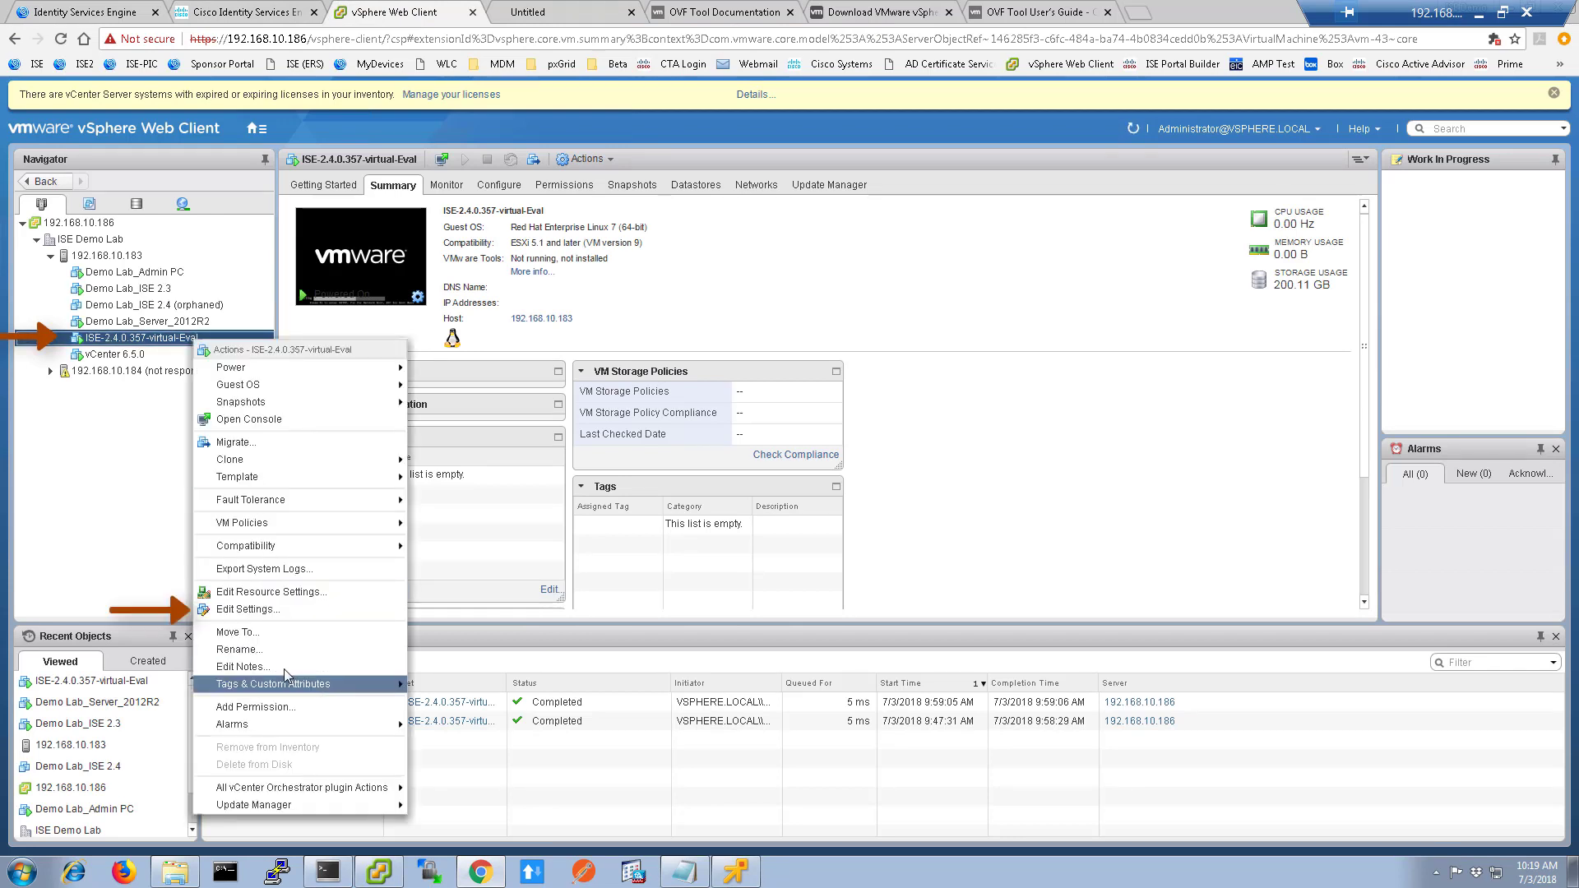
{"action": "mouse_move", "coordinate": [242, 665]}
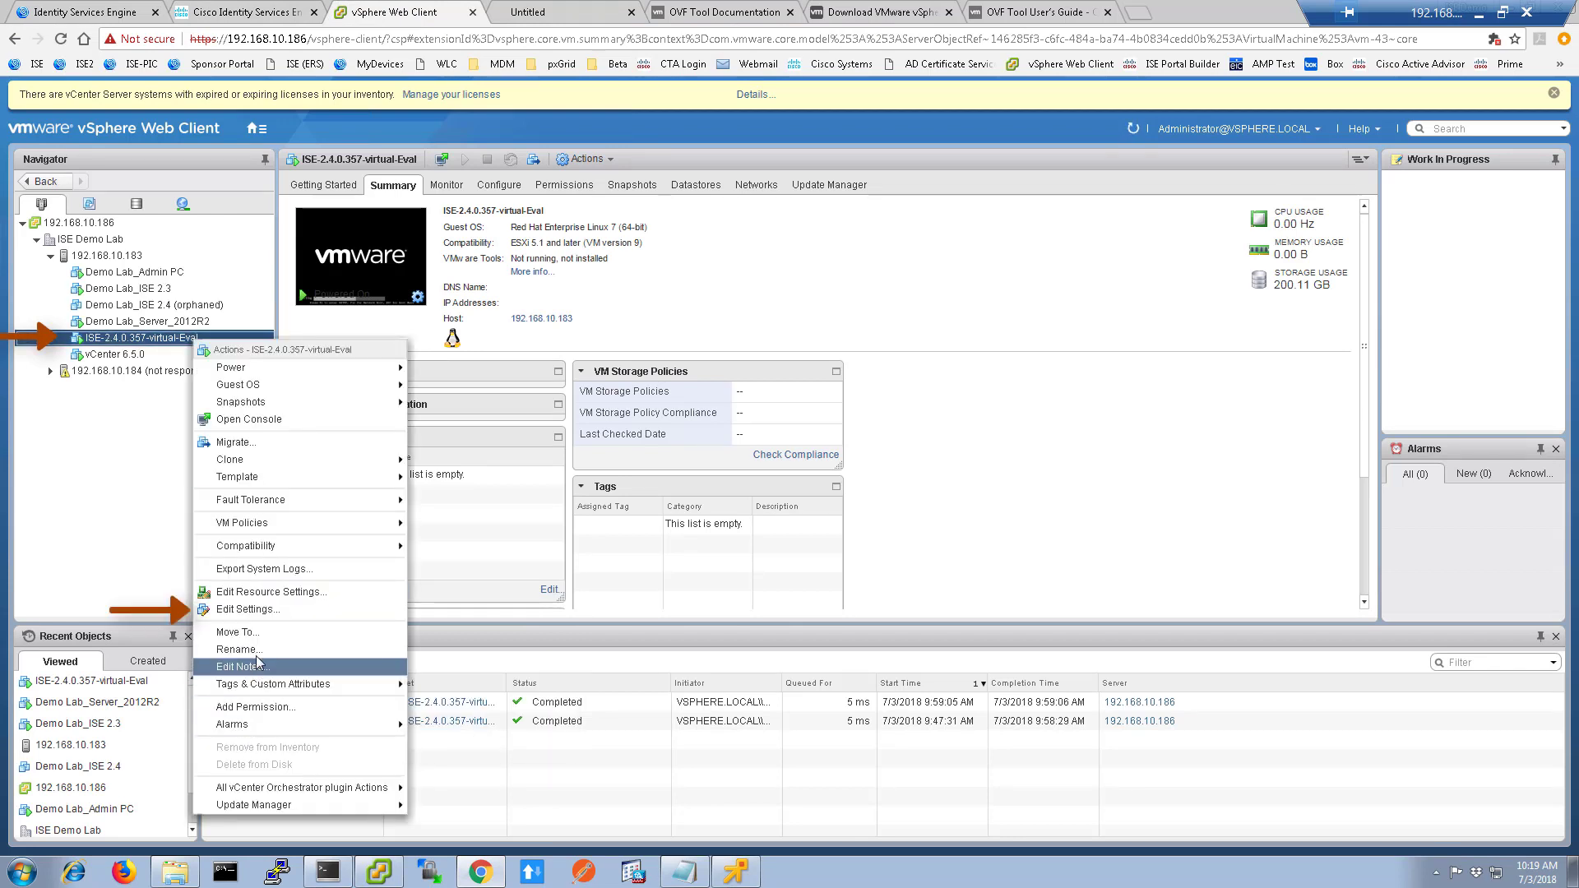
{"action": "left_click", "coordinate": [247, 609]}
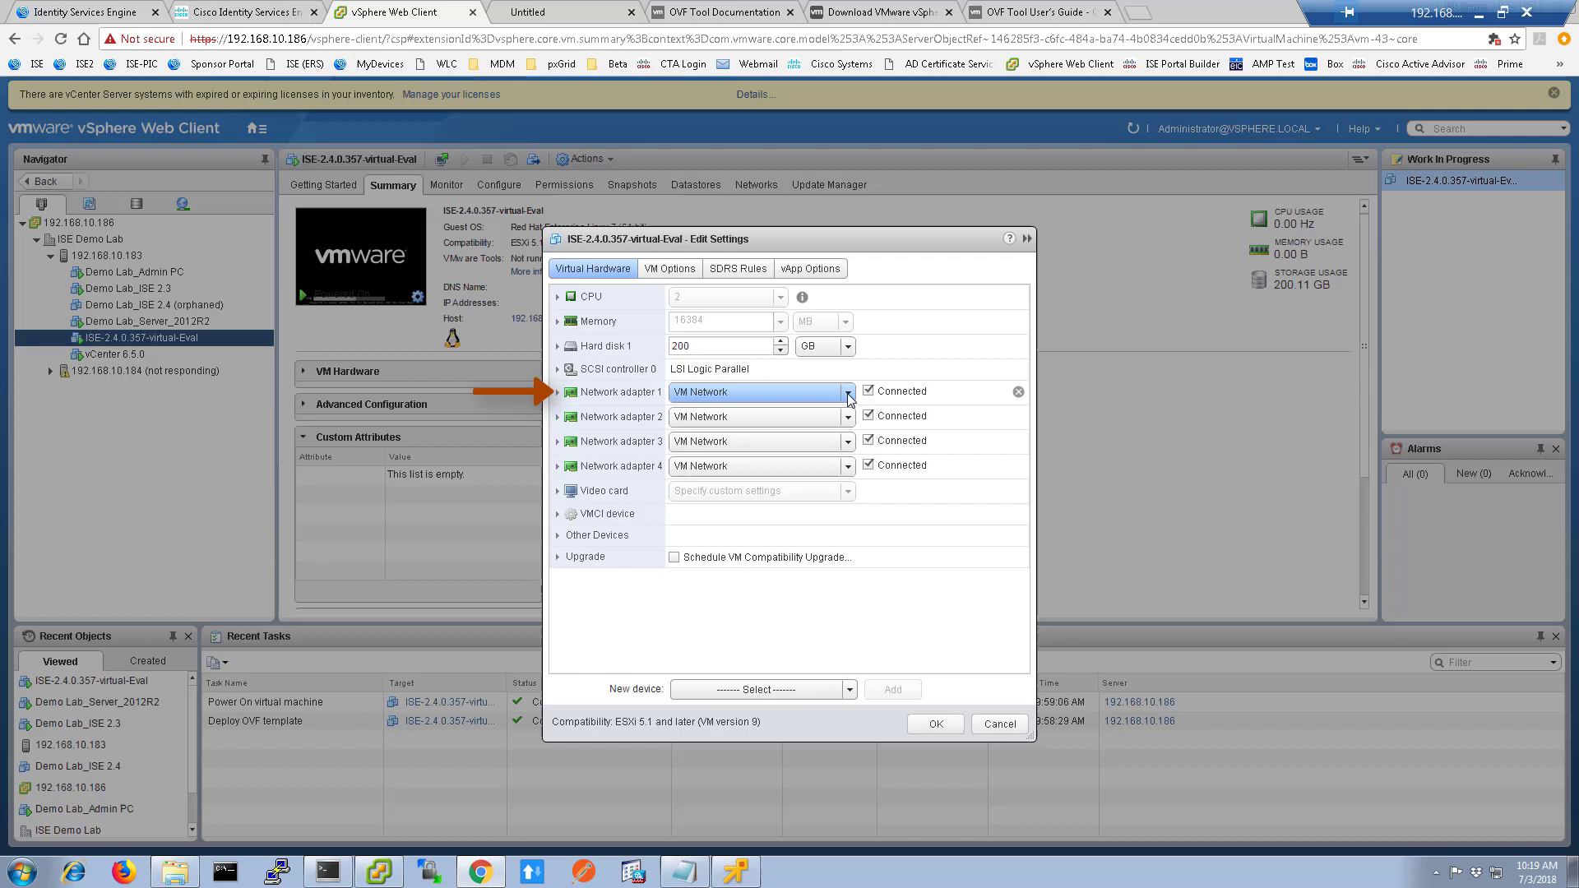
{"action": "left_click", "coordinate": [848, 392]}
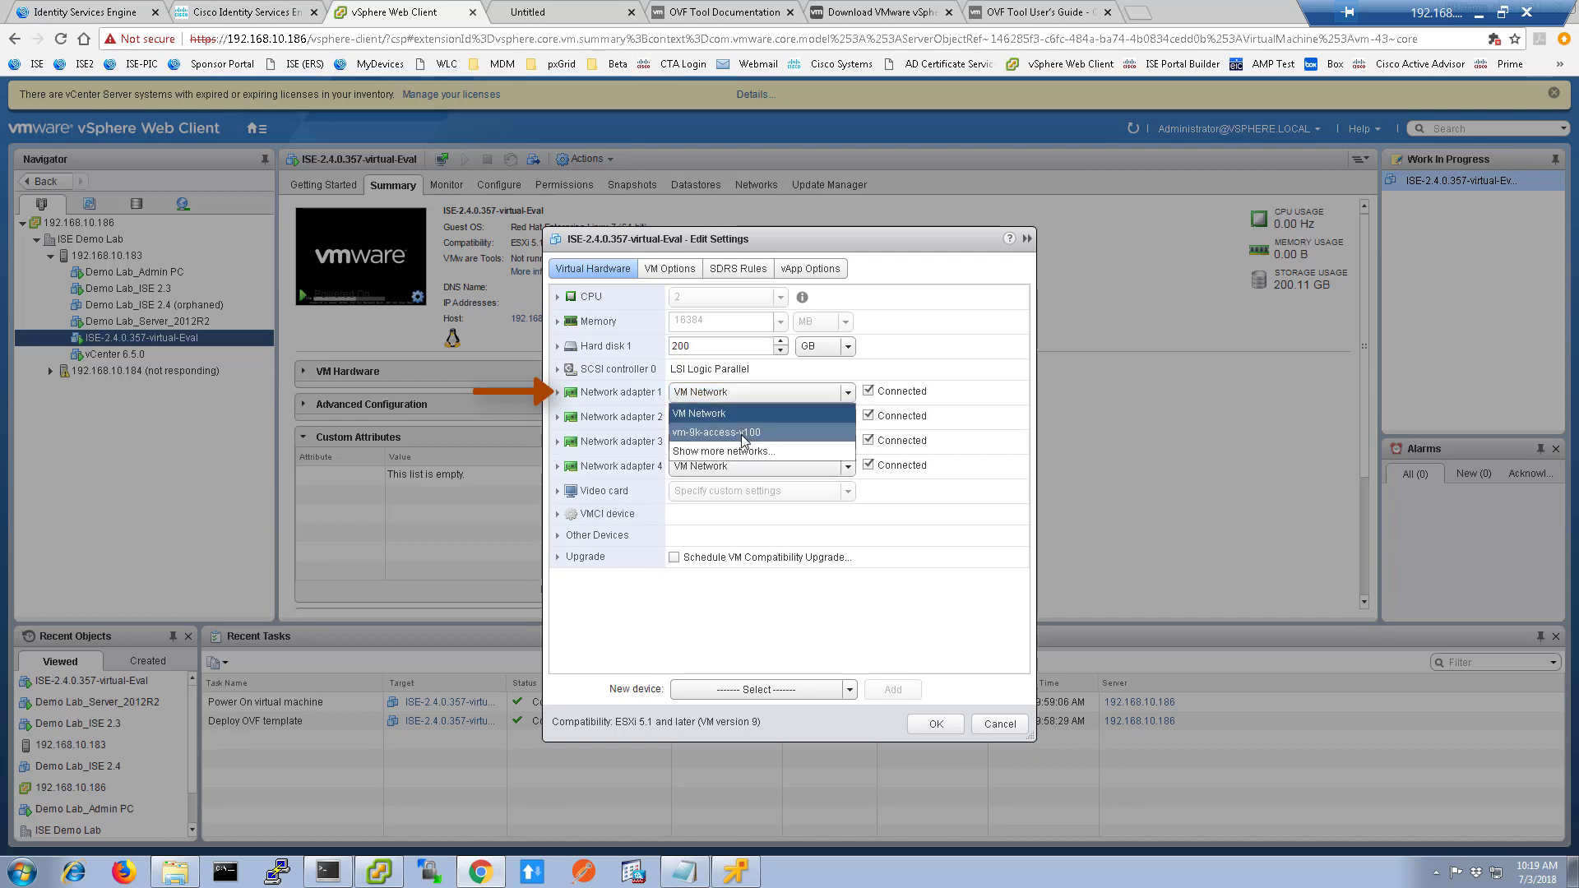
{"action": "left_click", "coordinate": [715, 432]}
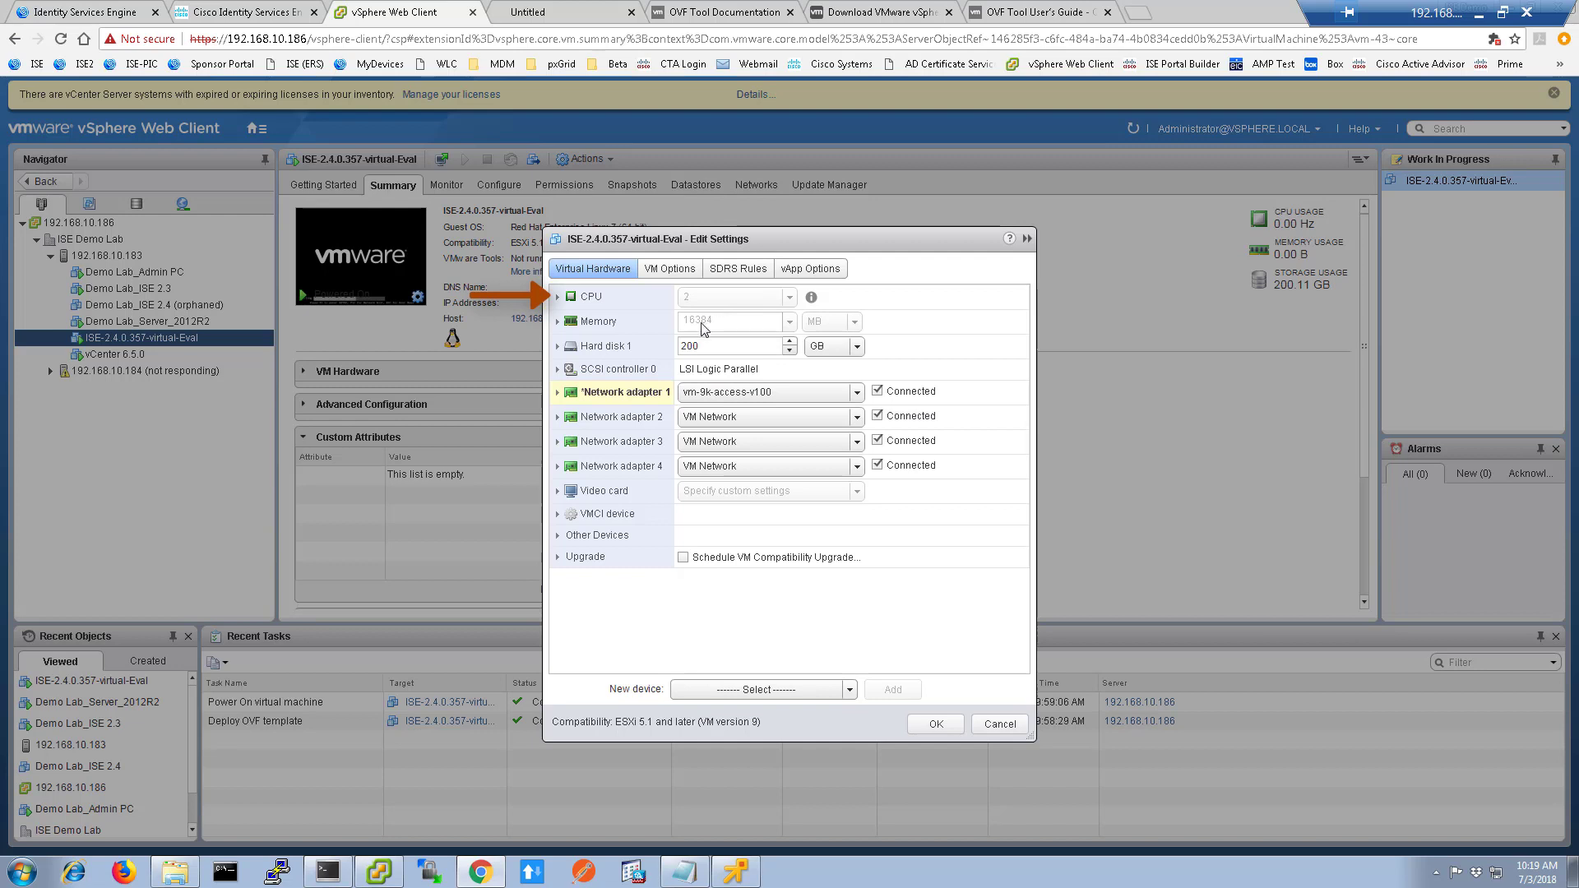
{"action": "mouse_move", "coordinate": [764, 313]}
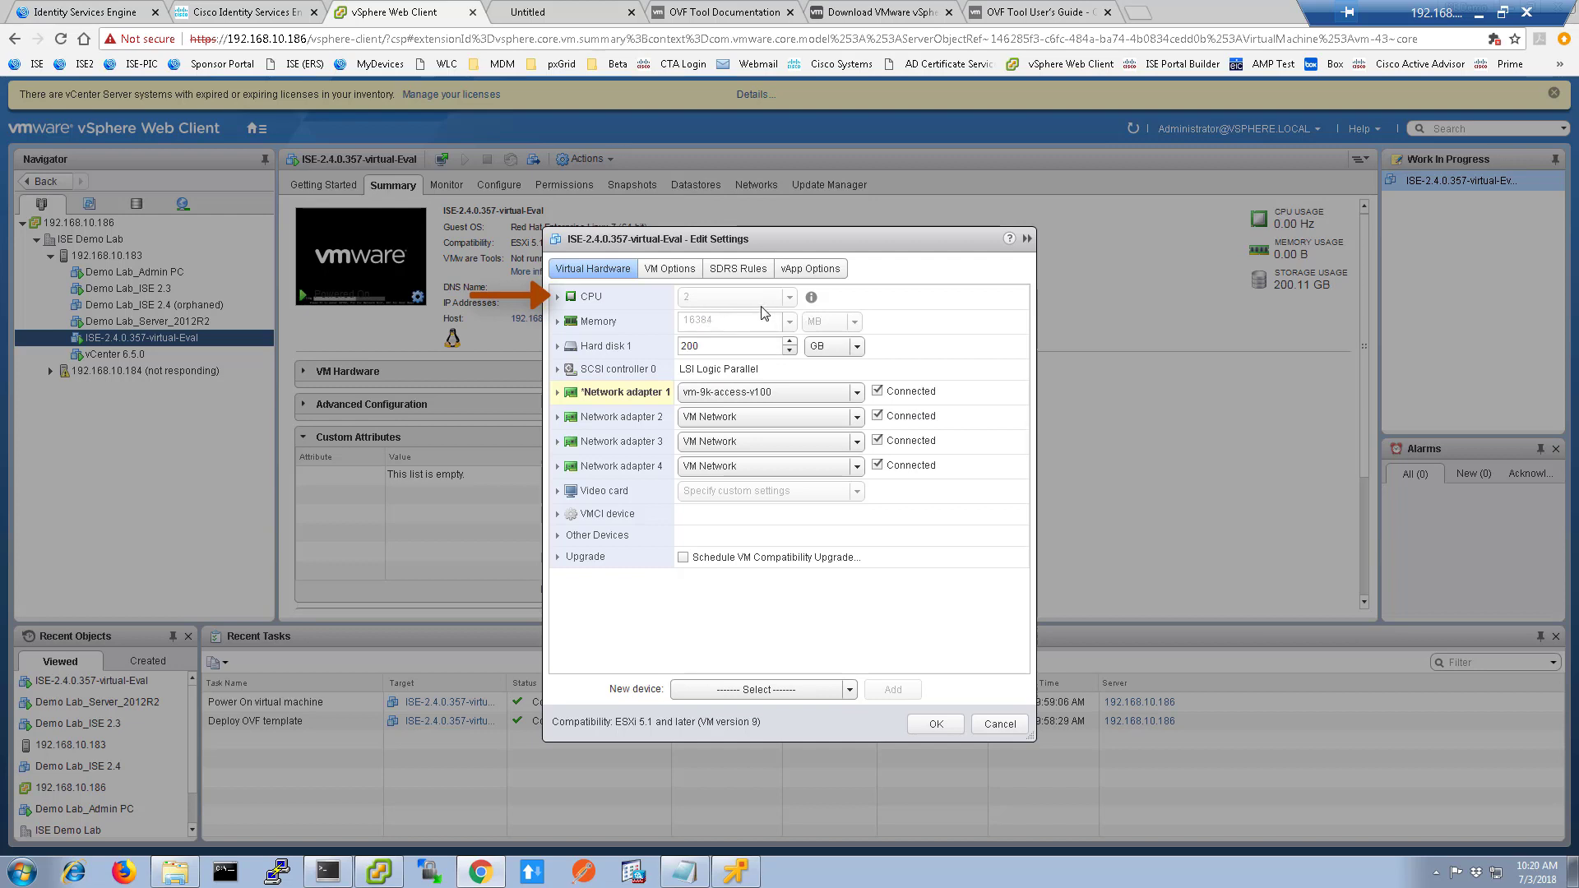
{"action": "mouse_move", "coordinate": [559, 301]}
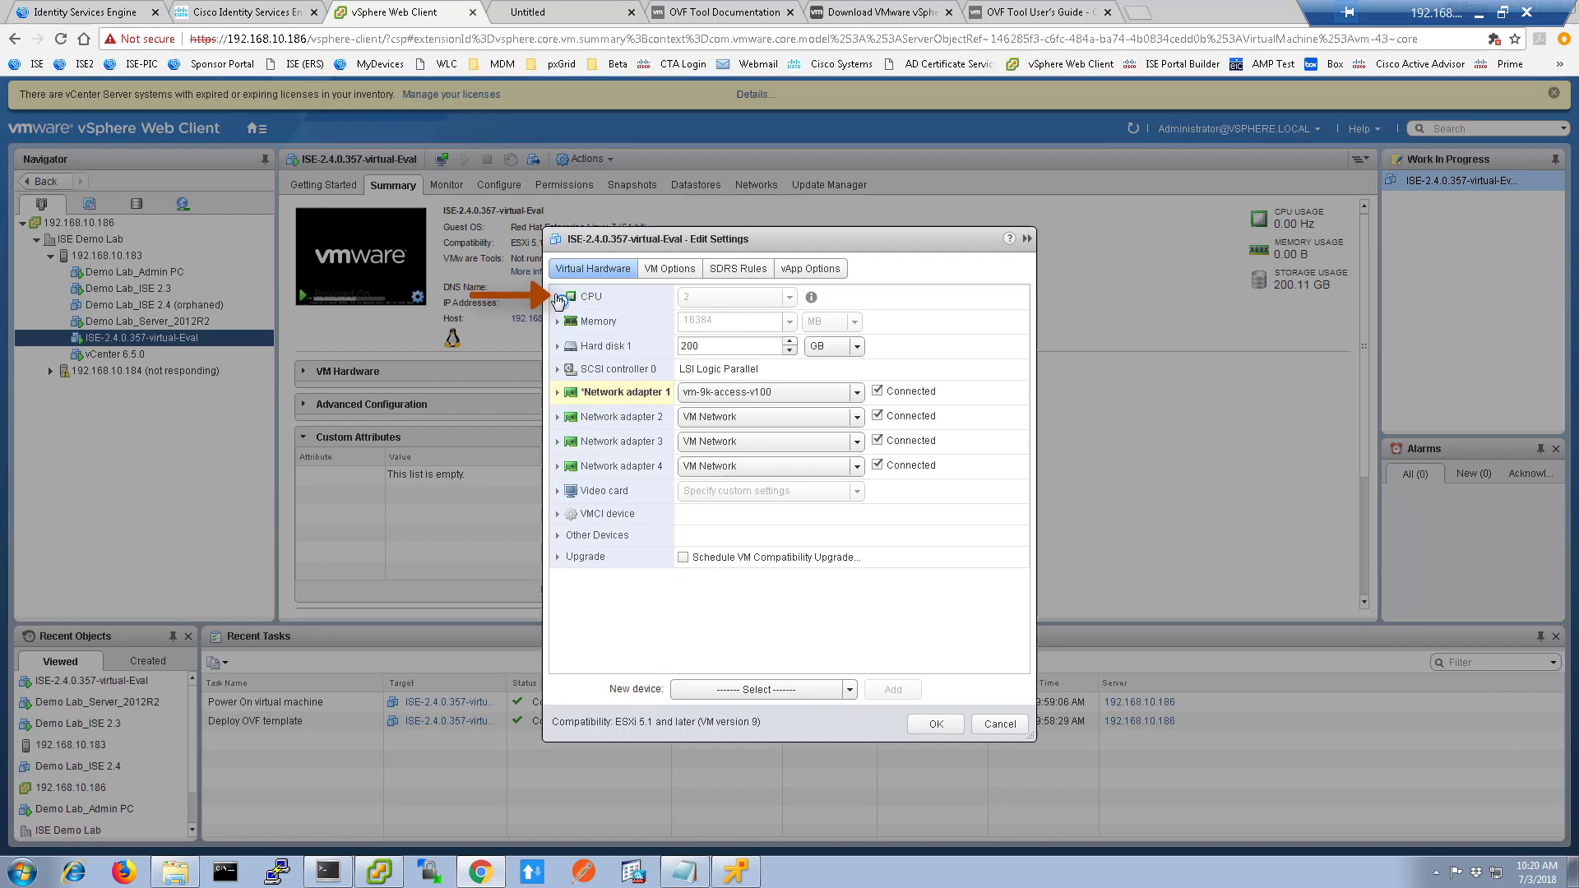
Review the CPU and memory reservation details, then save the VM settings with OK
{"action": "left_click", "coordinate": [558, 296]}
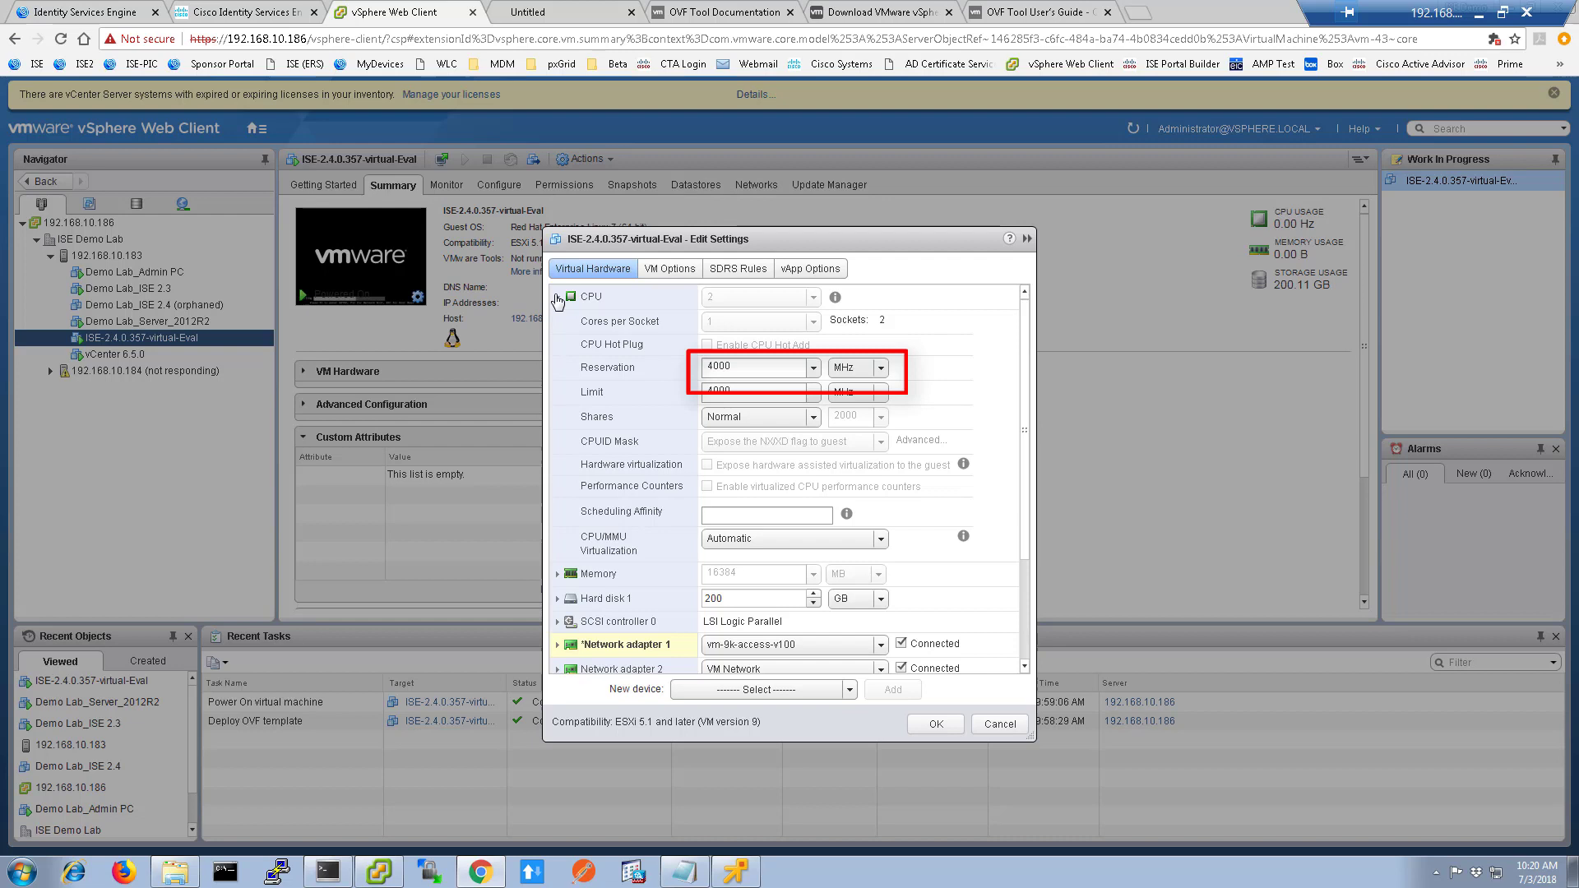
{"action": "left_click", "coordinate": [558, 296]}
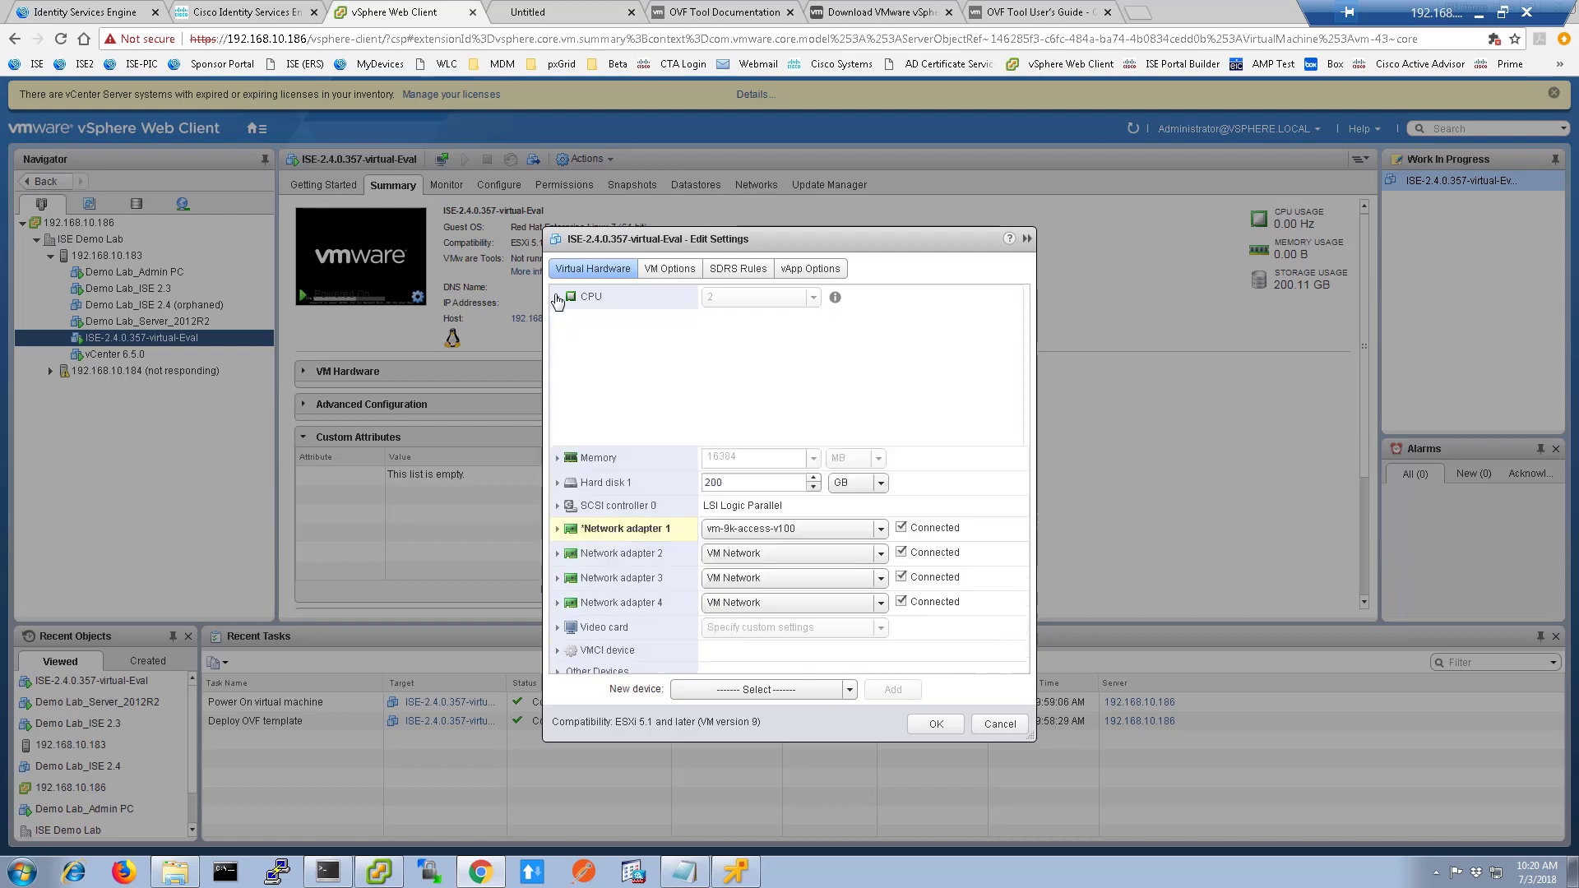
{"action": "left_click", "coordinate": [557, 296]}
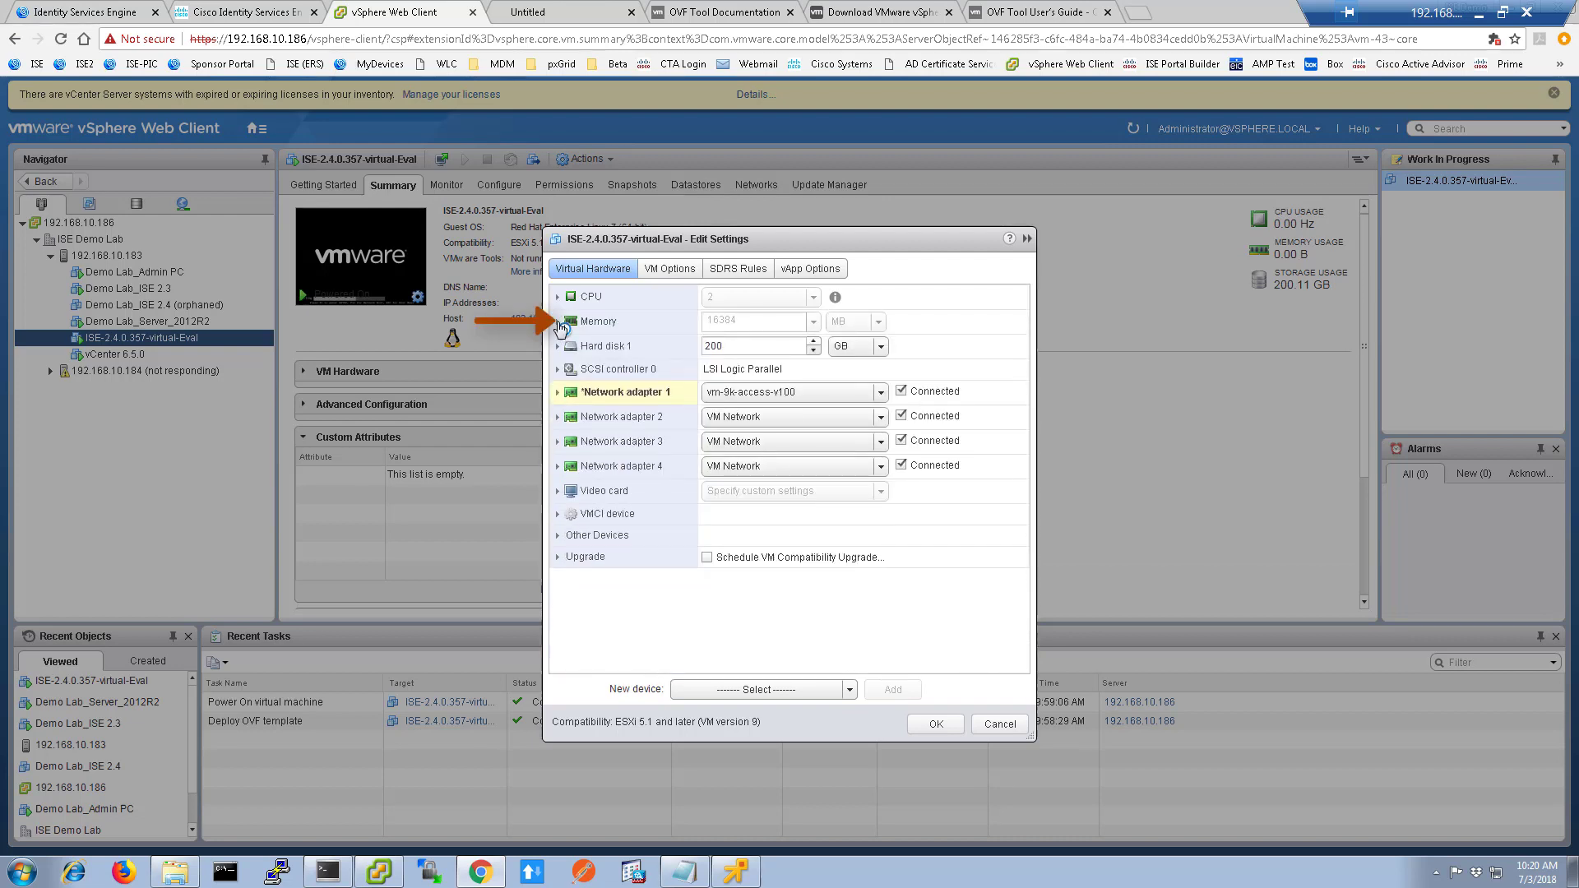
{"action": "left_click", "coordinate": [557, 321]}
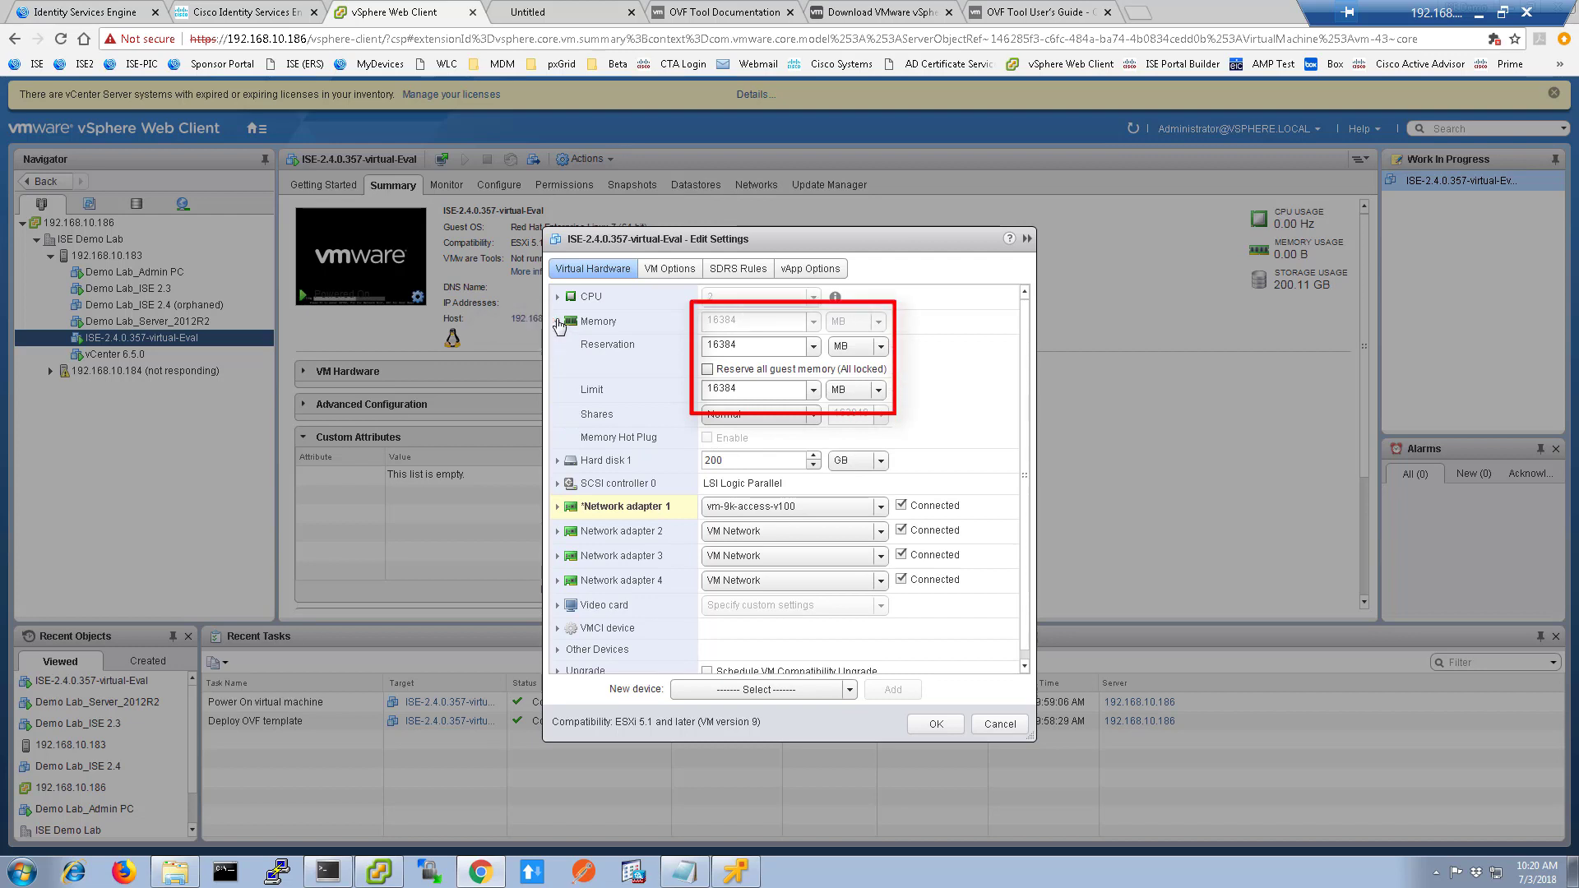
{"action": "left_click", "coordinate": [557, 321]}
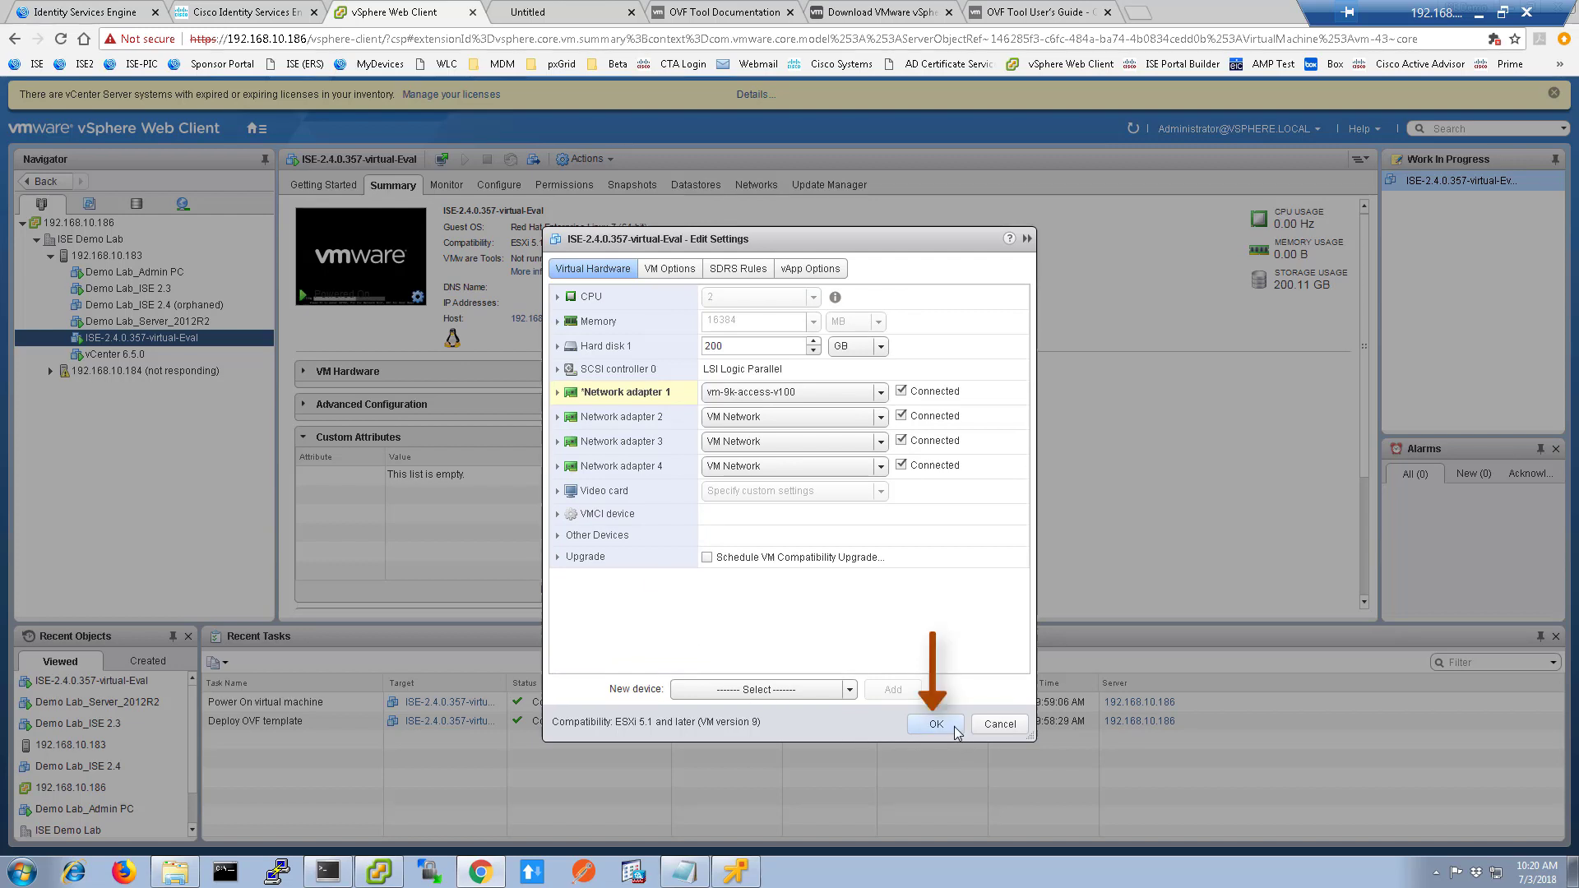
{"action": "left_click", "coordinate": [934, 724]}
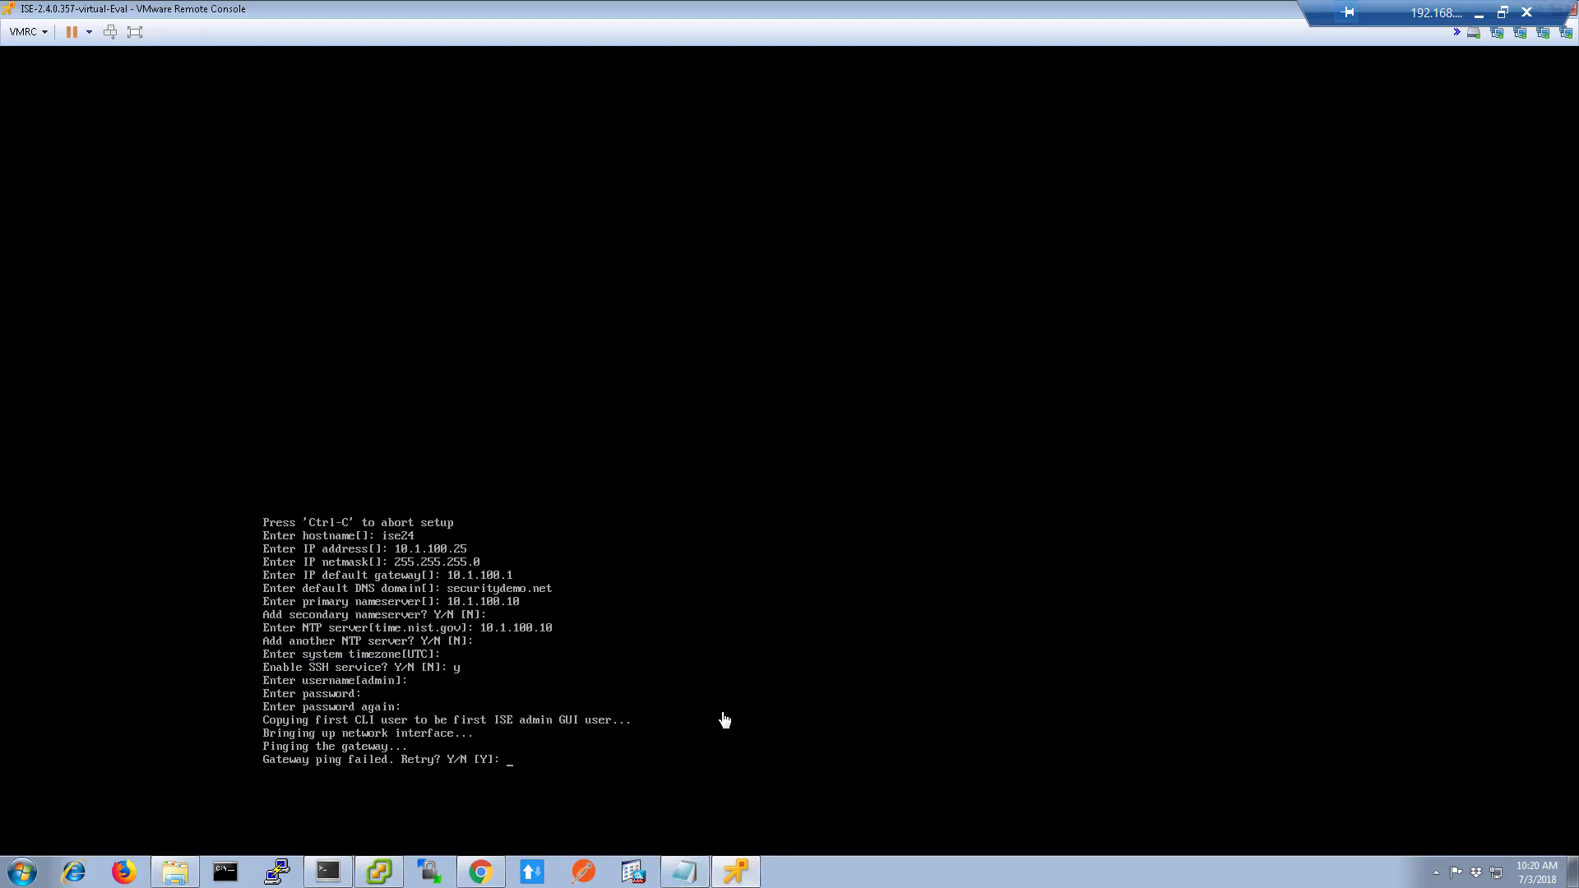
Answer y to retry the gateway ping and accept the existing IP address
{"action": "type", "text": "y"}
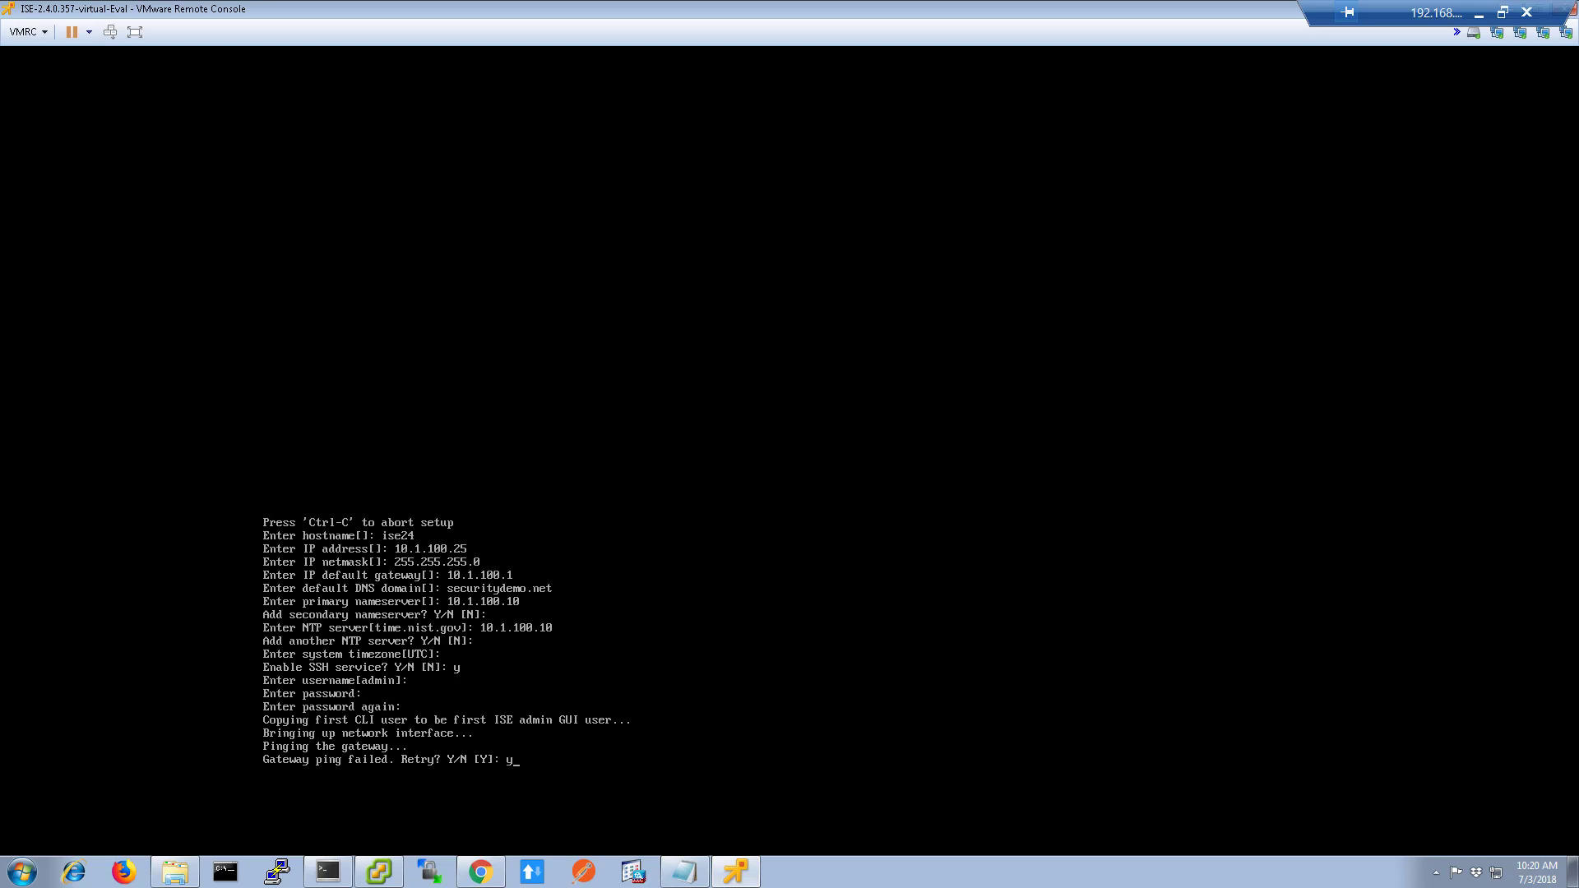
{"action": "key", "text": "Return"}
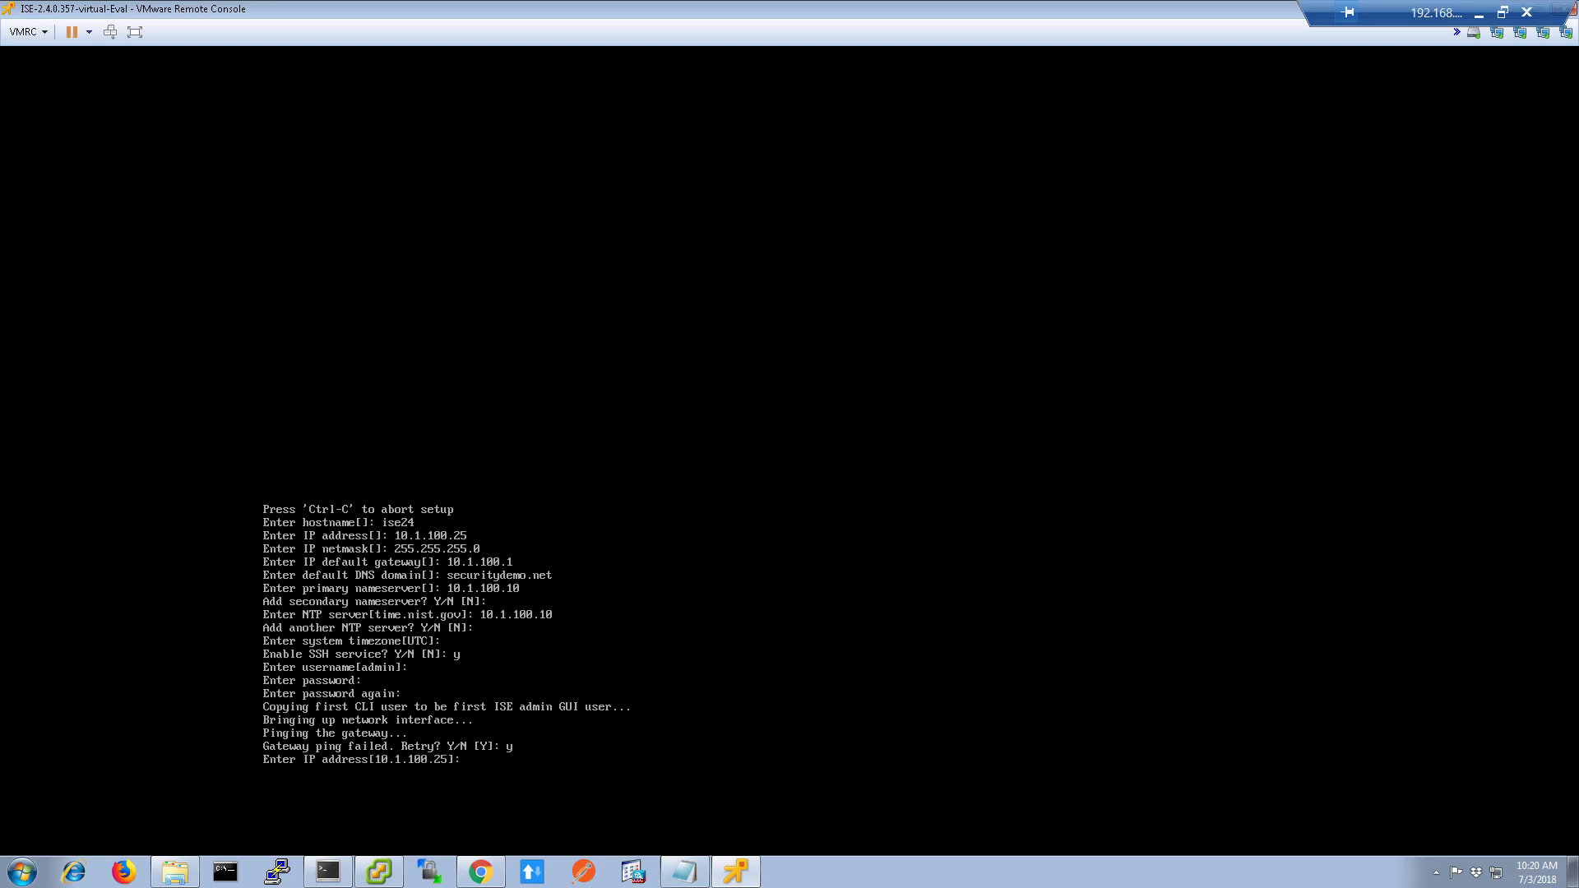
{"action": "key", "text": "Return"}
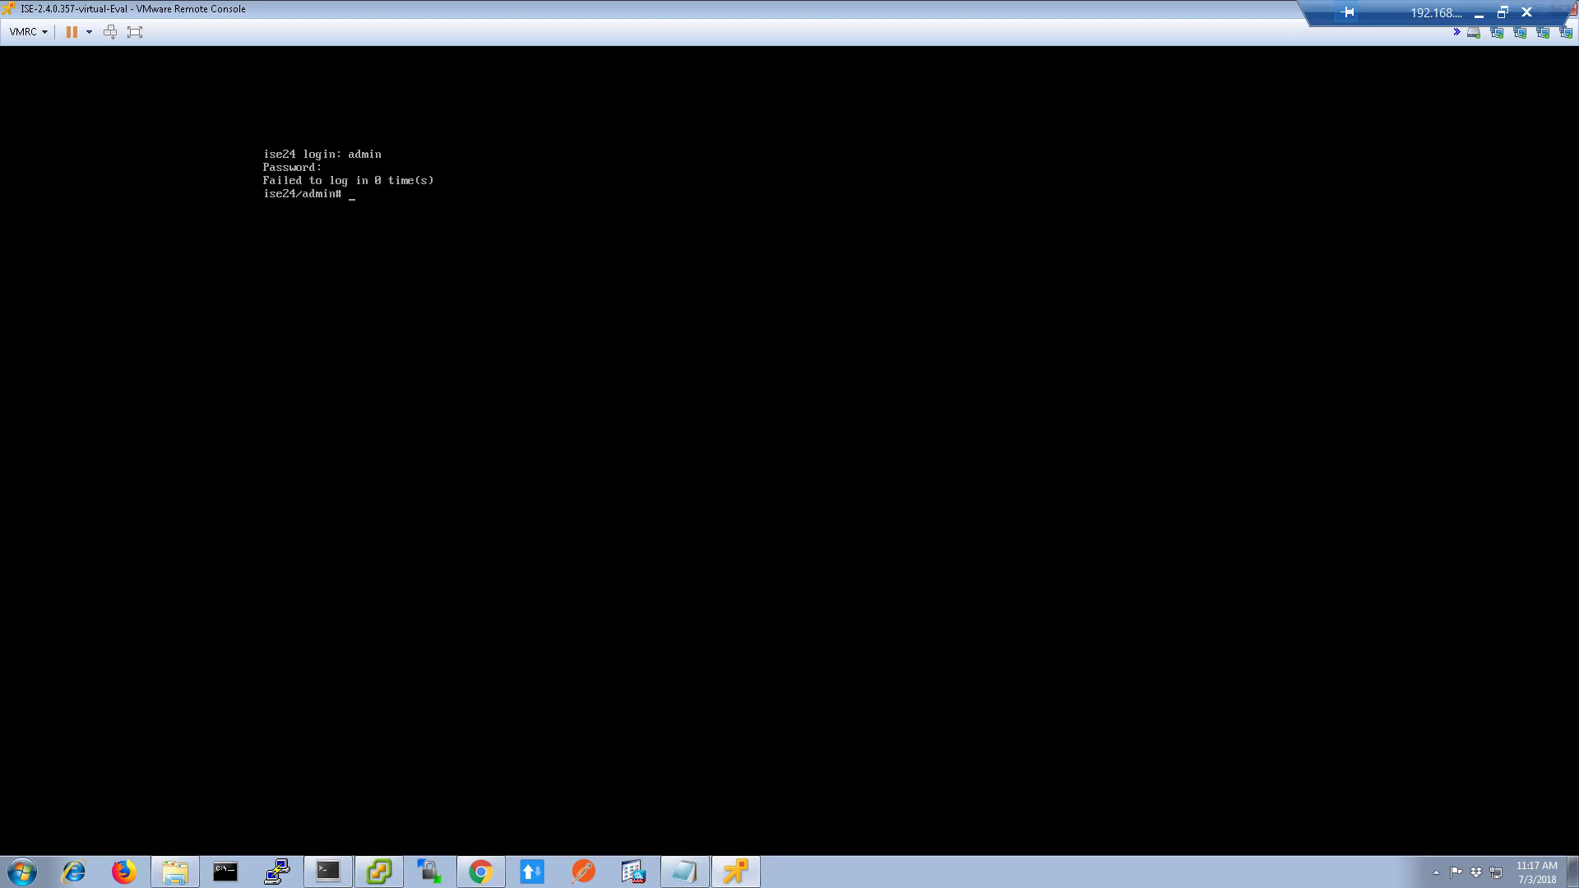
Run 'show application status ise' at the ise24/admin# prompt
{"action": "type", "text": "show a"}
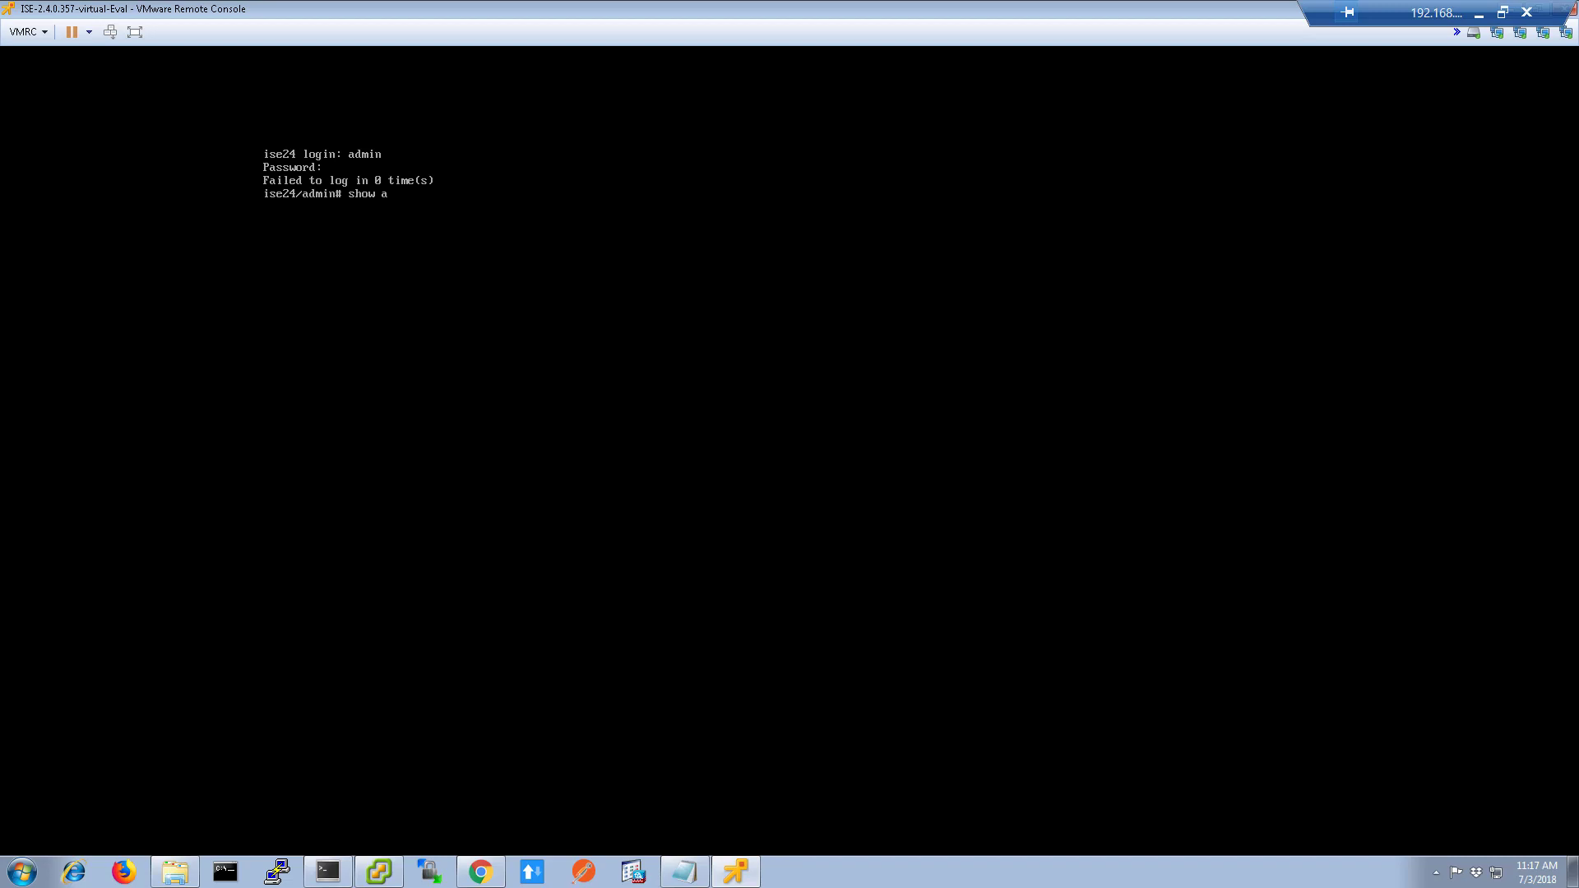
{"action": "type", "text": "pplicat"}
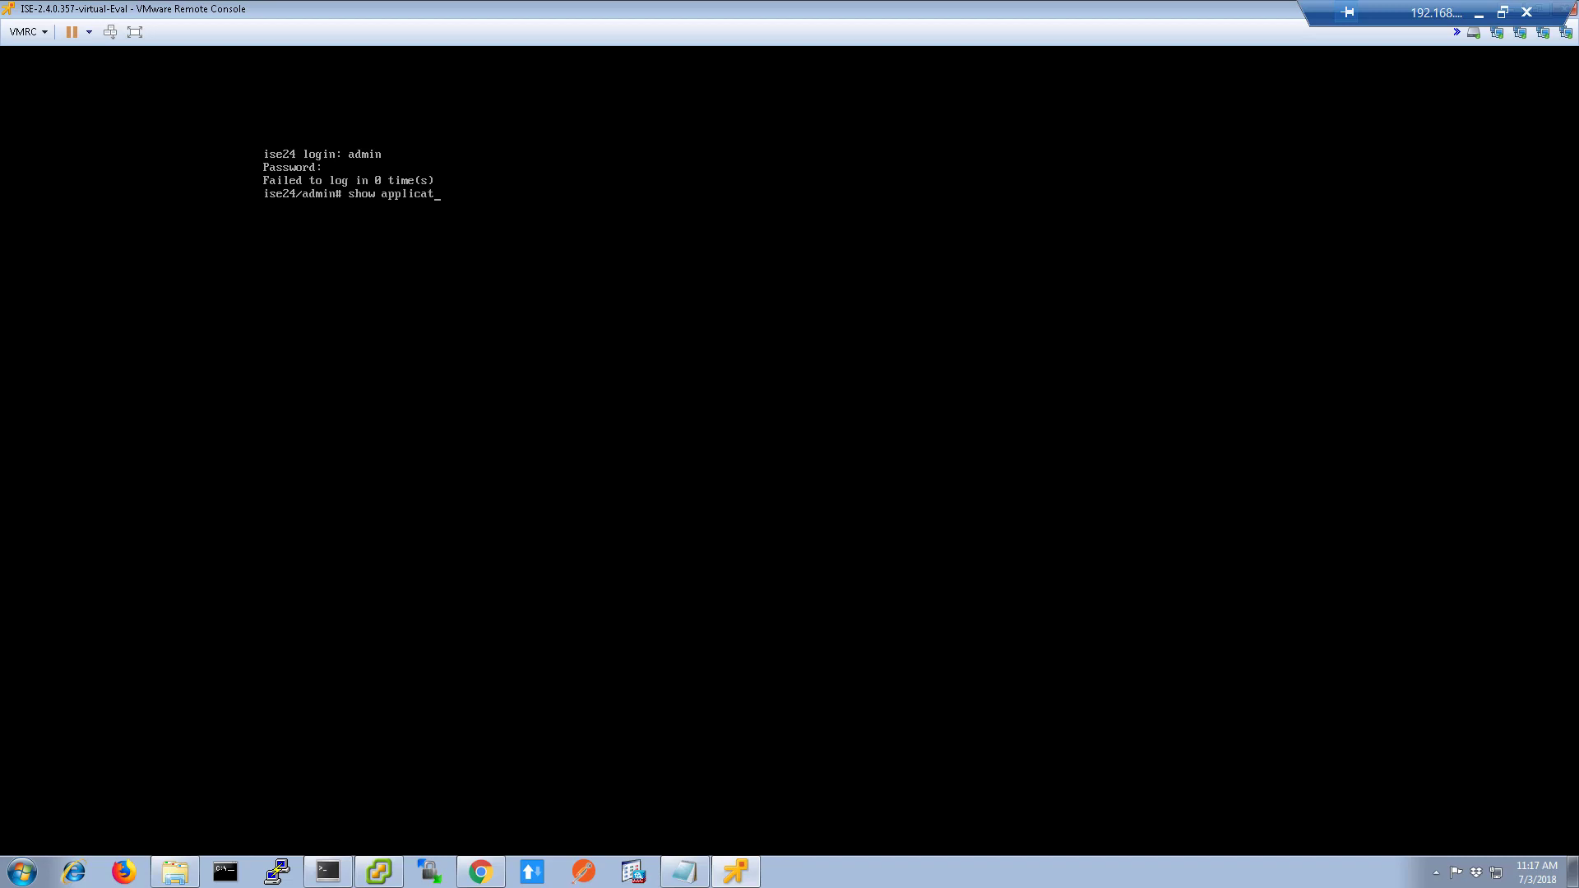
{"action": "type", "text": "ion sta"}
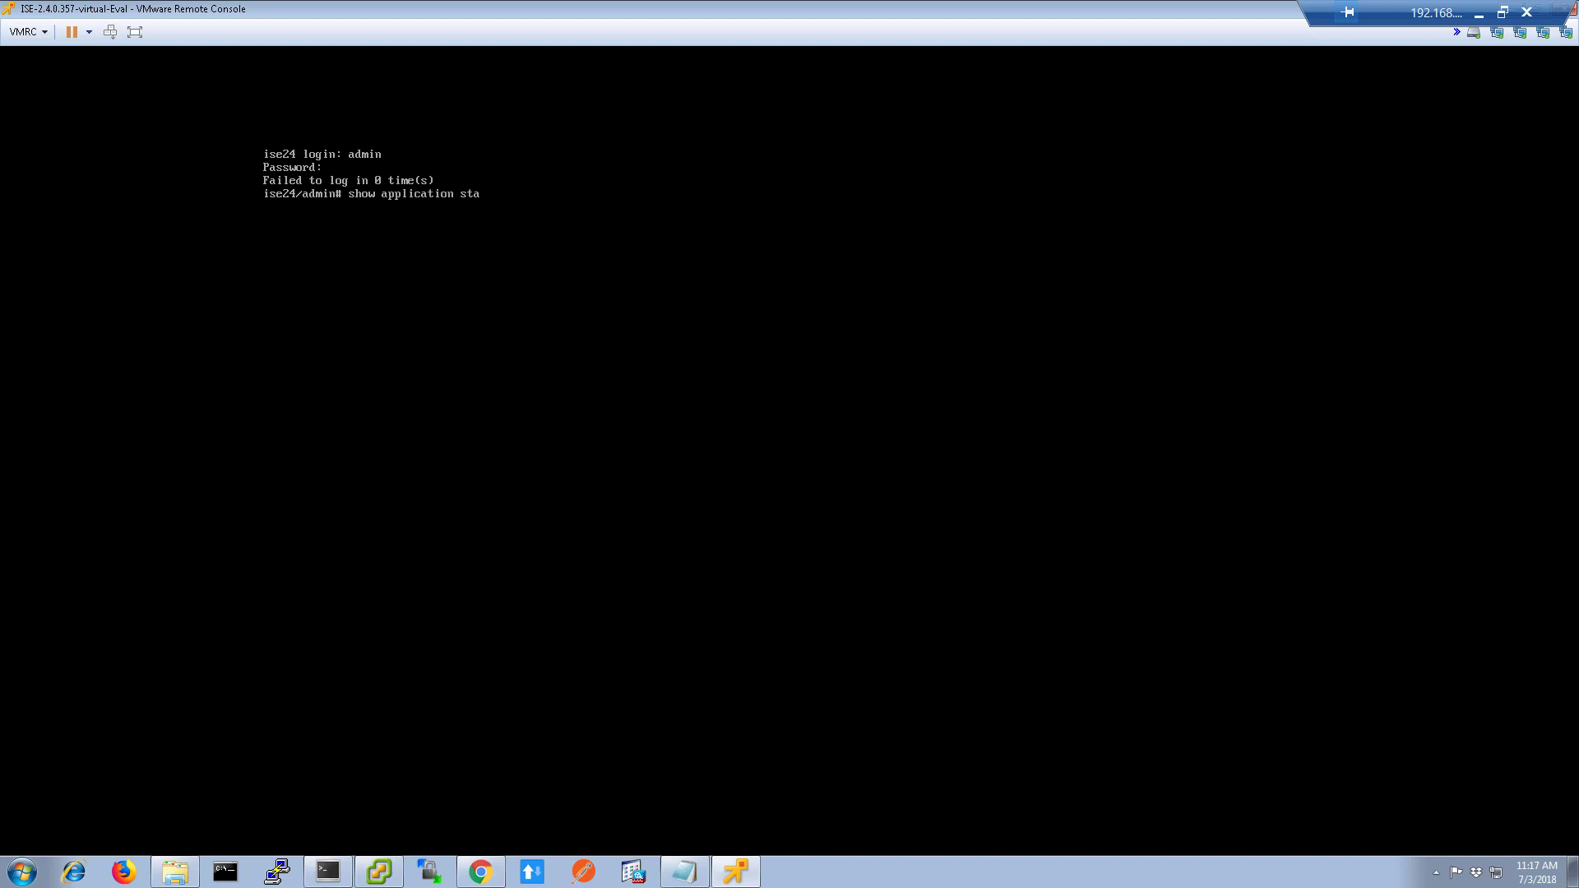
{"action": "type", "text": "tus ise"}
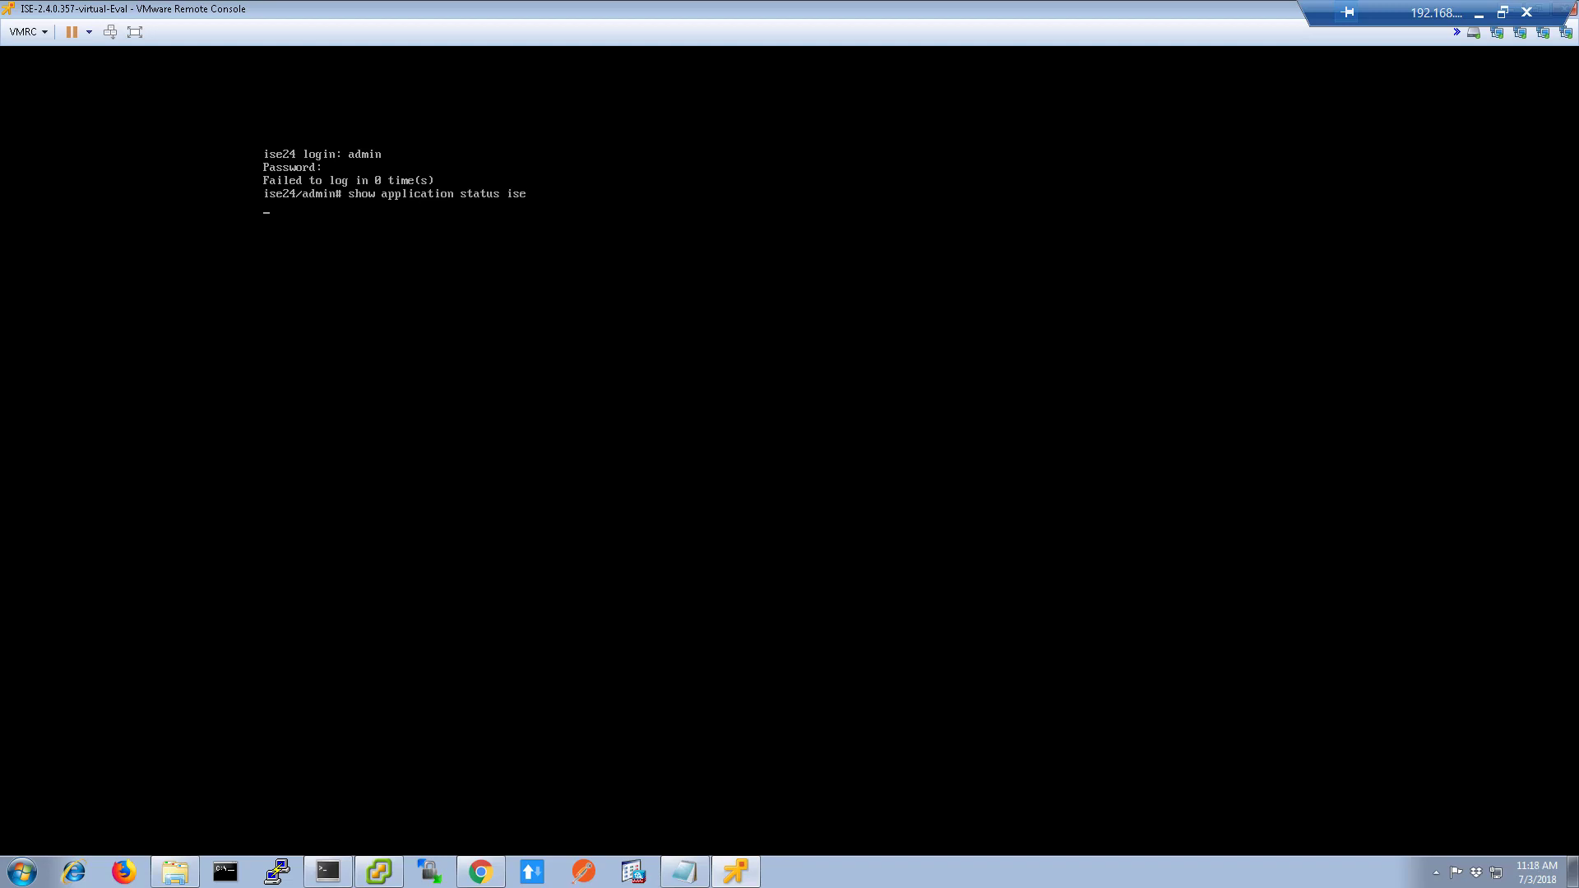
{"action": "key", "text": "Return"}
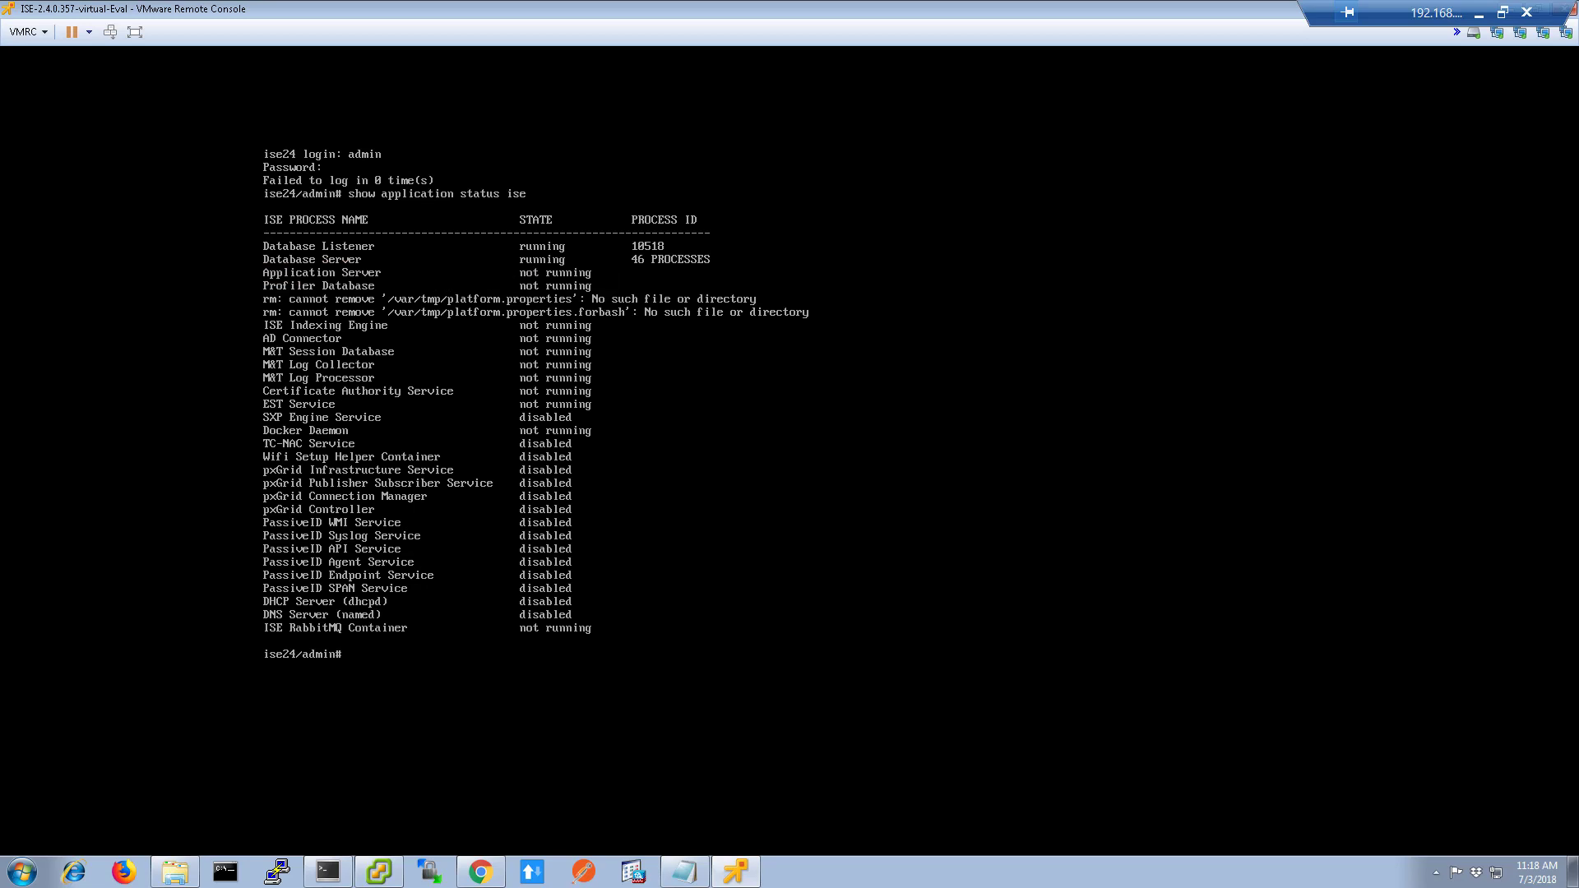
Rerun 'sh app sta ise' to recheck the ISE services
{"action": "type", "text": "sh a"}
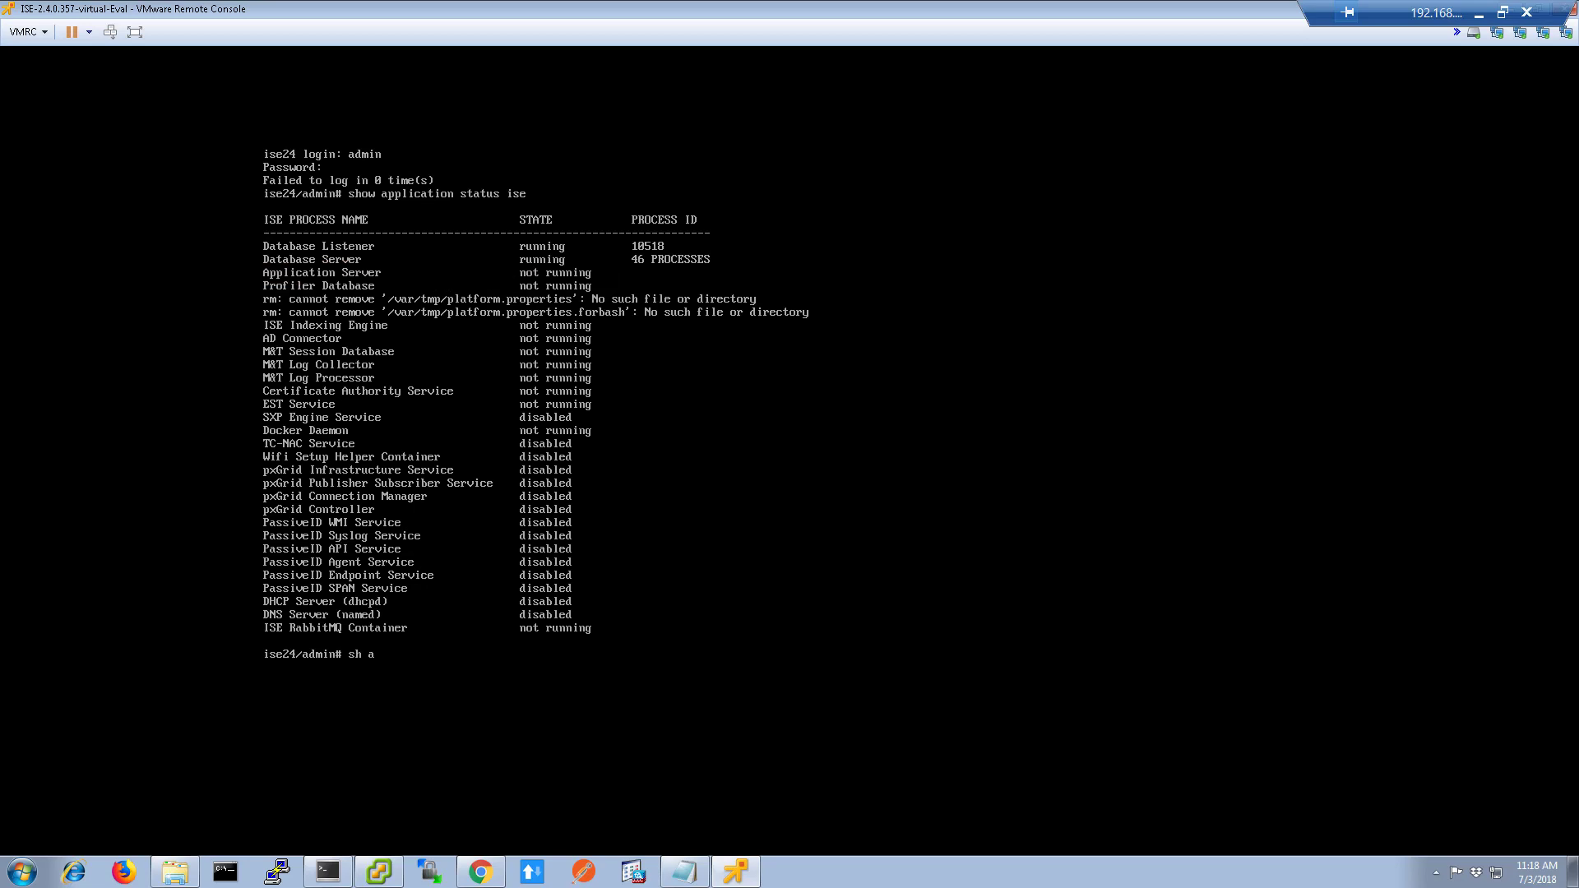
{"action": "type", "text": "pp sta ise"}
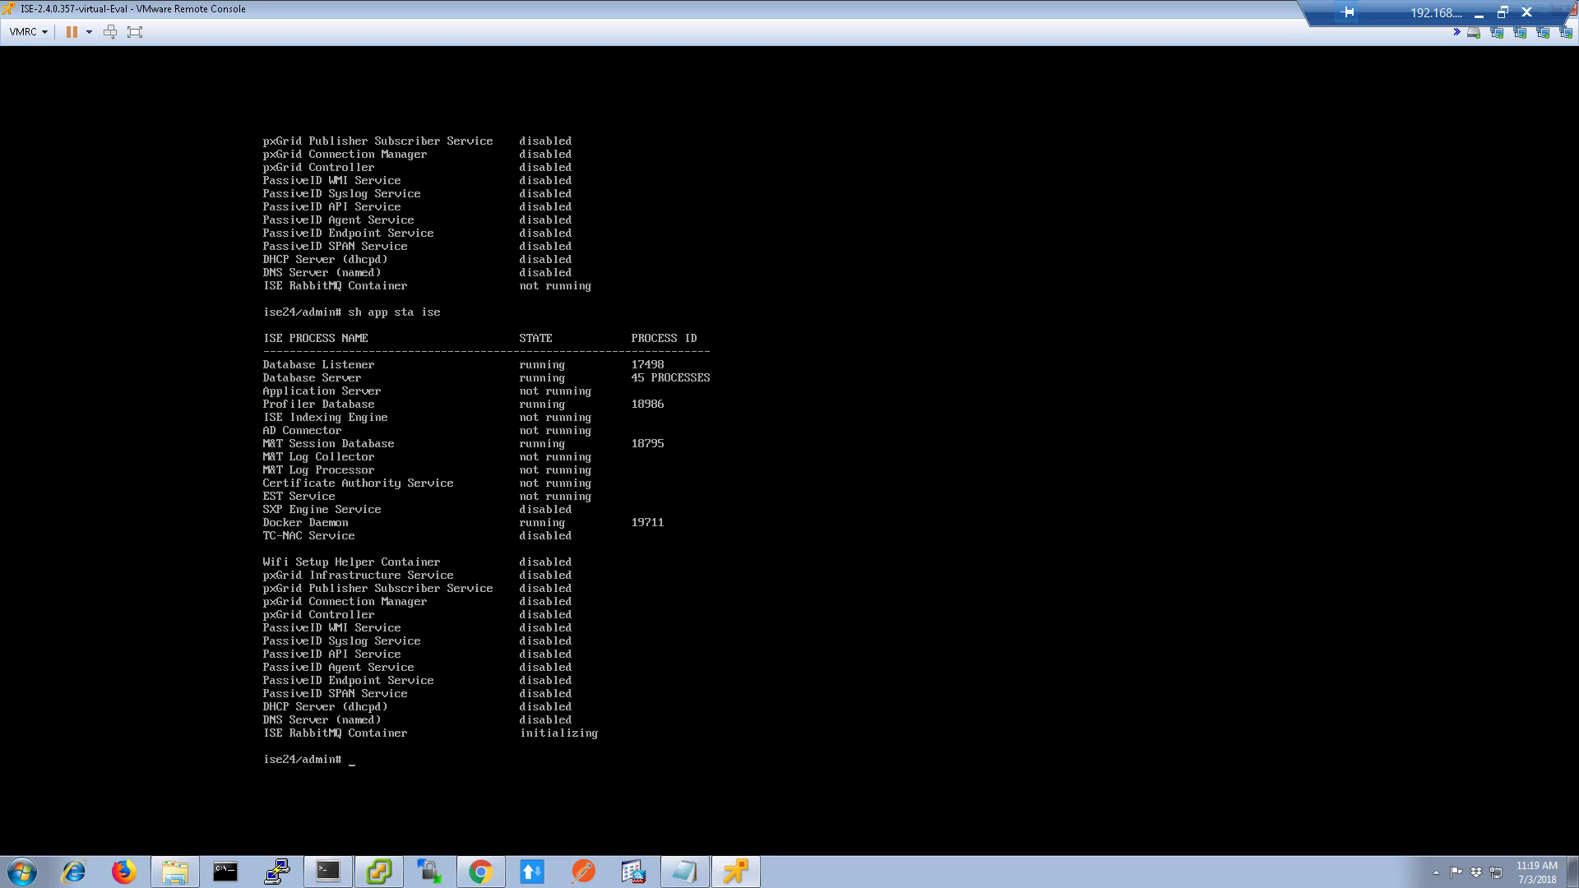
{"action": "type", "text": "sh app sta ise"}
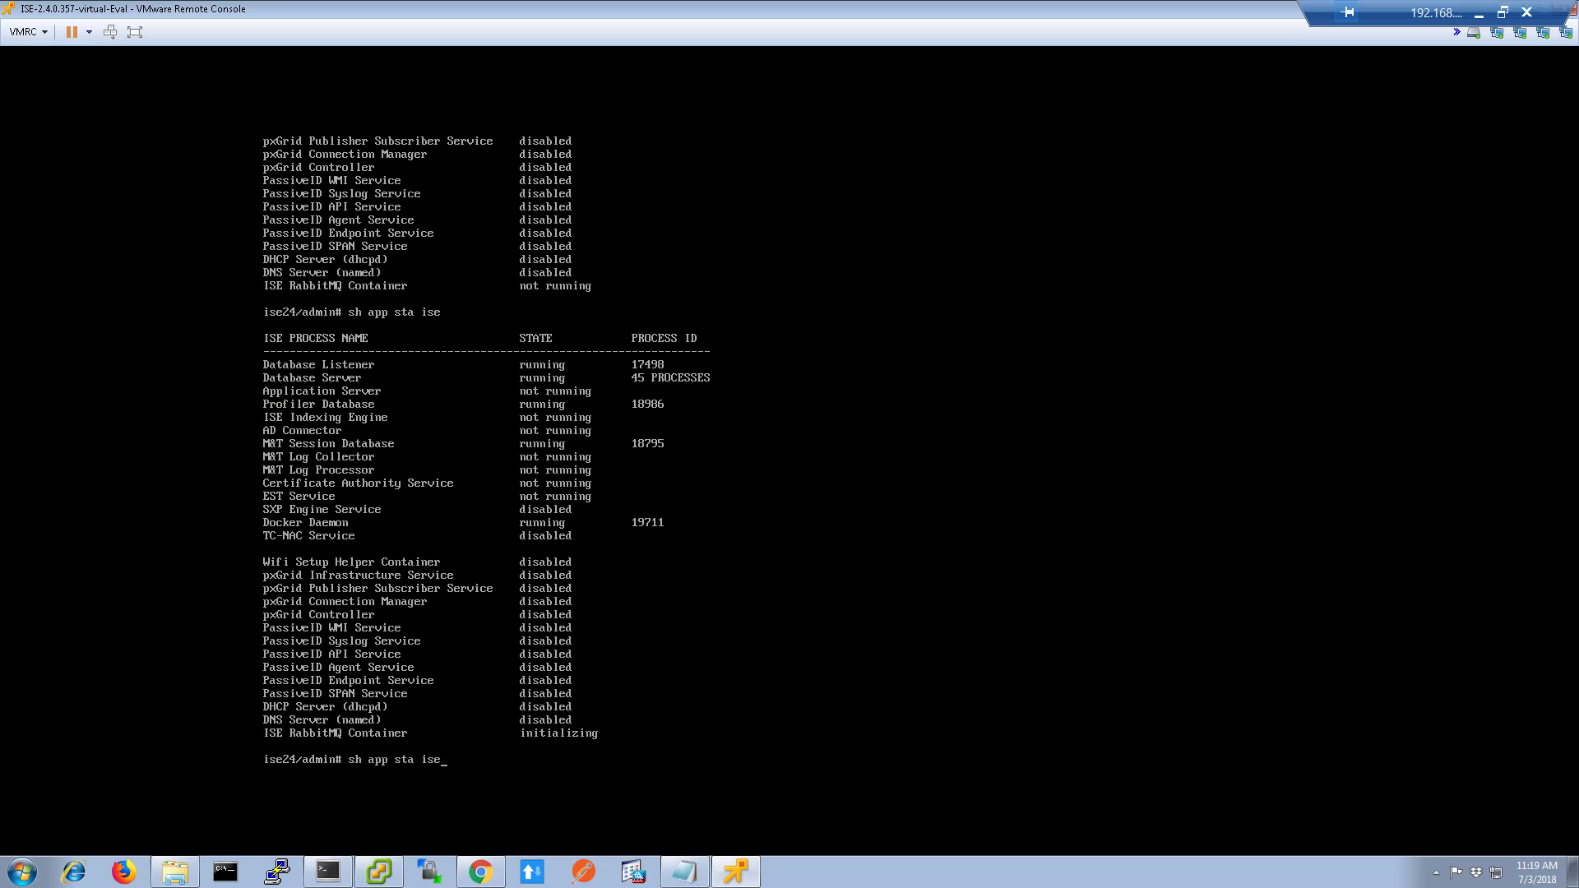
{"action": "key", "text": "Return"}
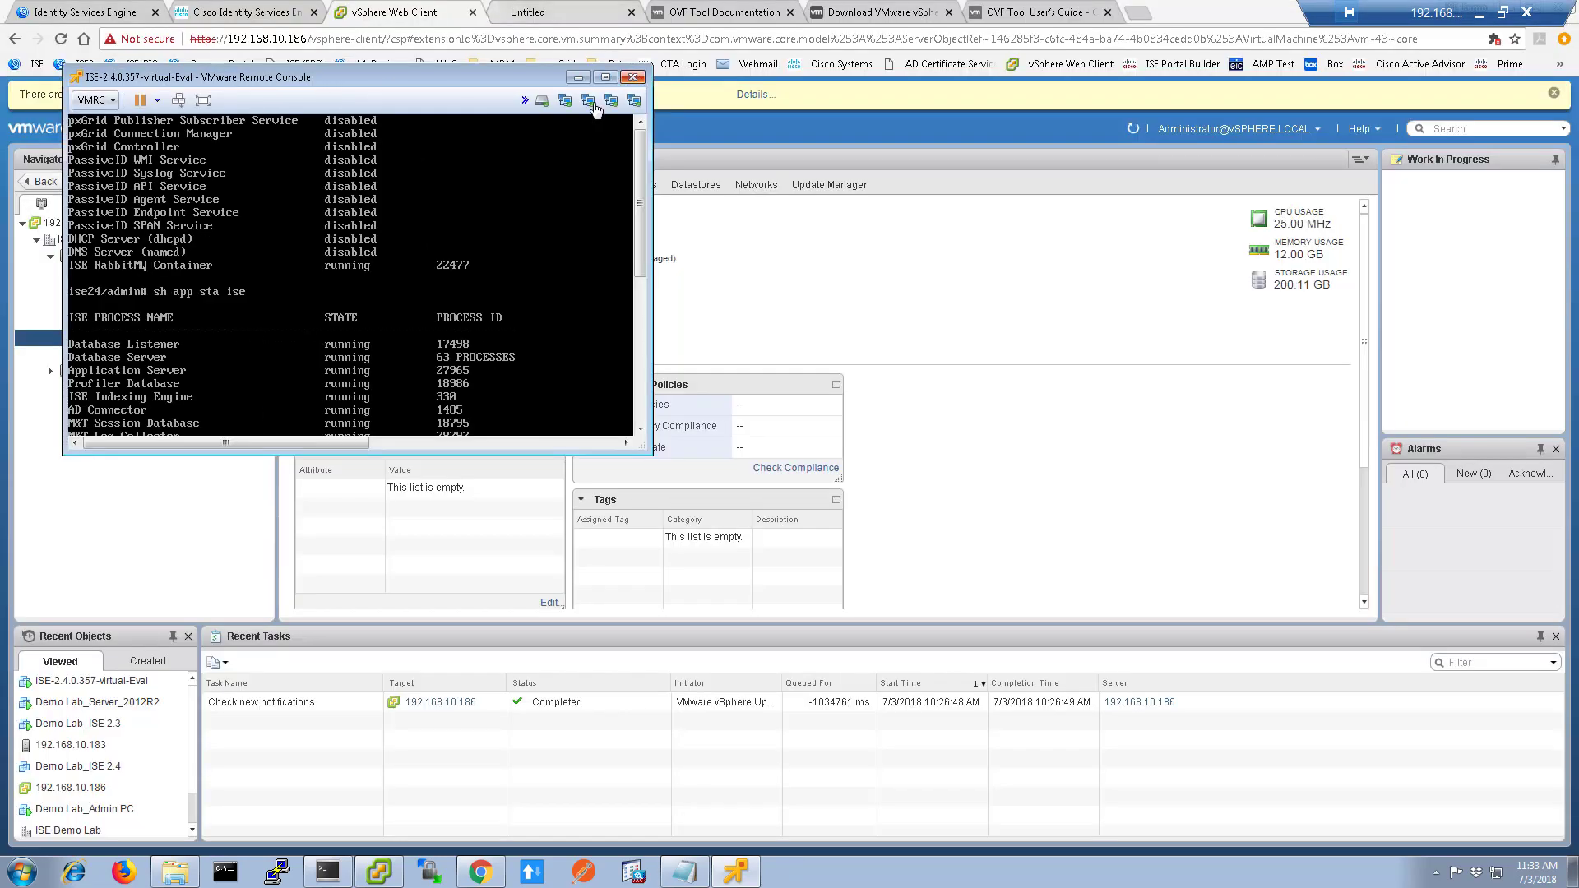
Rename the ISE-2.4.0.357-virtual-Eval VM to 'Demo Lab_ISE 2.4 OVA' and view its summary
{"action": "left_click", "coordinate": [633, 77]}
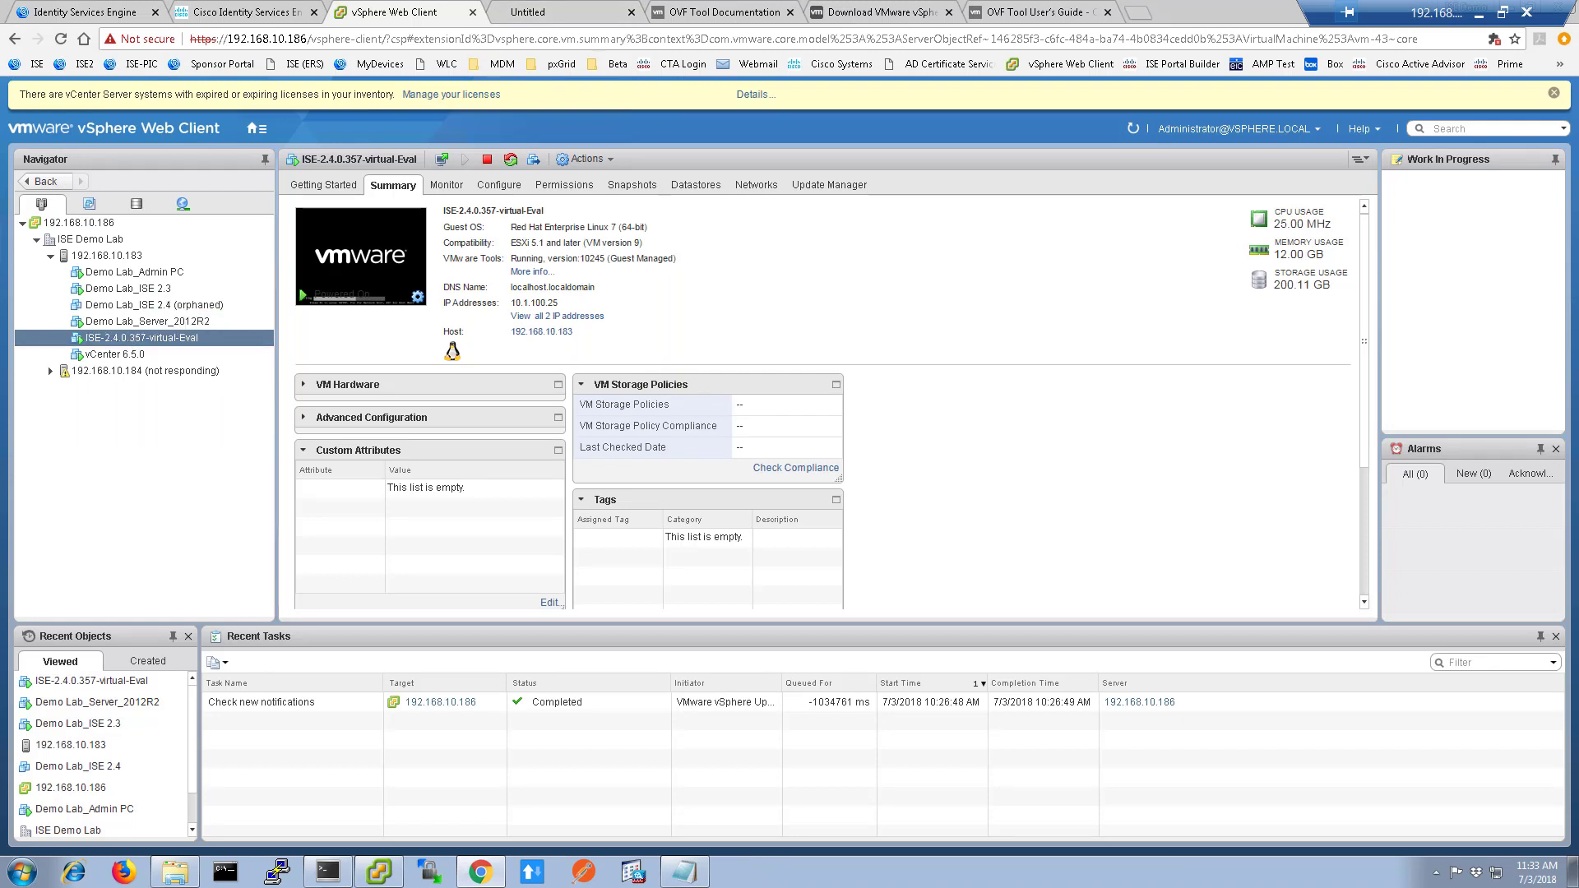
{"action": "right_click", "coordinate": [139, 337]}
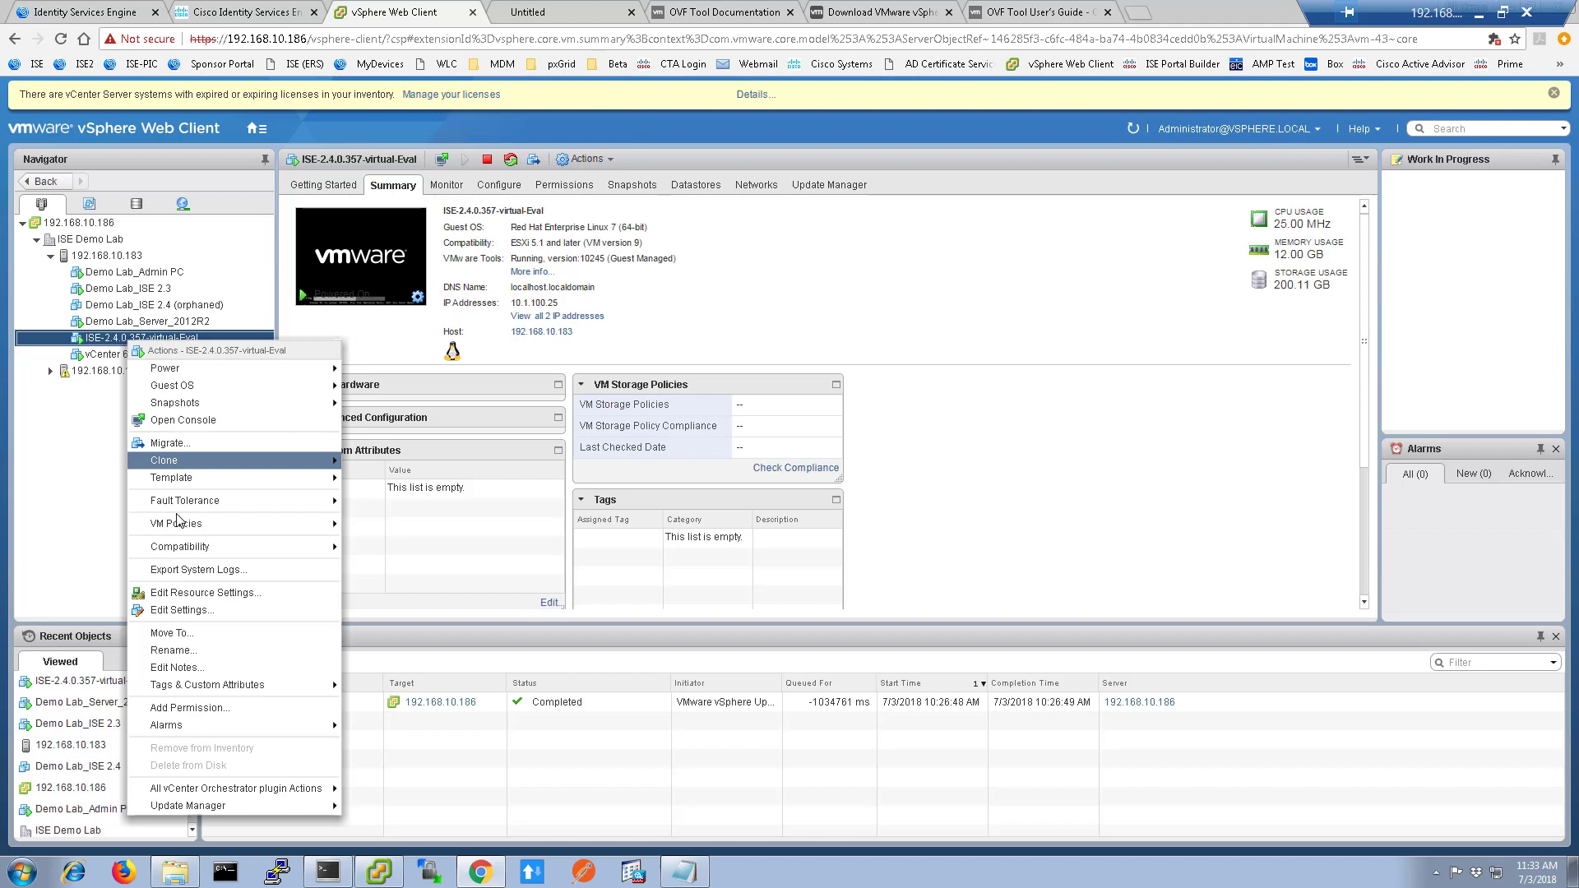
{"action": "left_click", "coordinate": [174, 649]}
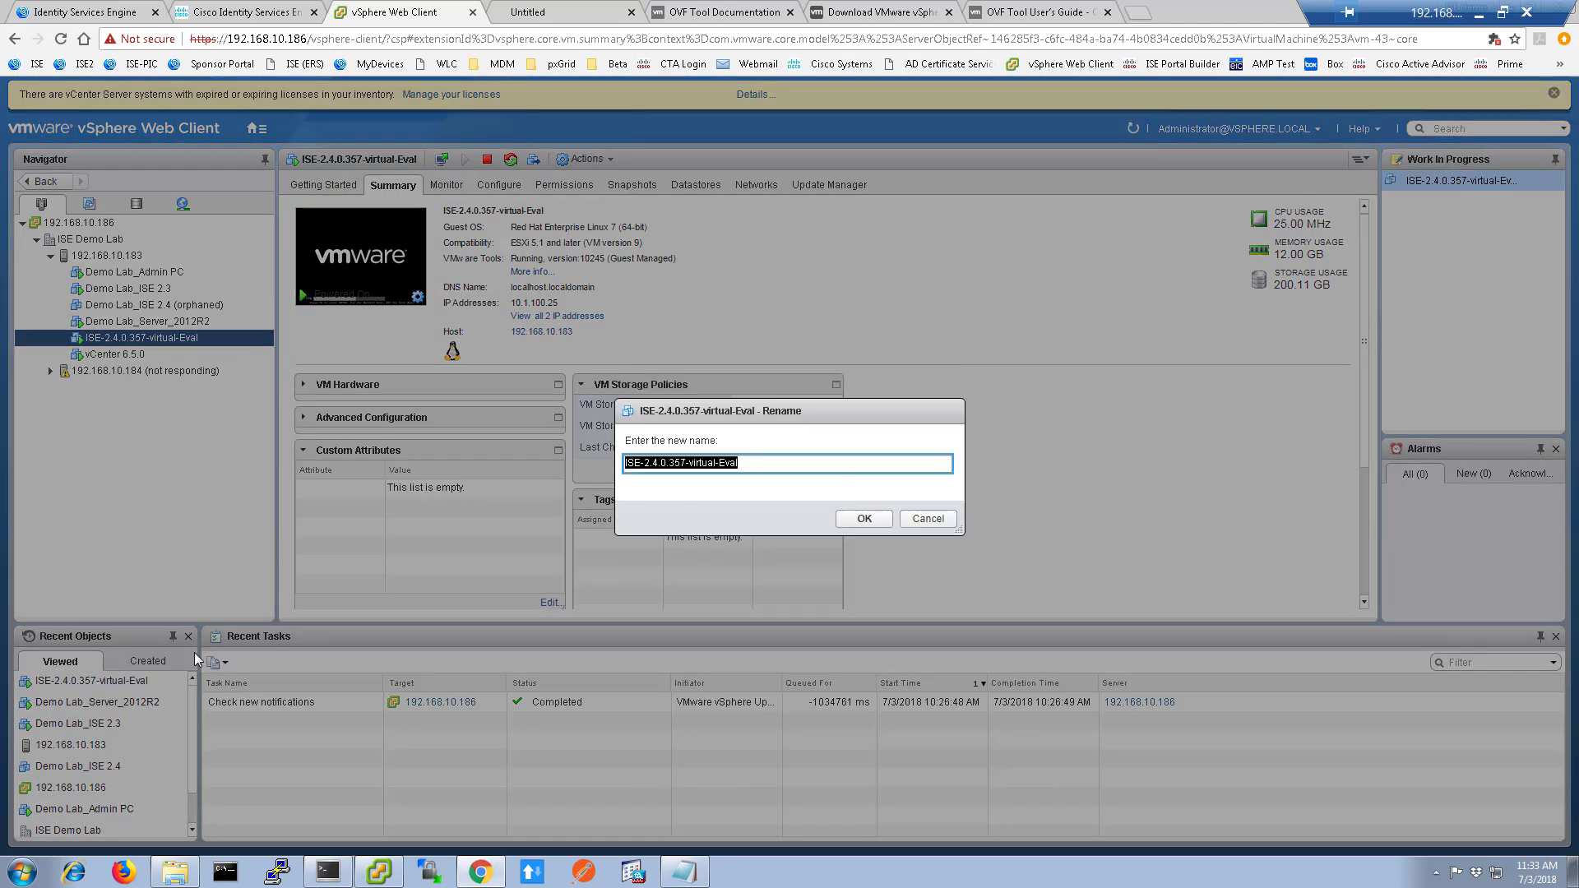
{"action": "type", "text": "De"}
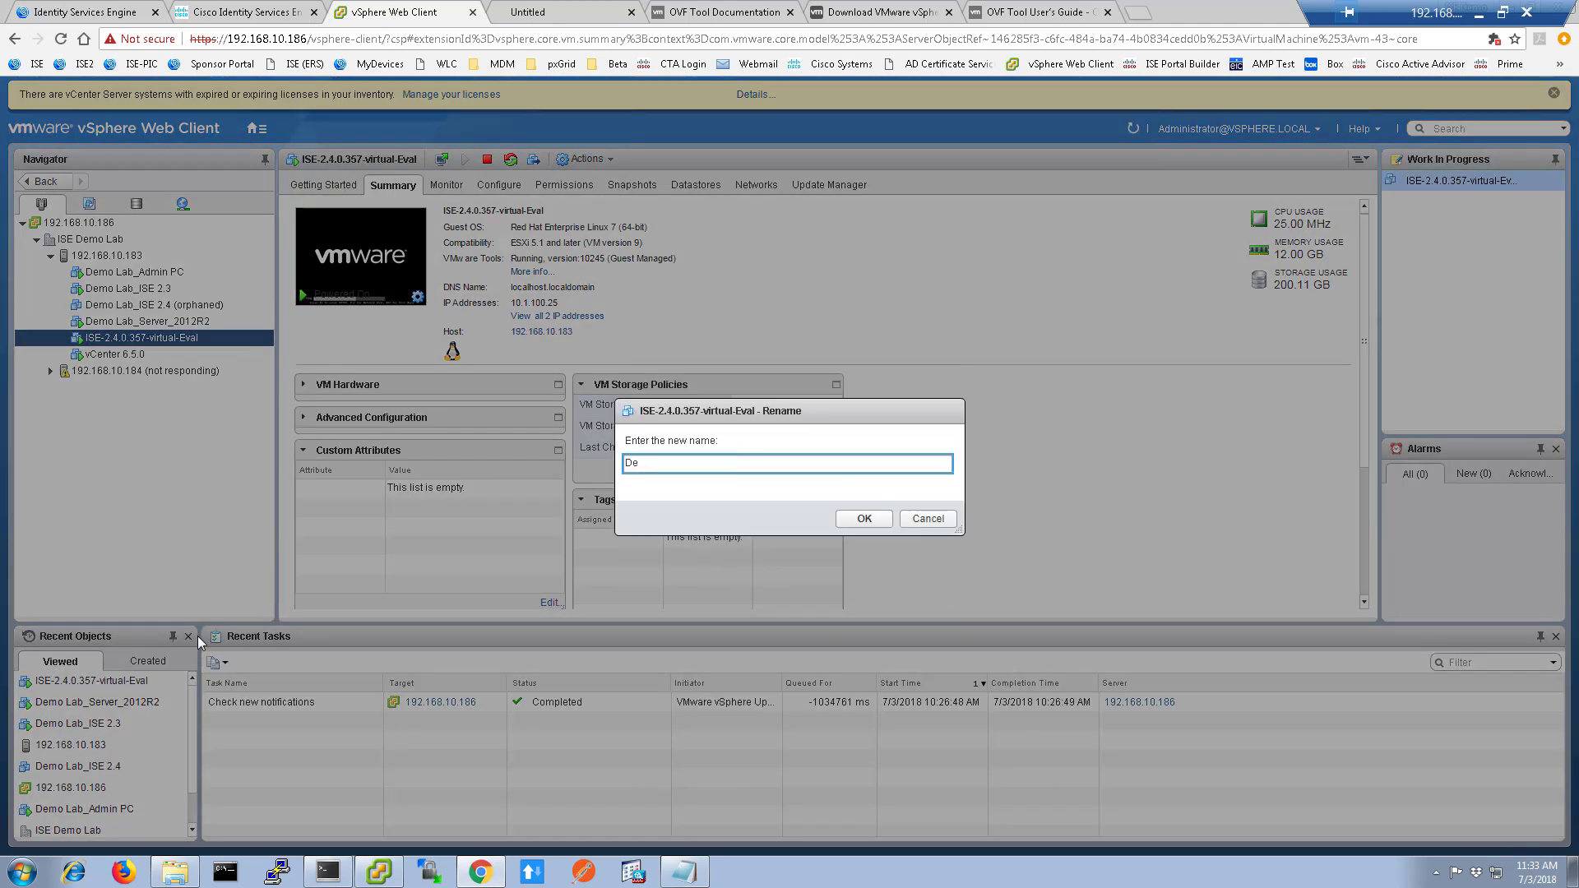
{"action": "type", "text": "mo Lab"}
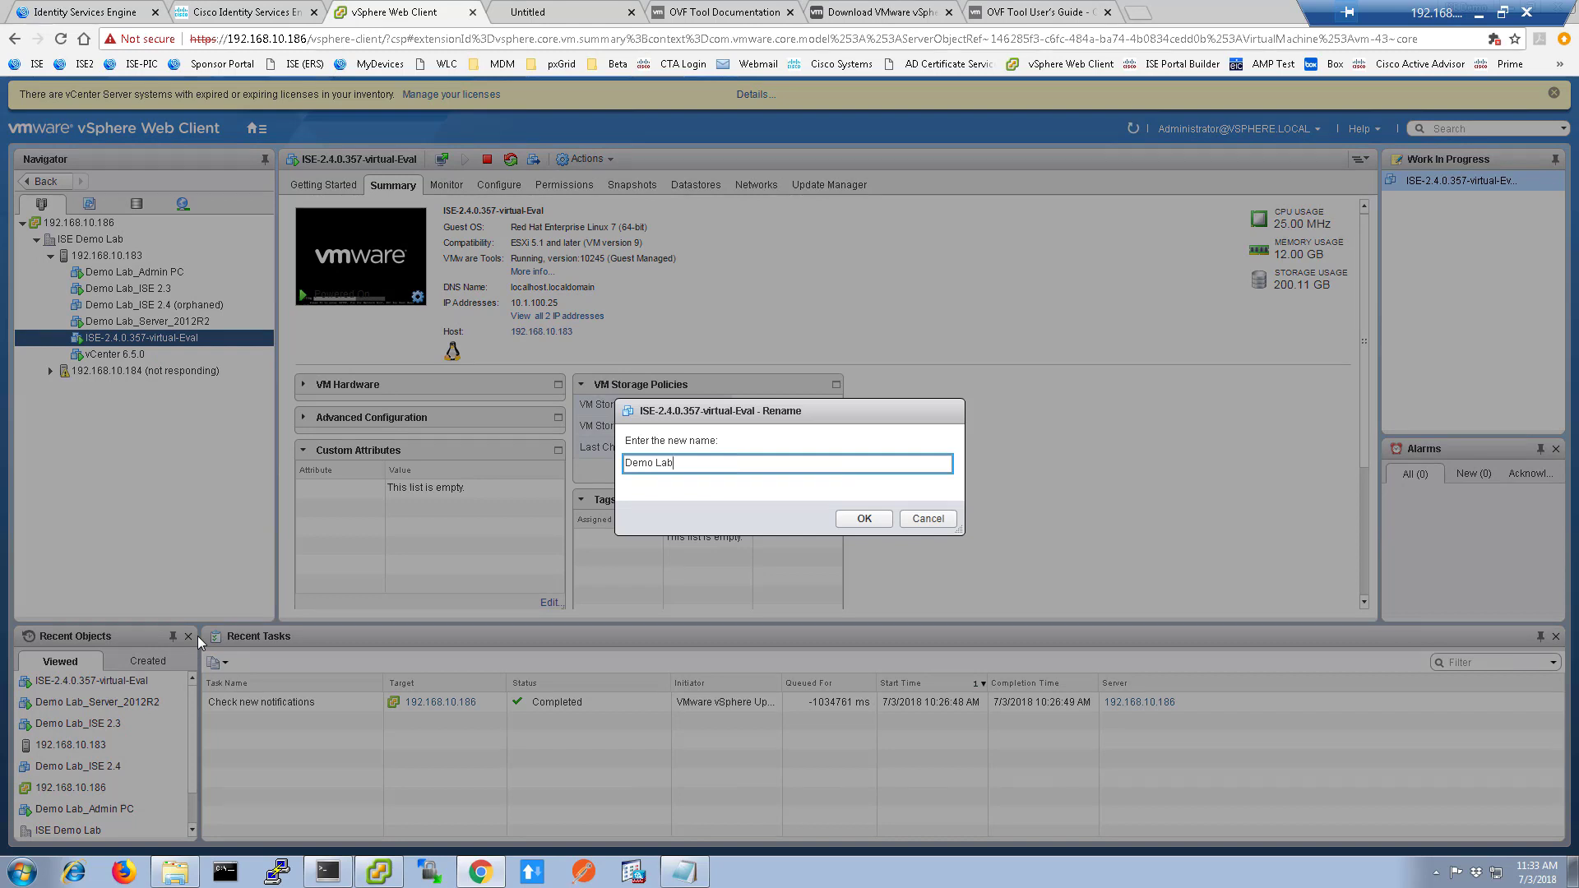
{"action": "type", "text": "_ISE 2"}
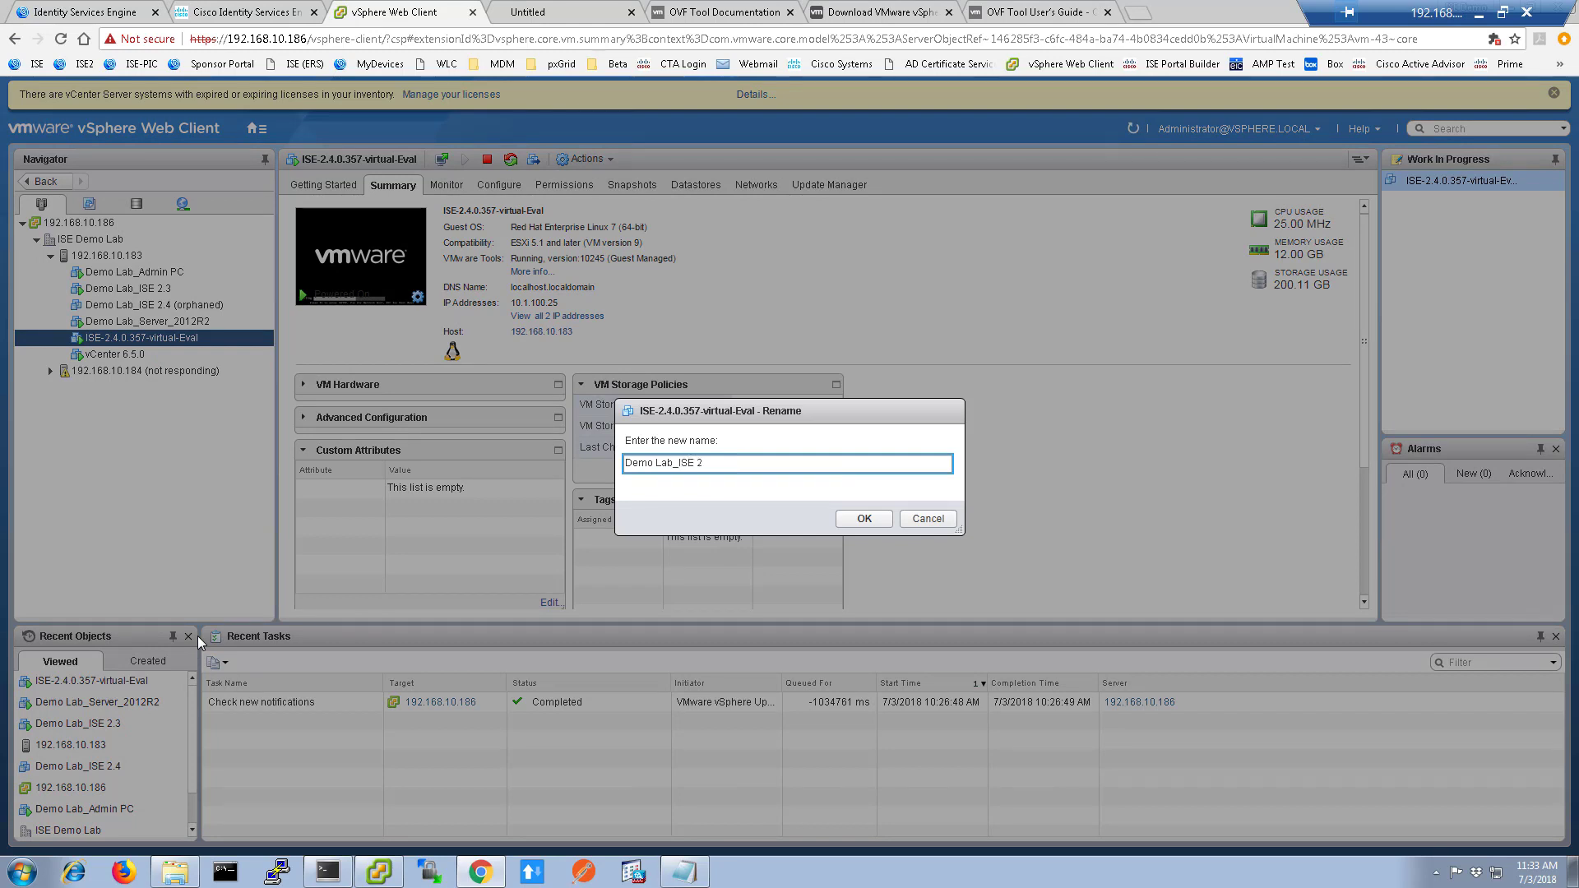
{"action": "type", "text": ".4 O"}
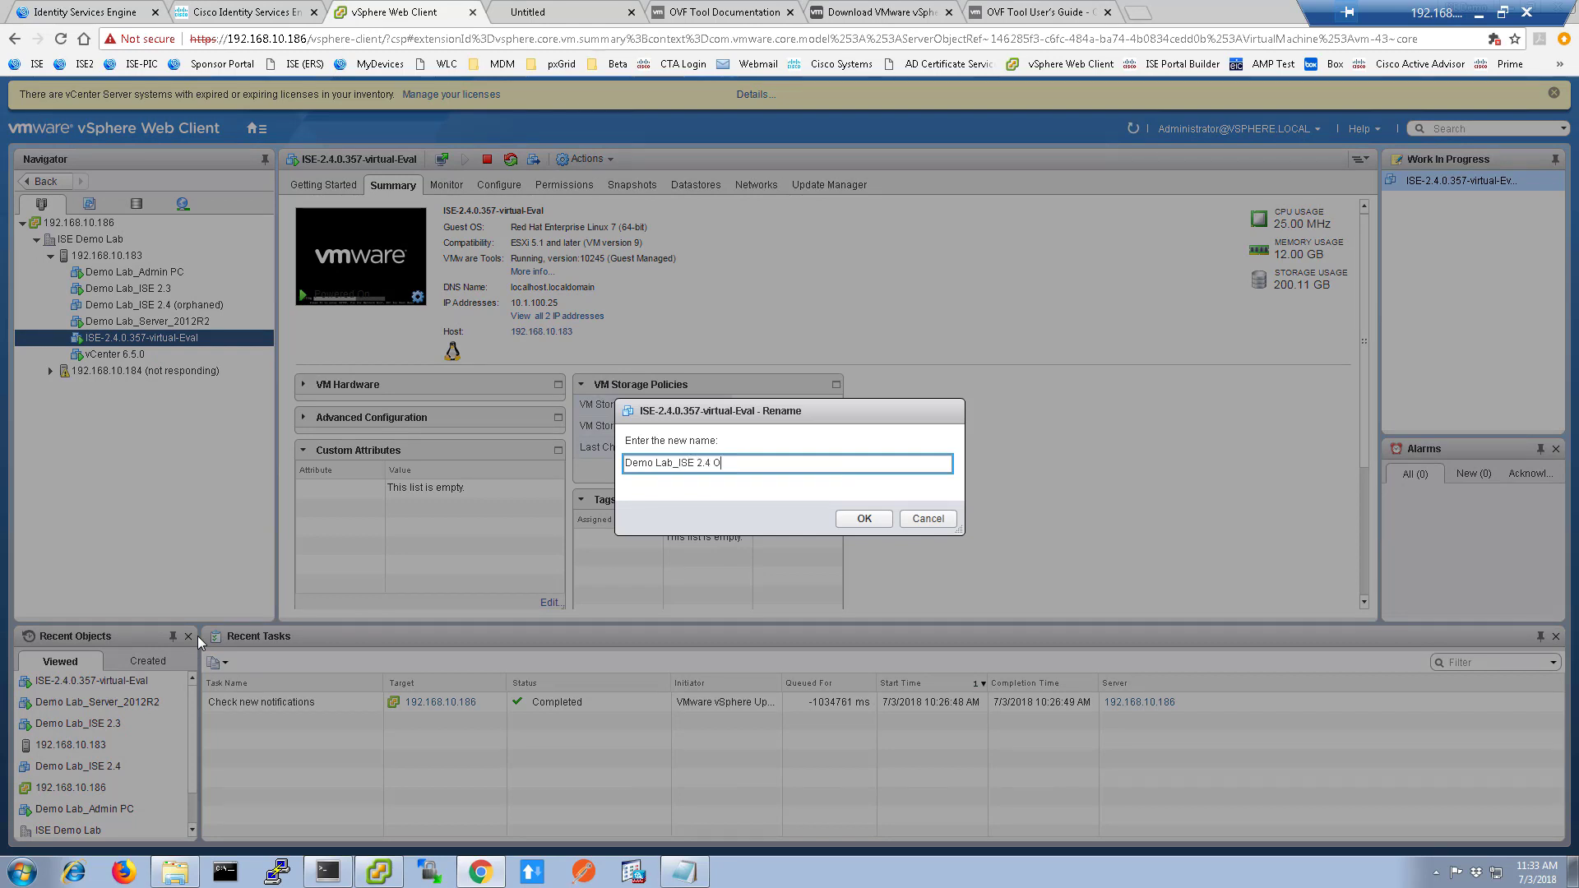
{"action": "type", "text": "VA"}
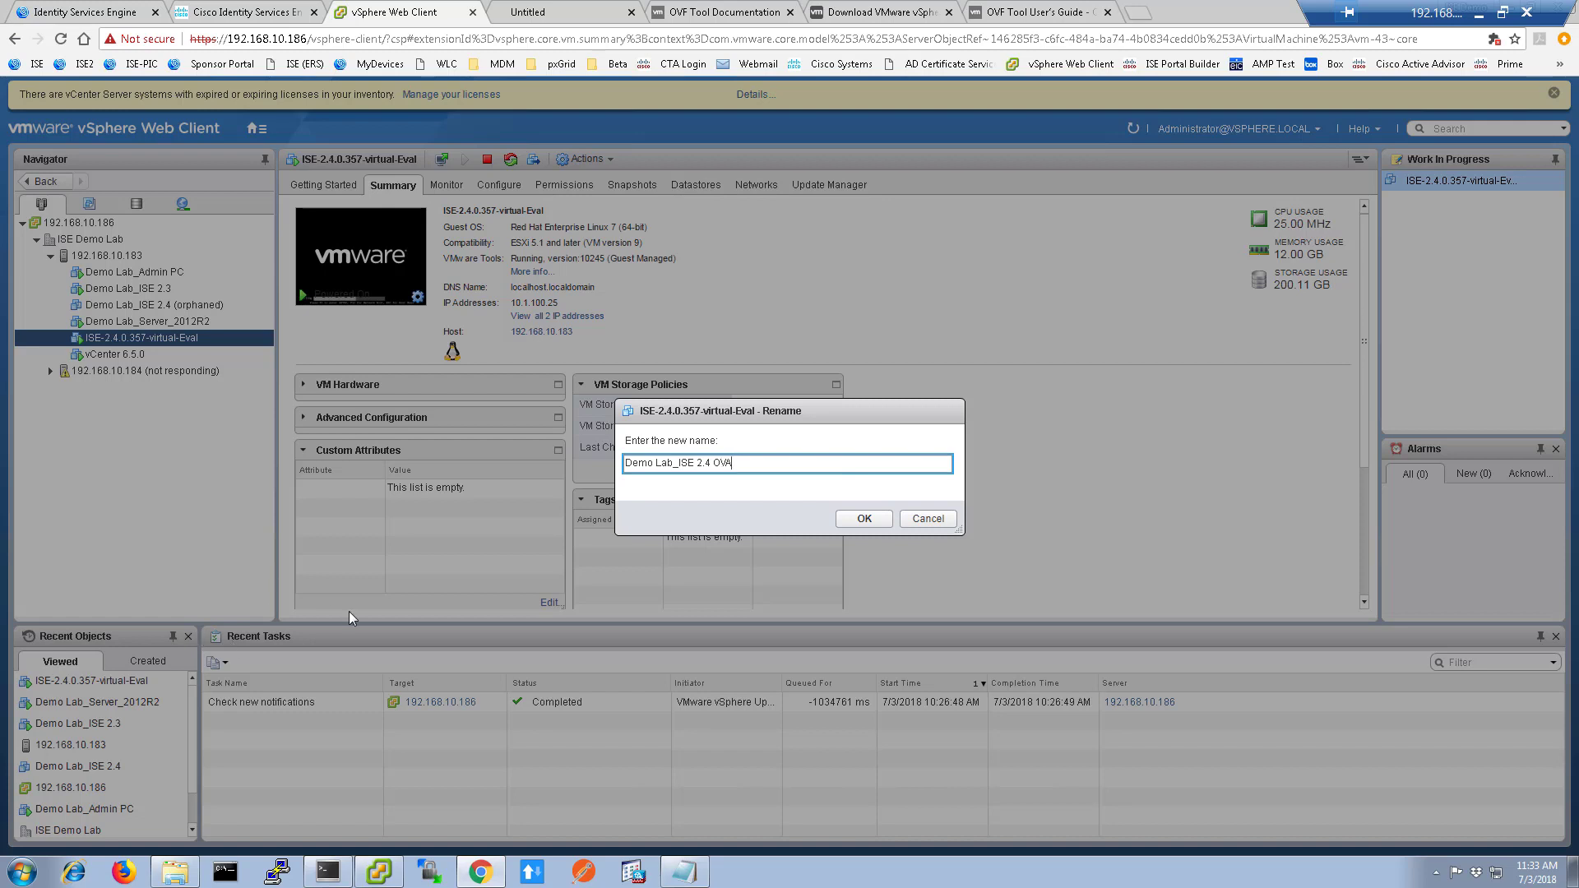
{"action": "left_click", "coordinate": [927, 519]}
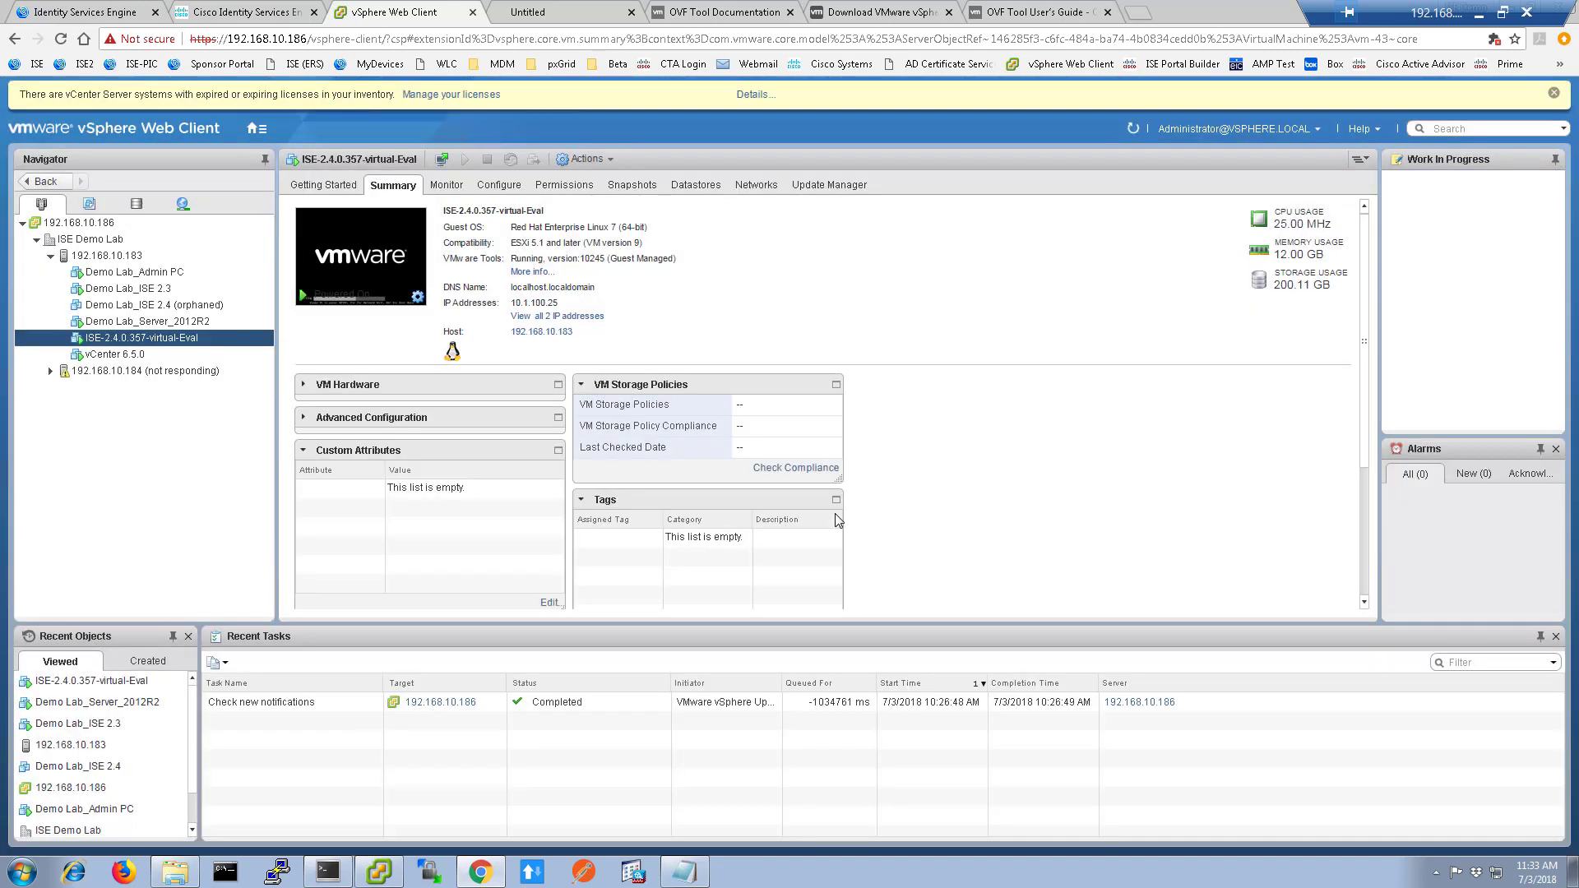
{"action": "left_click", "coordinate": [131, 319]}
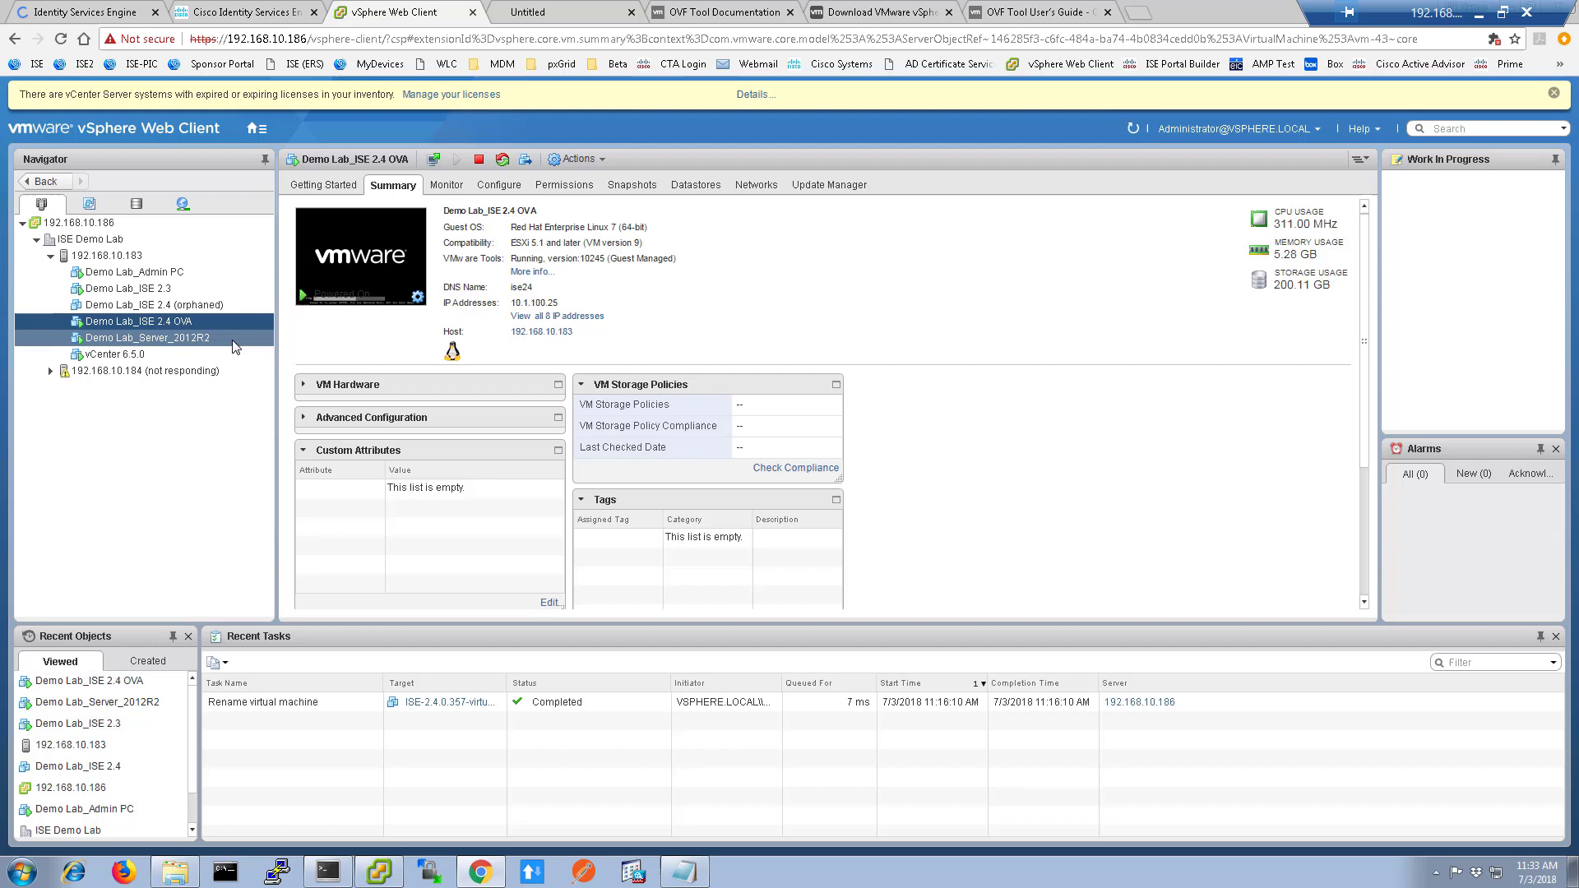
Browse to 10.1.100.25, bypass the certificate warning and log in as admin
{"action": "type", "text": "10.1.100.25/admin/"}
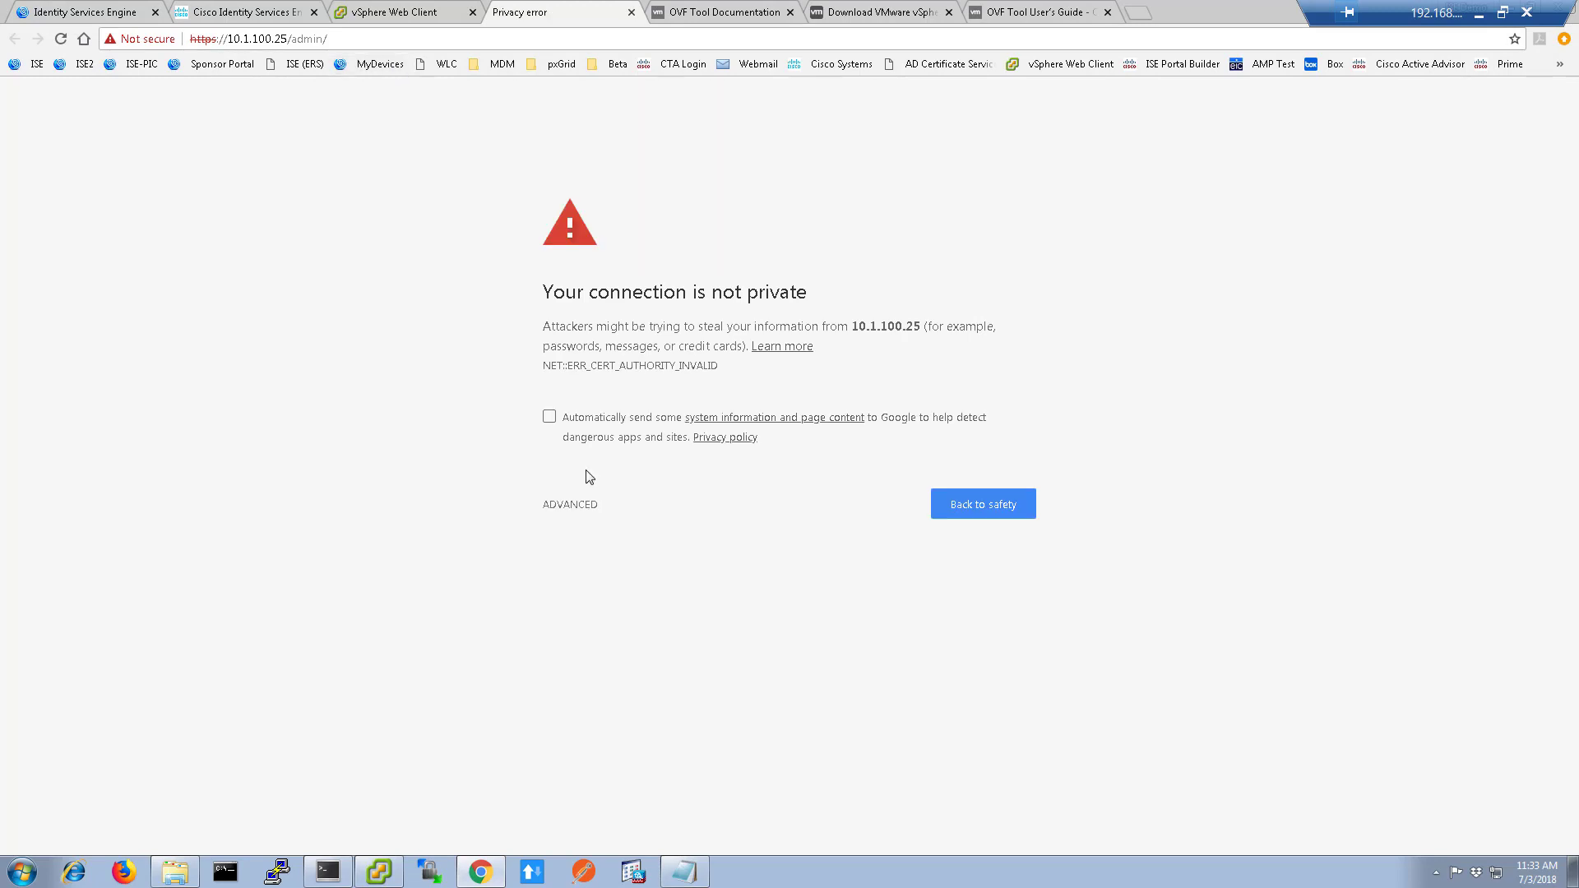
{"action": "left_click", "coordinate": [569, 503]}
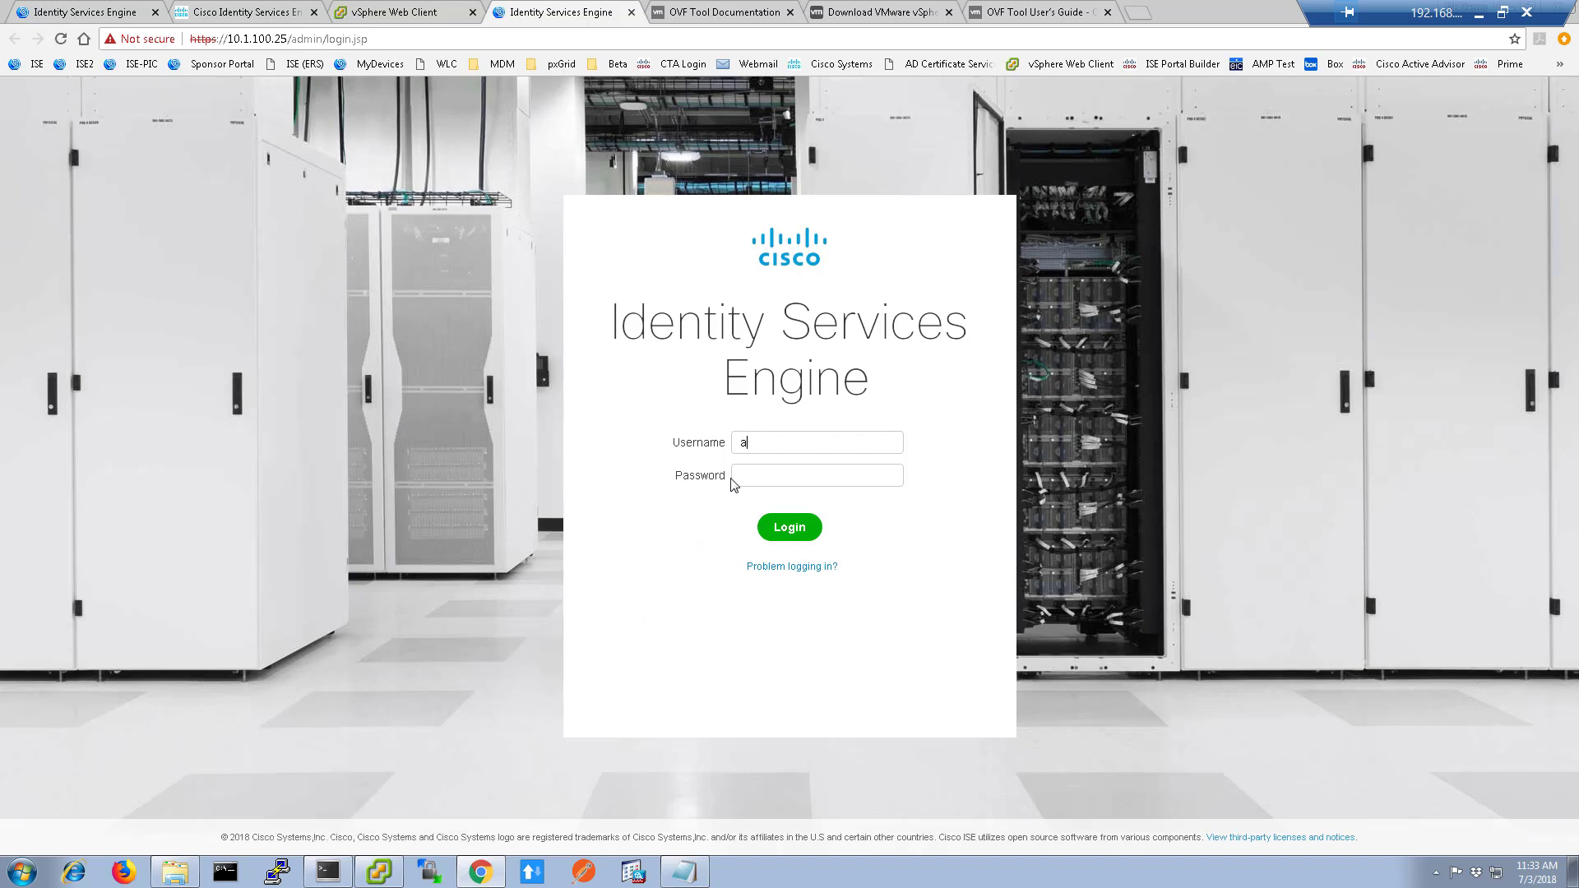
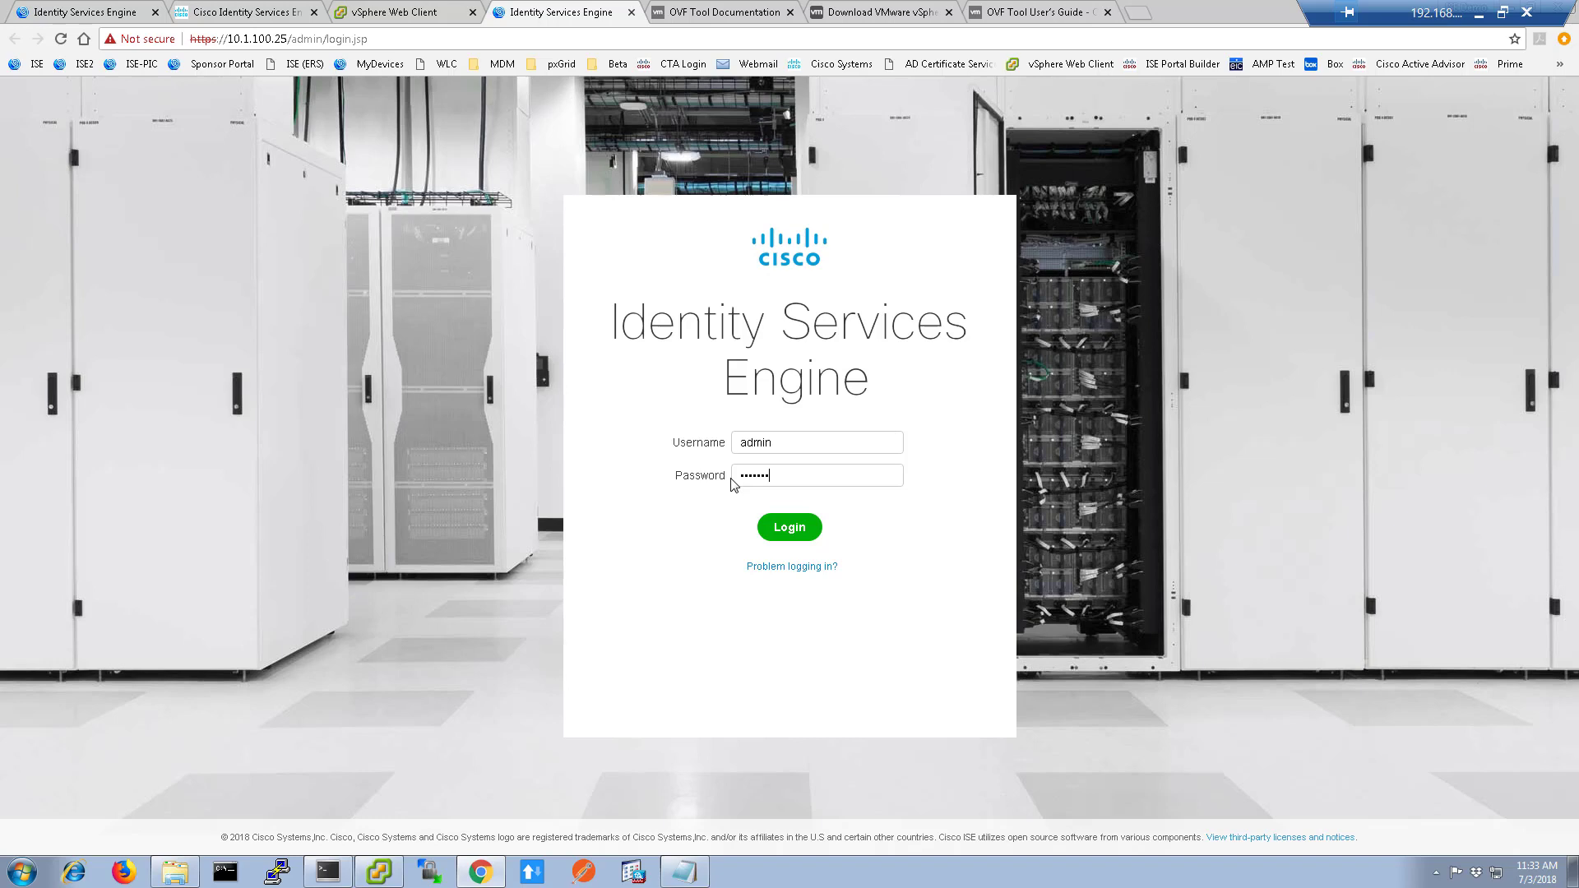
{"action": "left_click", "coordinate": [789, 526]}
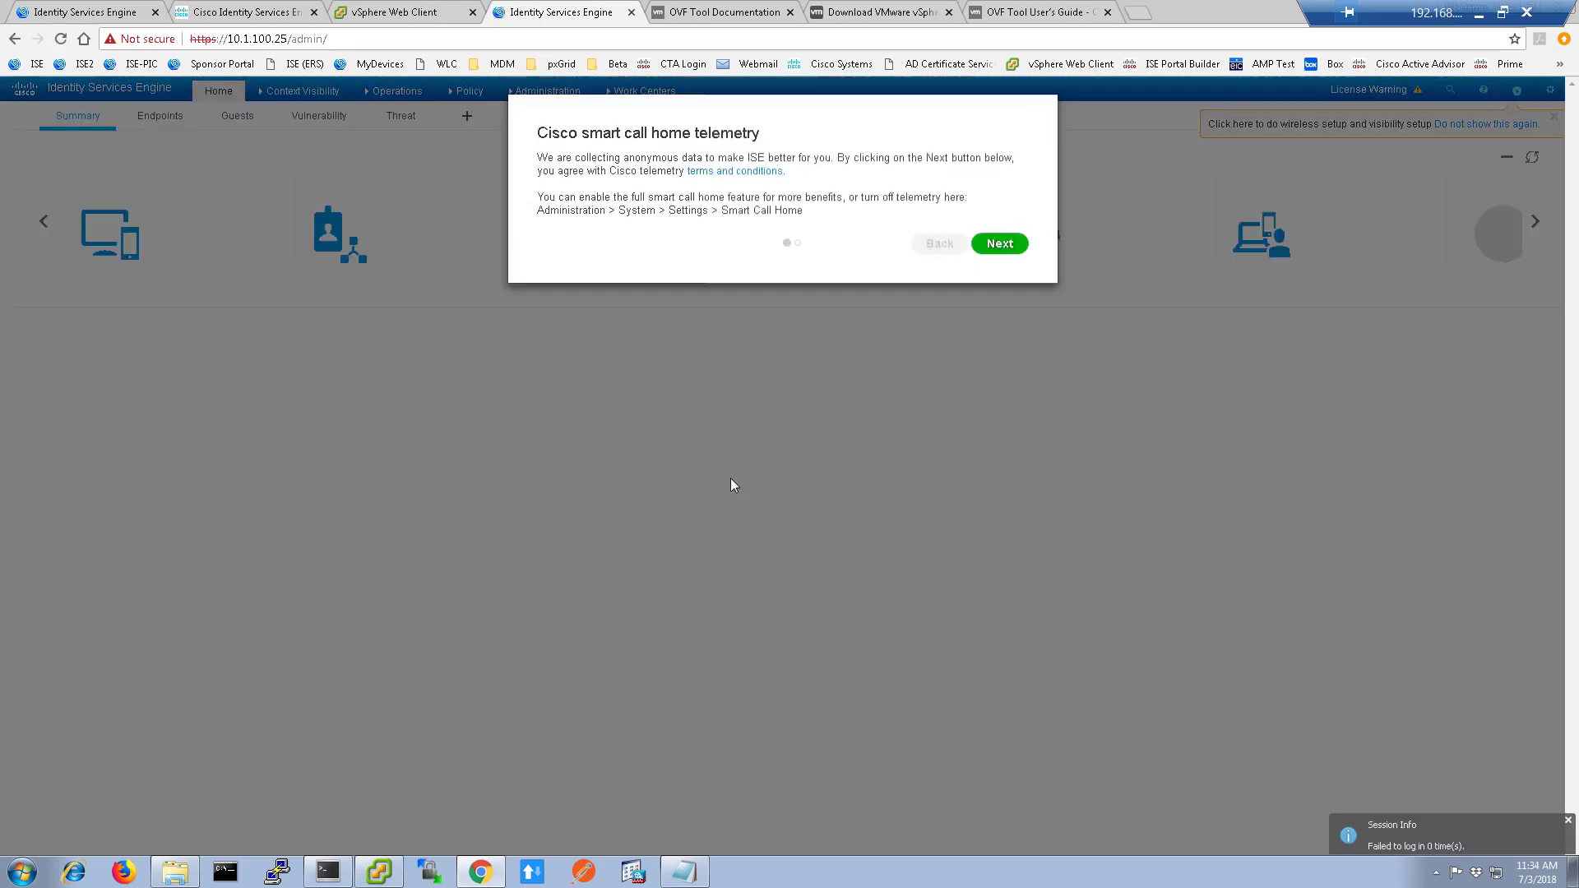